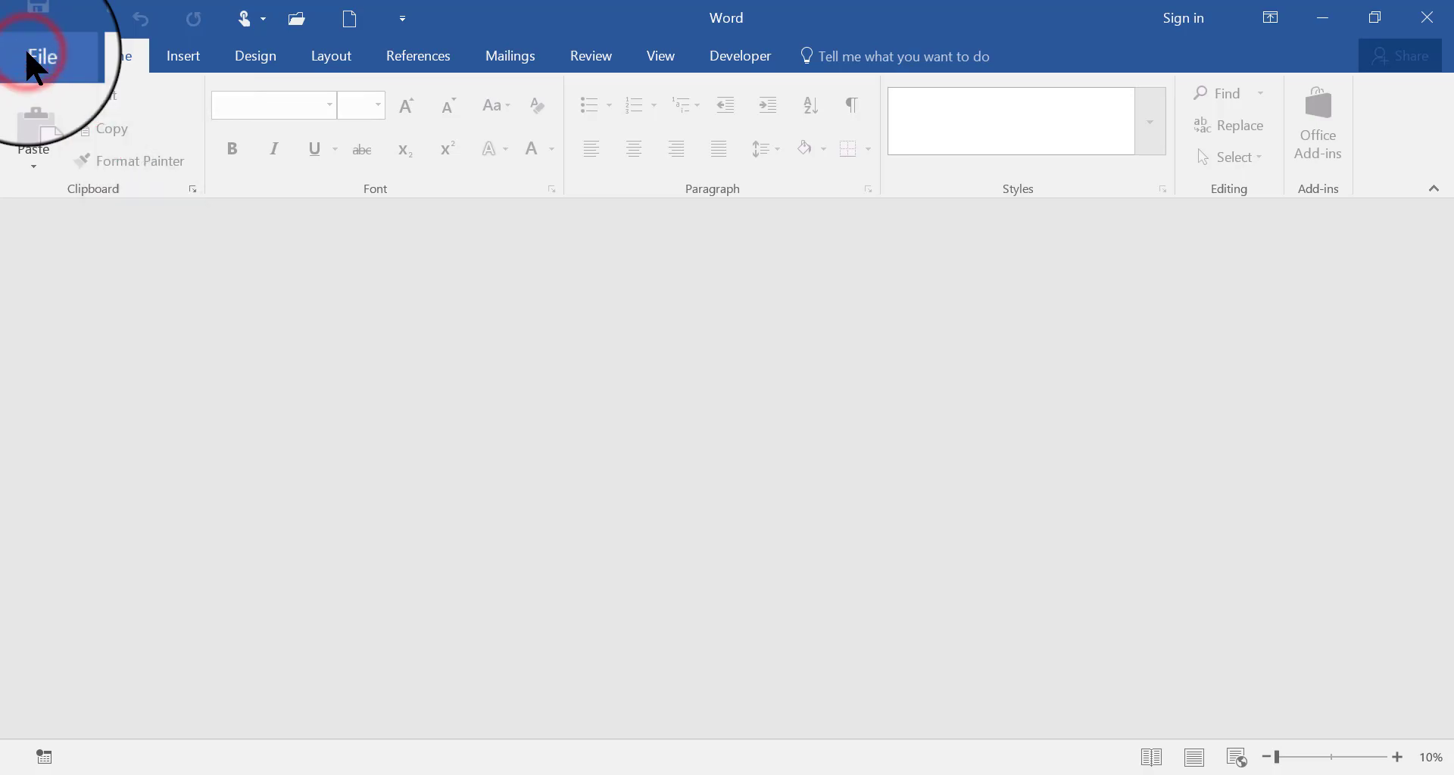
Step: Show the New page's template gallery and scroll down to find the Student report template
{"action": "left_click", "coordinate": [42, 56]}
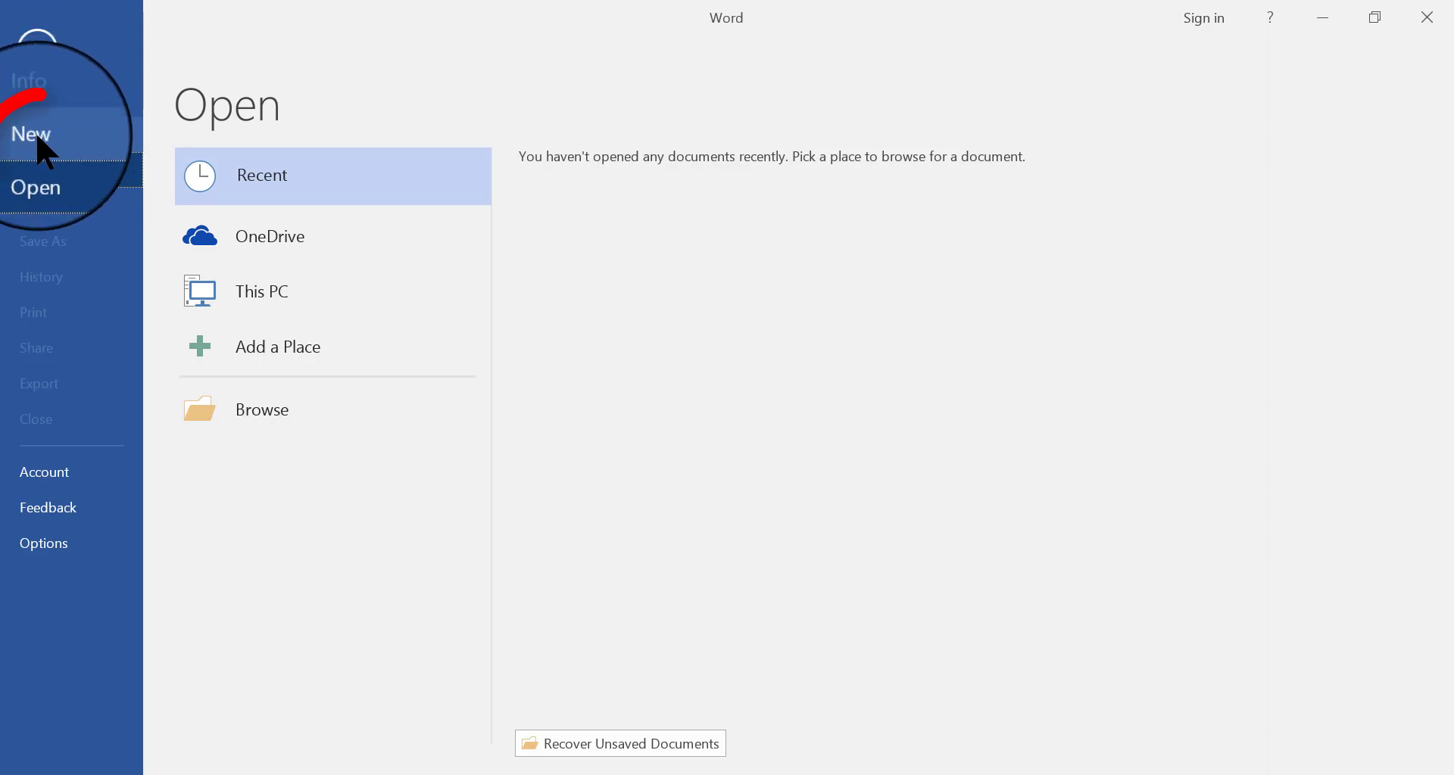
{"action": "left_click", "coordinate": [32, 135]}
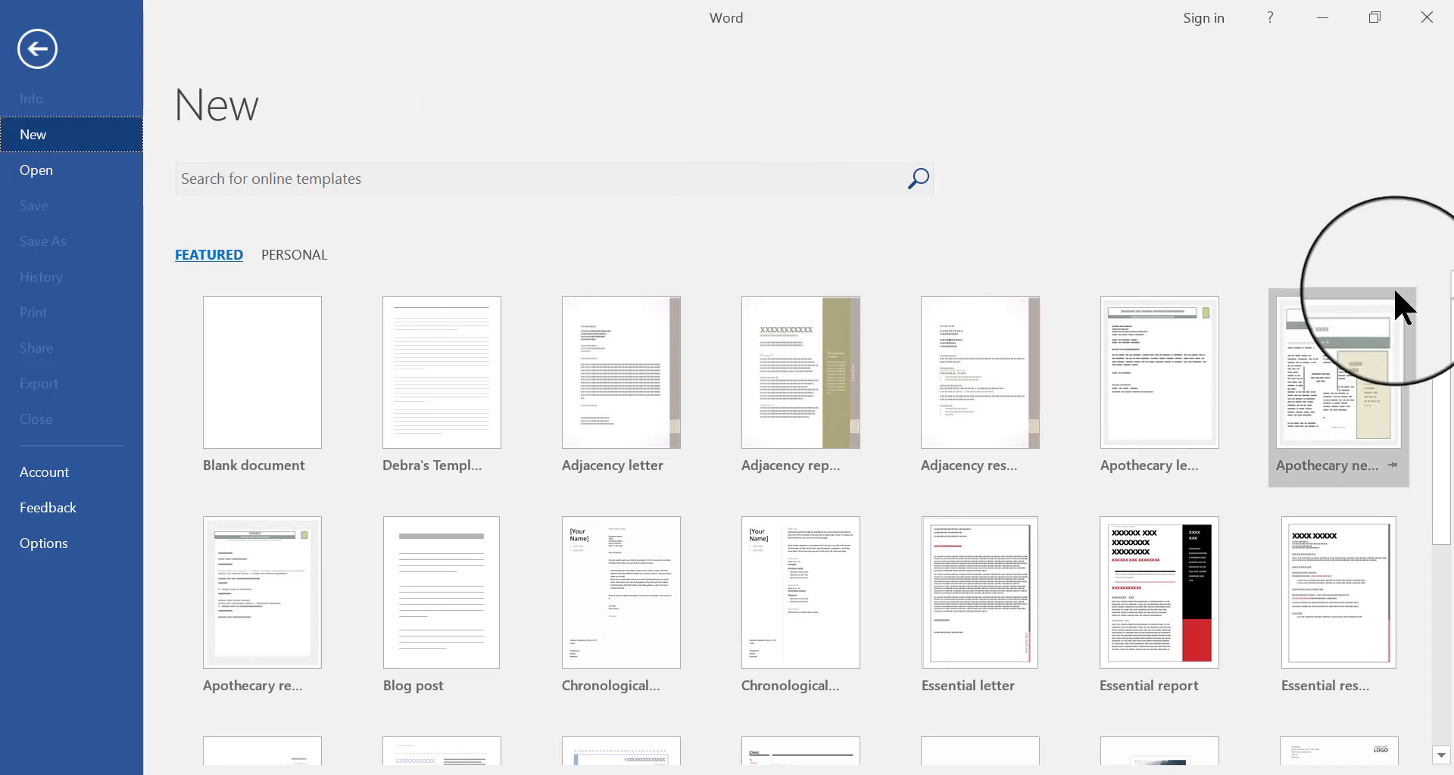
{"action": "scroll", "scroll_direction": "down", "scroll_amount": 3}
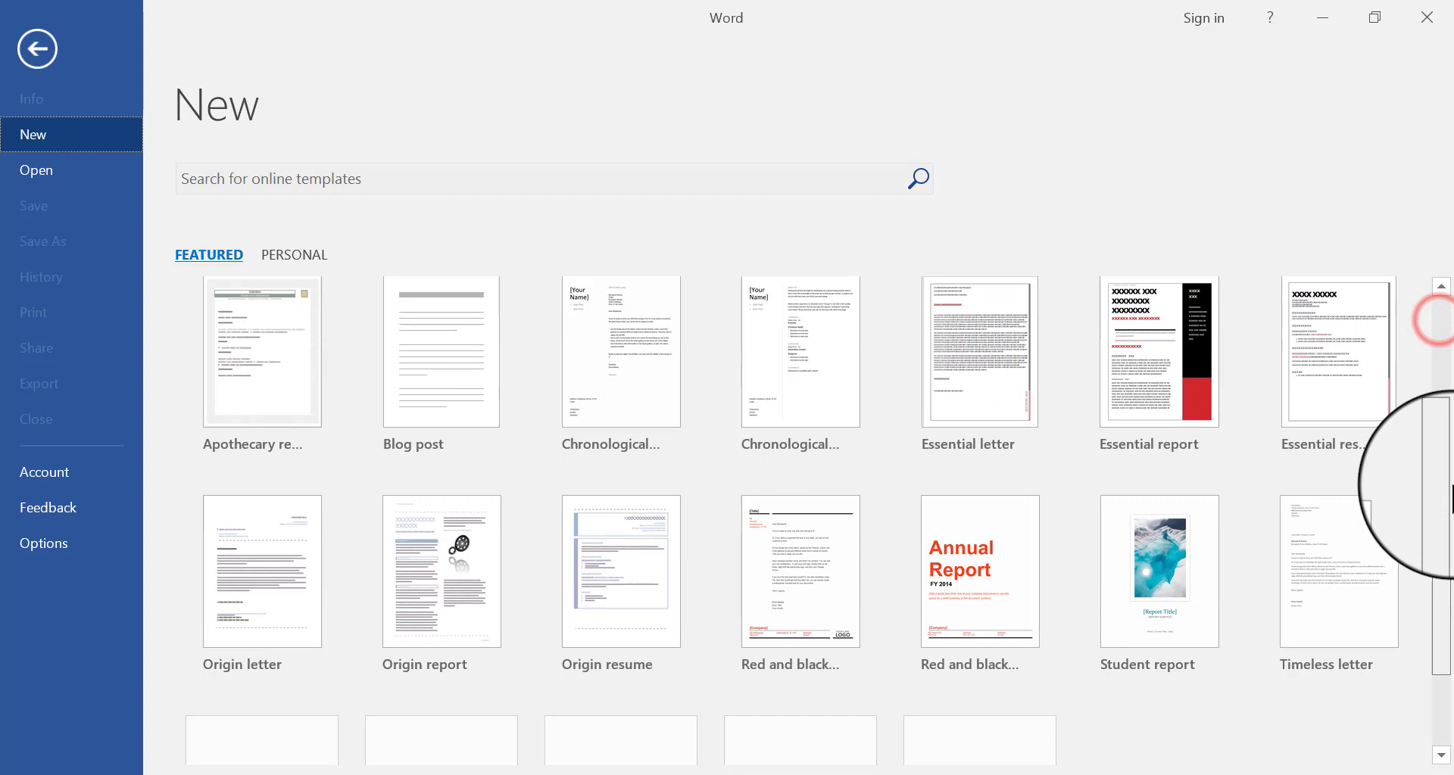
{"action": "scroll", "scroll_direction": "down", "scroll_amount": 3}
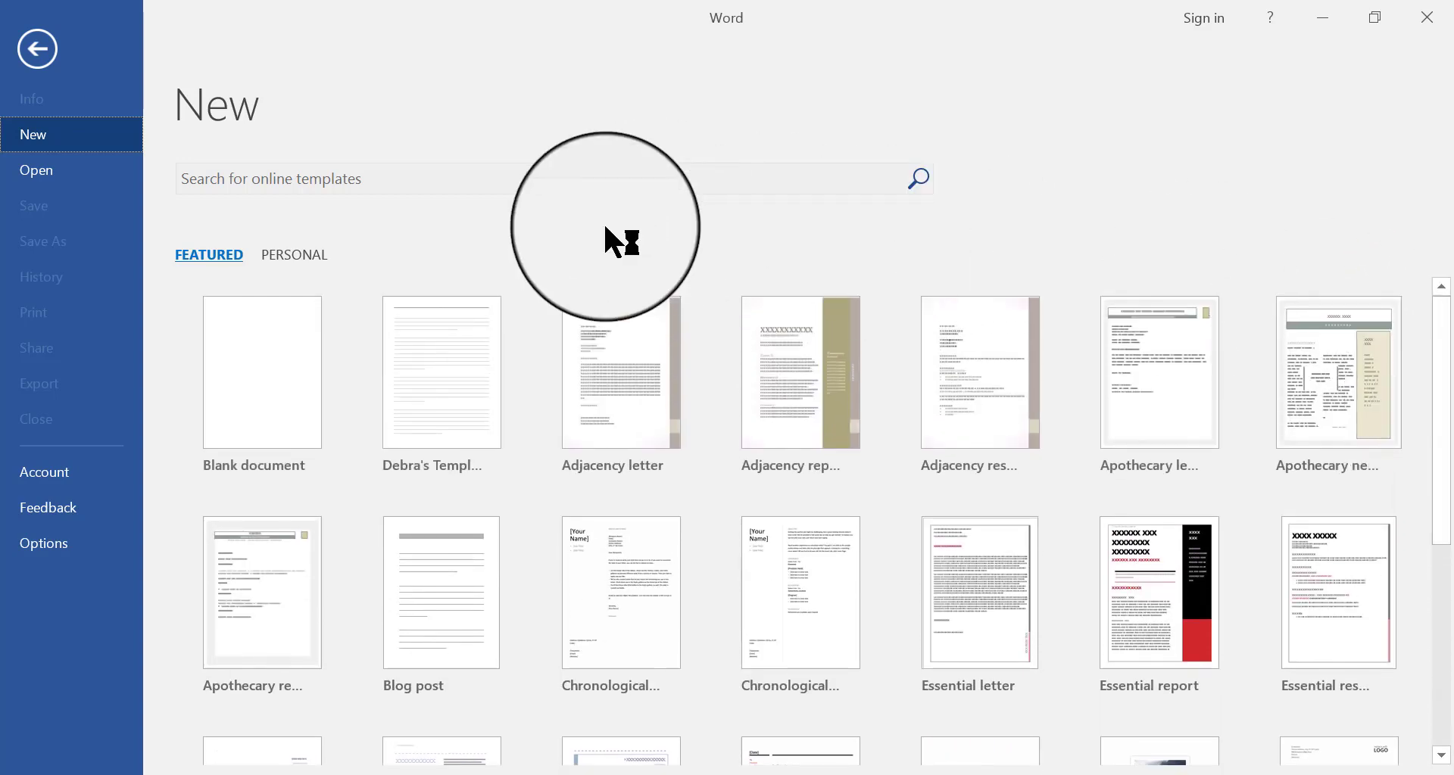
{"action": "mouse_move", "coordinate": [262, 372]}
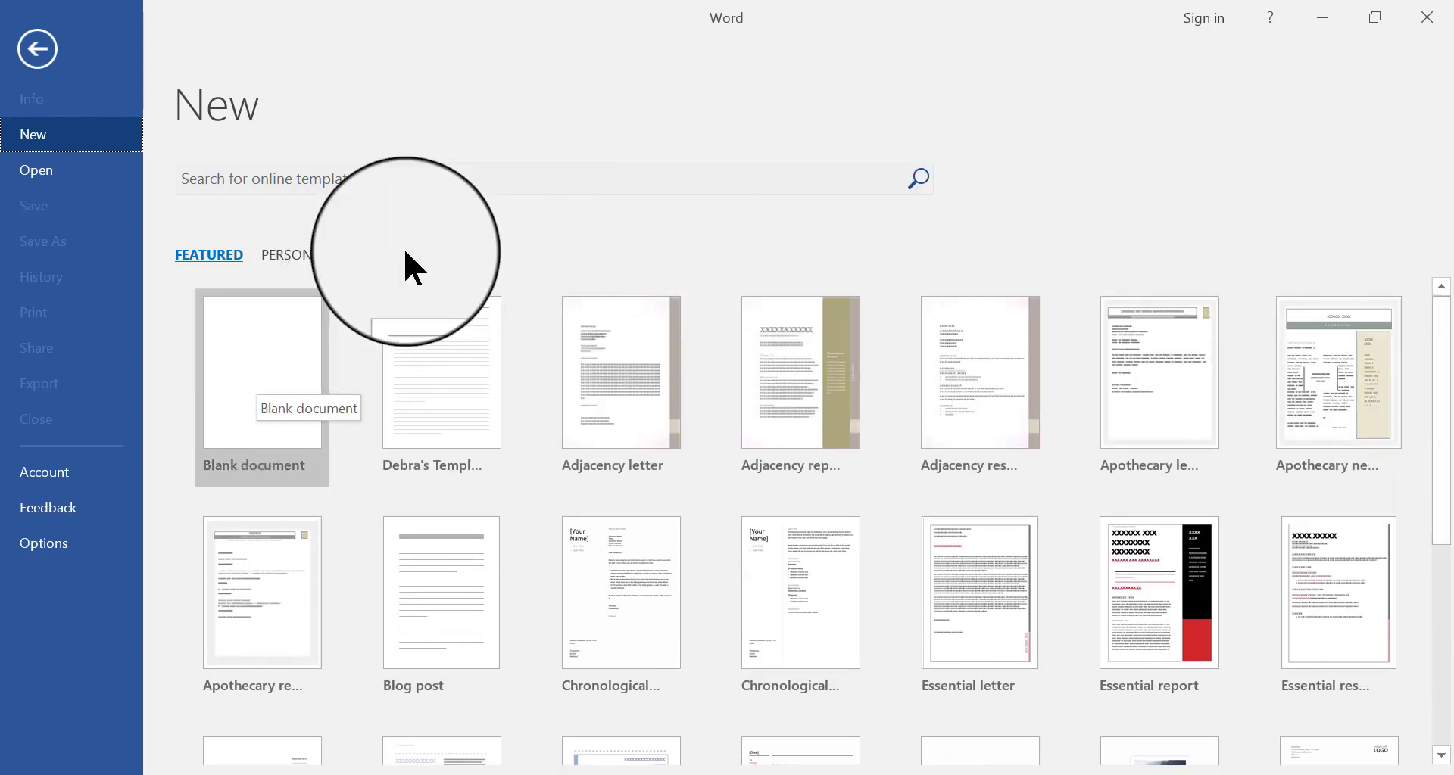
{"action": "mouse_move", "coordinate": [576, 176]}
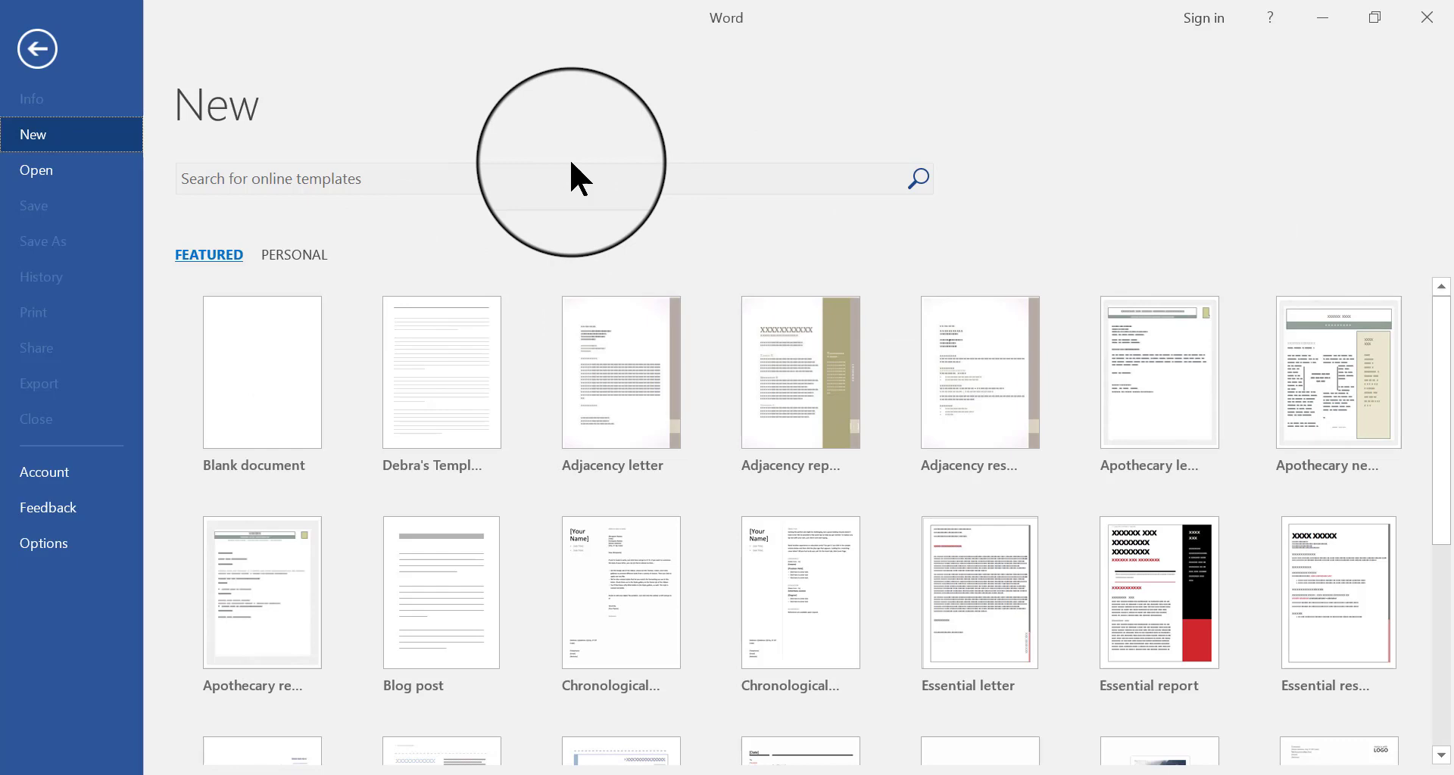
{"action": "mouse_move", "coordinate": [1446, 353]}
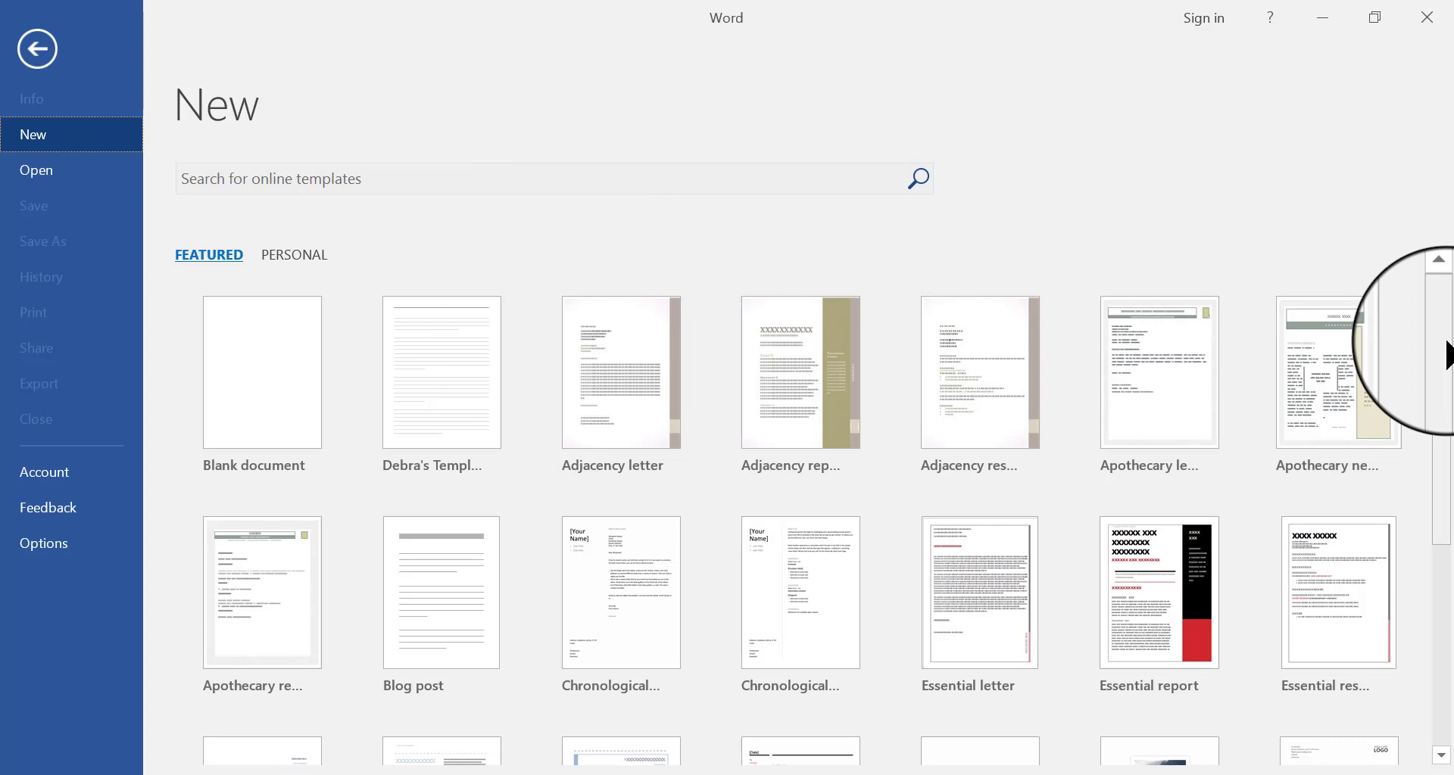
{"action": "scroll", "scroll_direction": "down", "scroll_amount": 3}
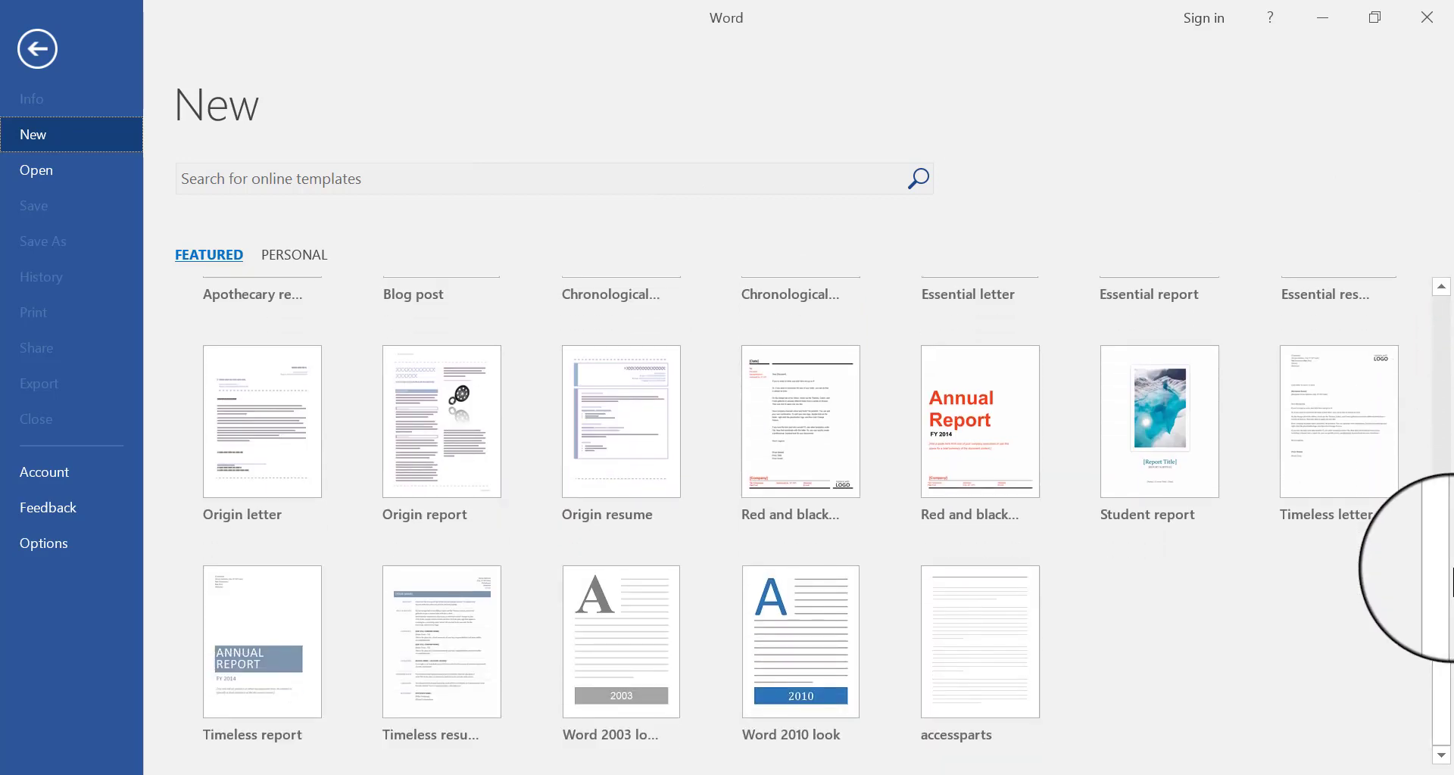
{"action": "mouse_move", "coordinate": [1354, 608]}
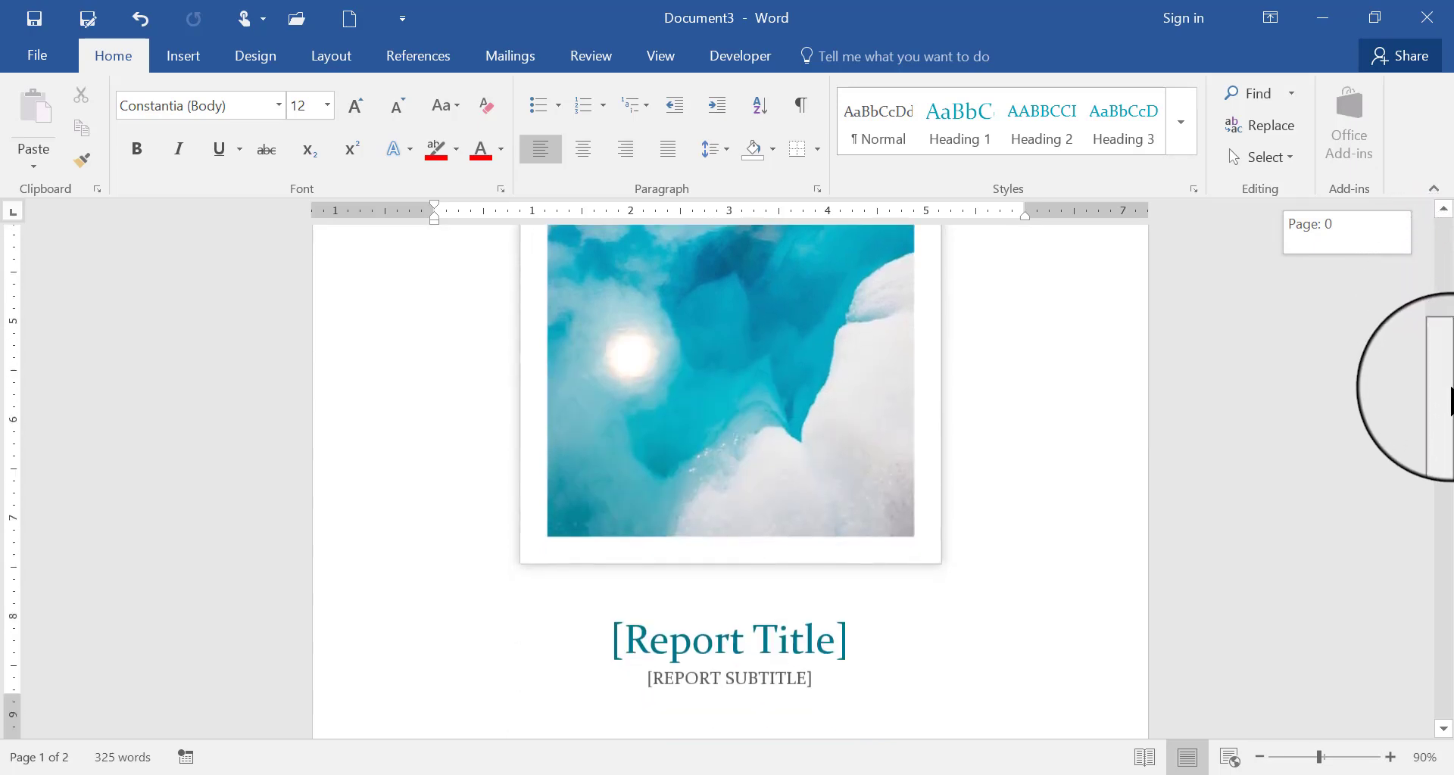
Step: Scroll through the new Student report document with its glacier cover photo
{"action": "scroll", "scroll_direction": "down", "scroll_amount": 3}
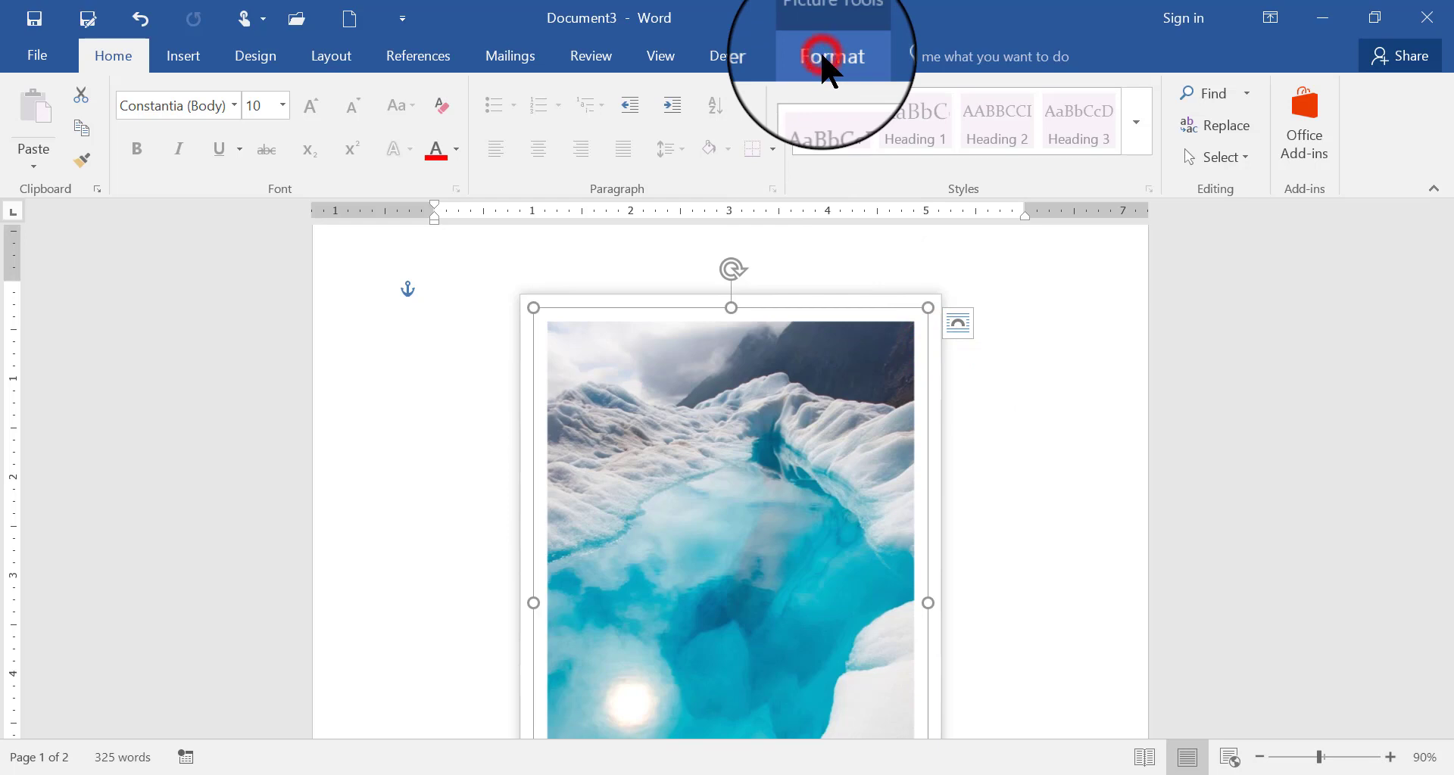
Step: Apply a soft-shadow picture style to the glacier cover photo
{"action": "left_click", "coordinate": [829, 56]}
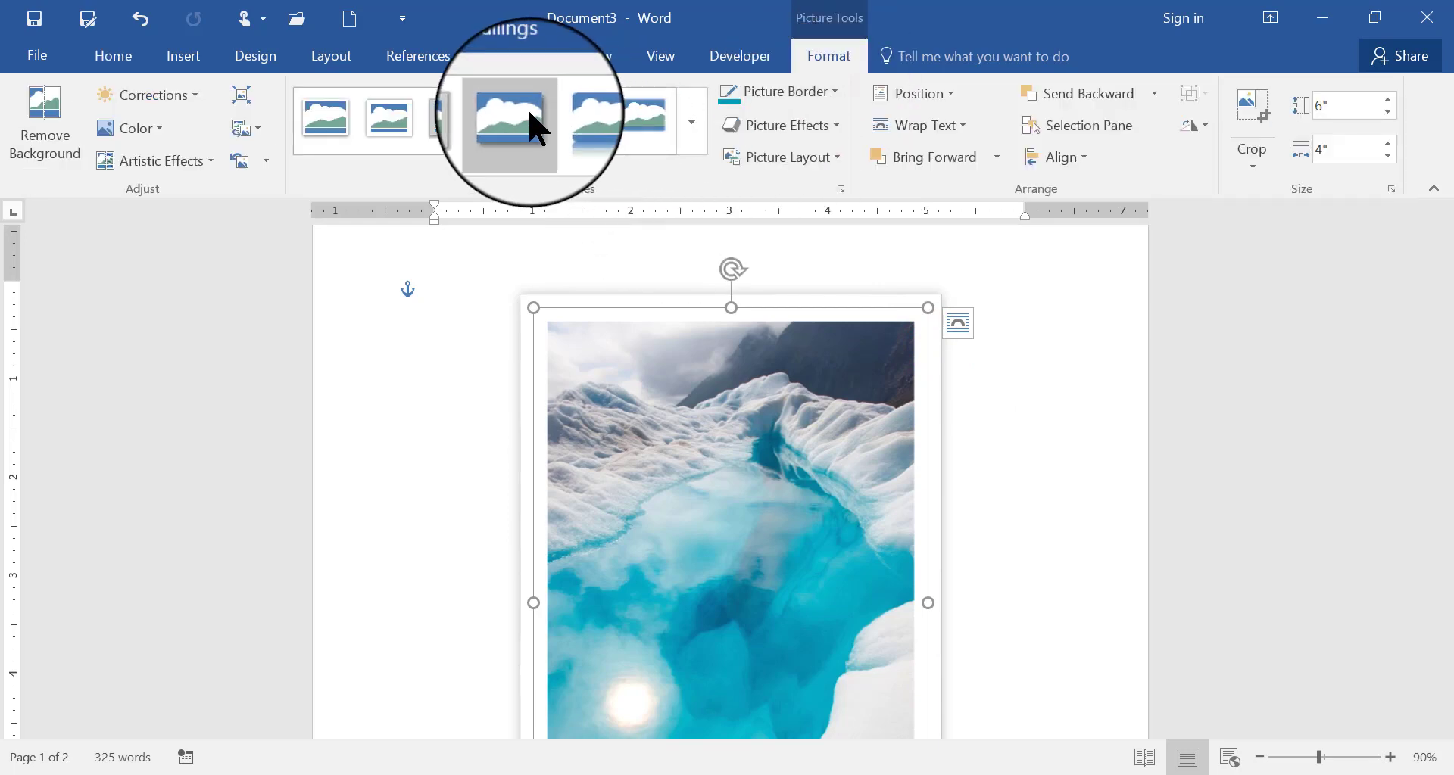
{"action": "left_click", "coordinate": [511, 118]}
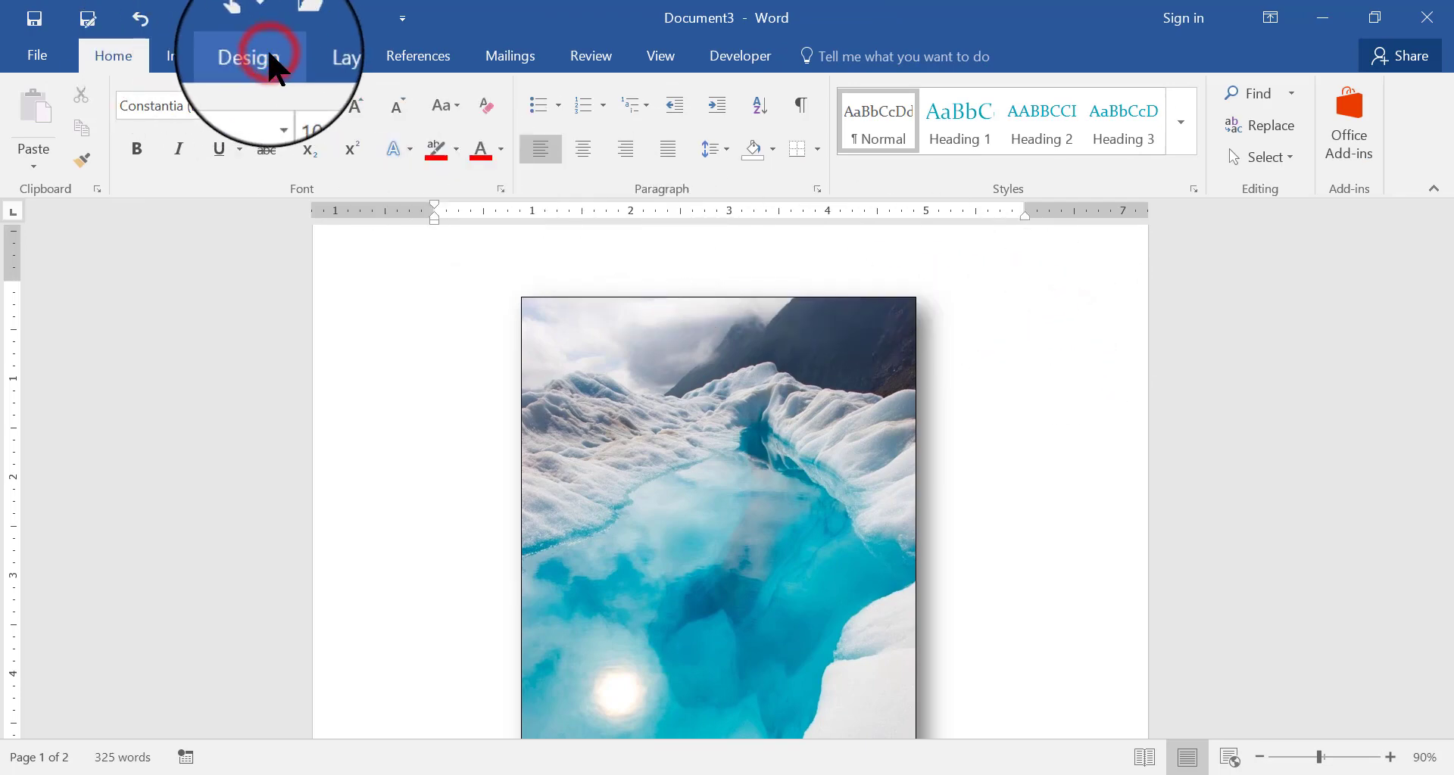
Step: Add a Box page border with a thicker line style via Design > Page Borders
{"action": "left_click", "coordinate": [247, 57]}
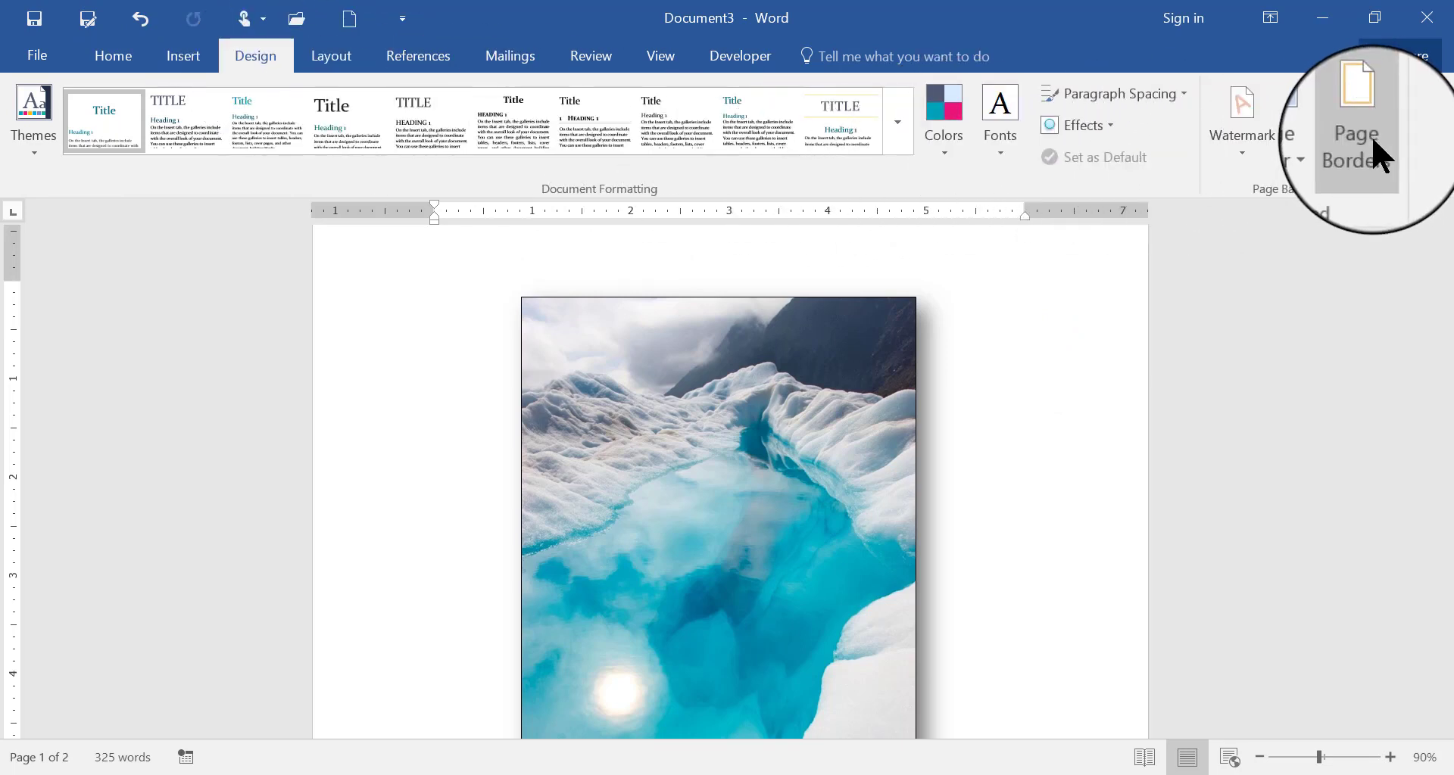
{"action": "left_click", "coordinate": [1356, 121]}
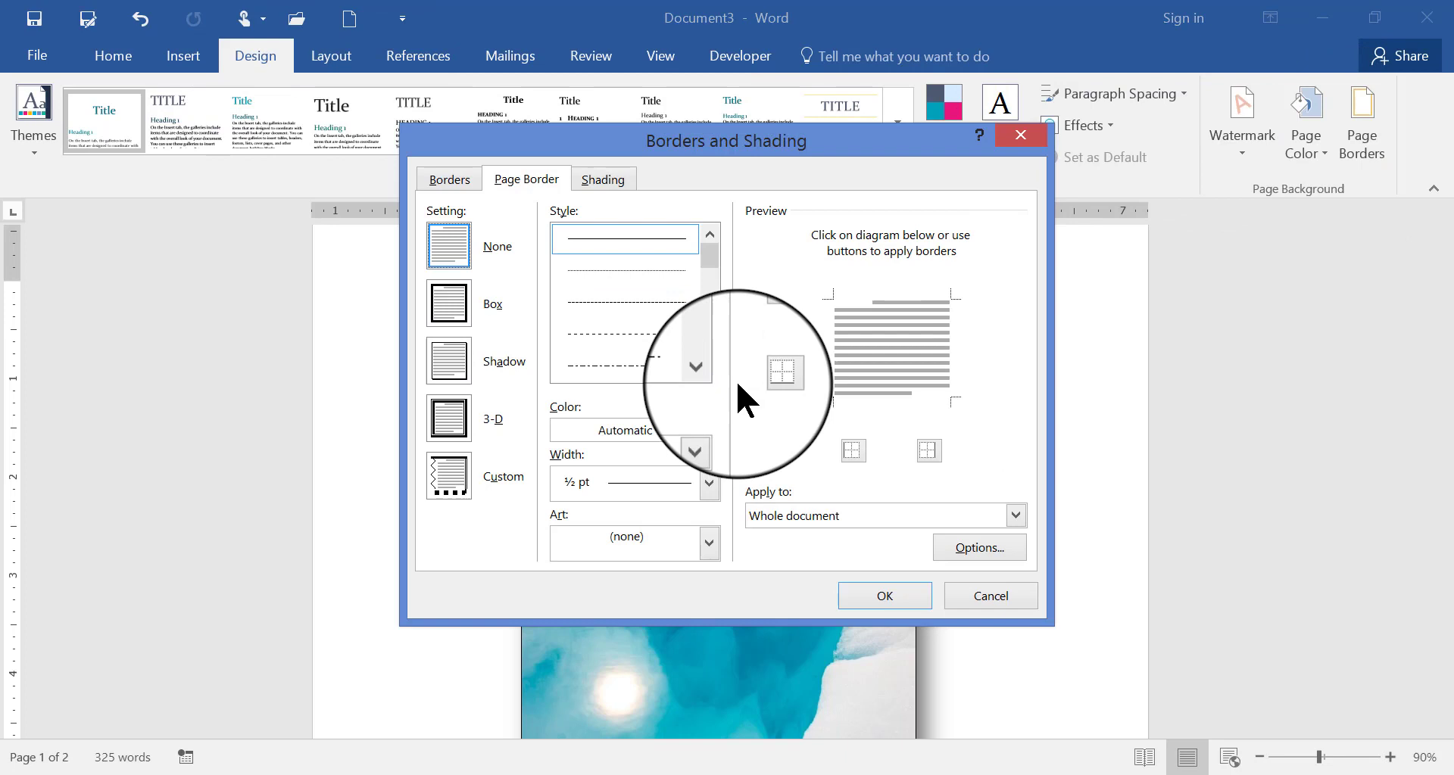
{"action": "left_click", "coordinate": [449, 302]}
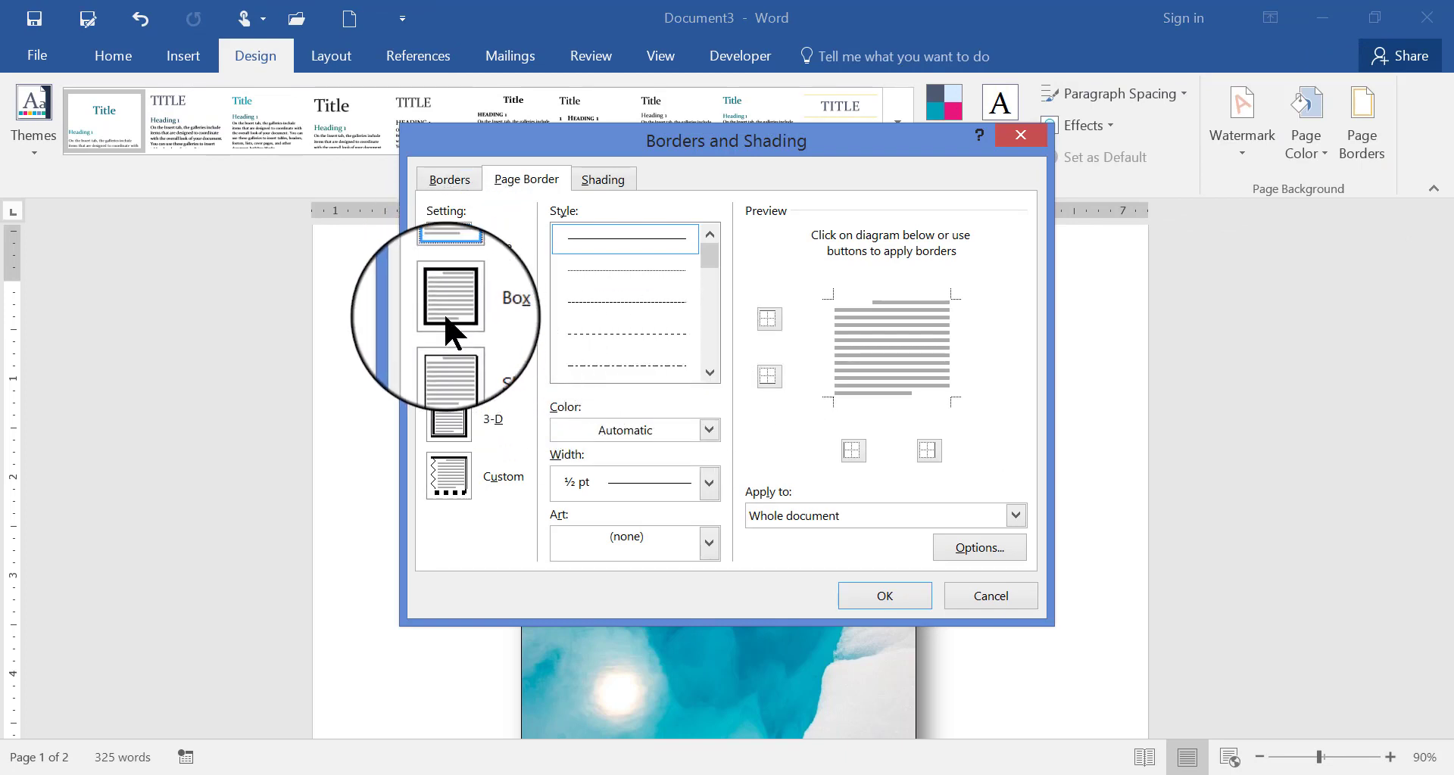
{"action": "left_click", "coordinate": [448, 303]}
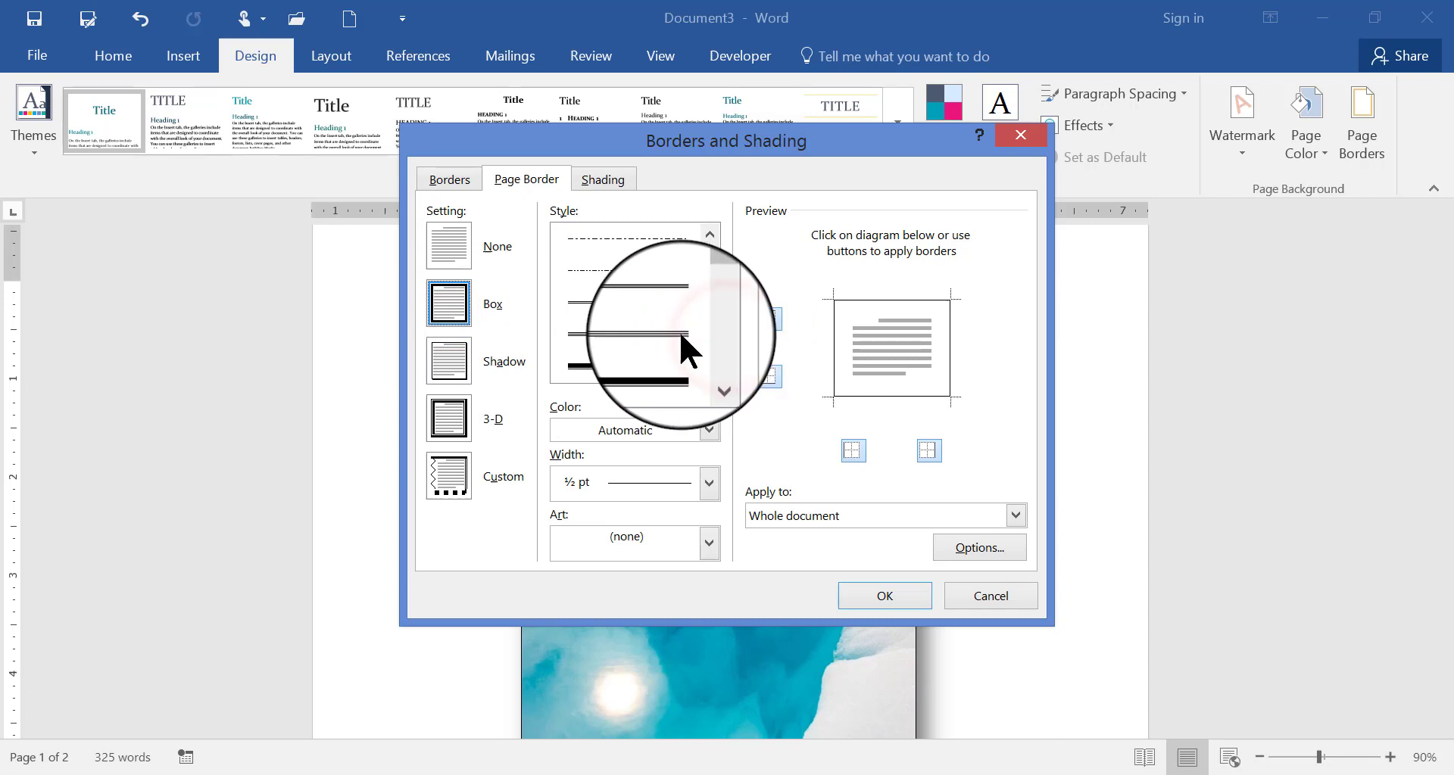
{"action": "left_click", "coordinate": [882, 595]}
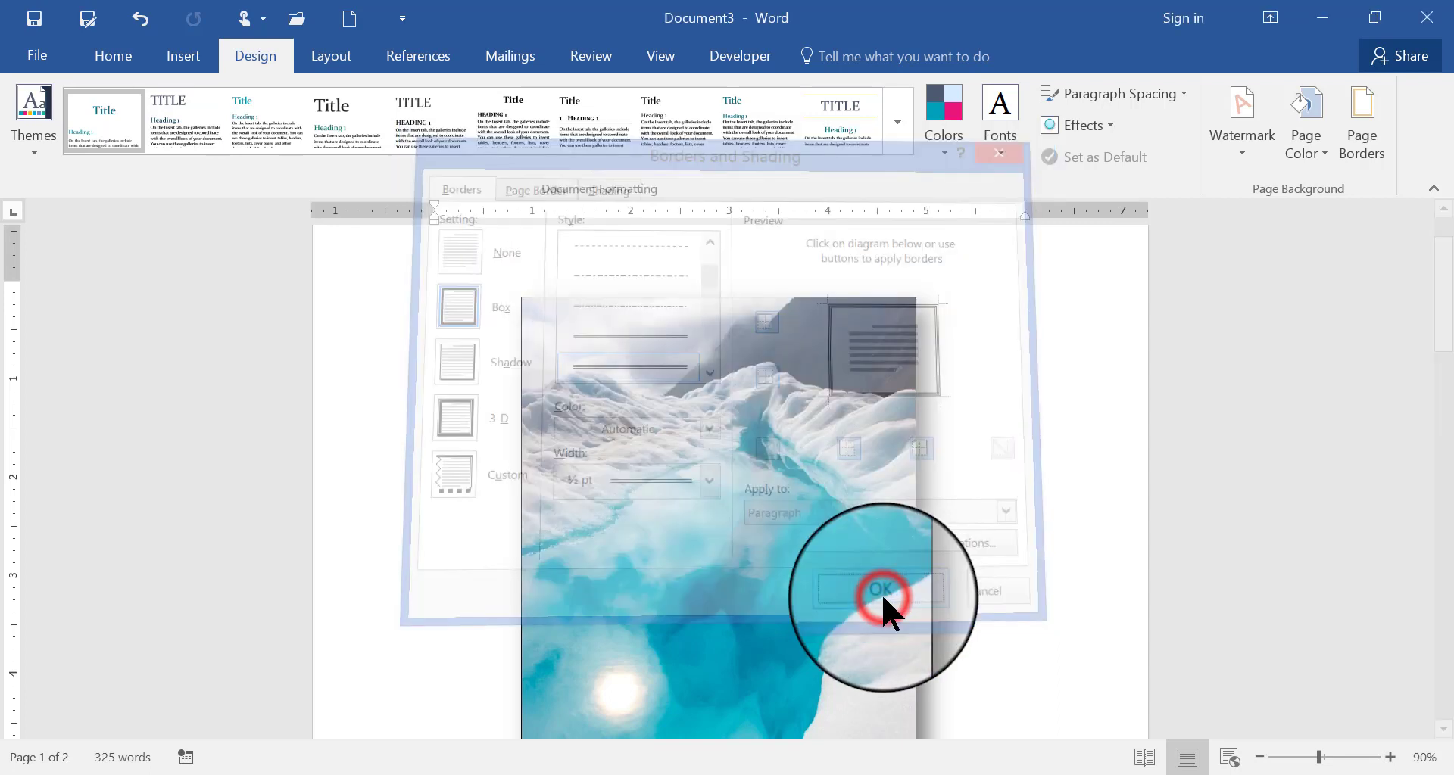
{"action": "left_click", "coordinate": [879, 591]}
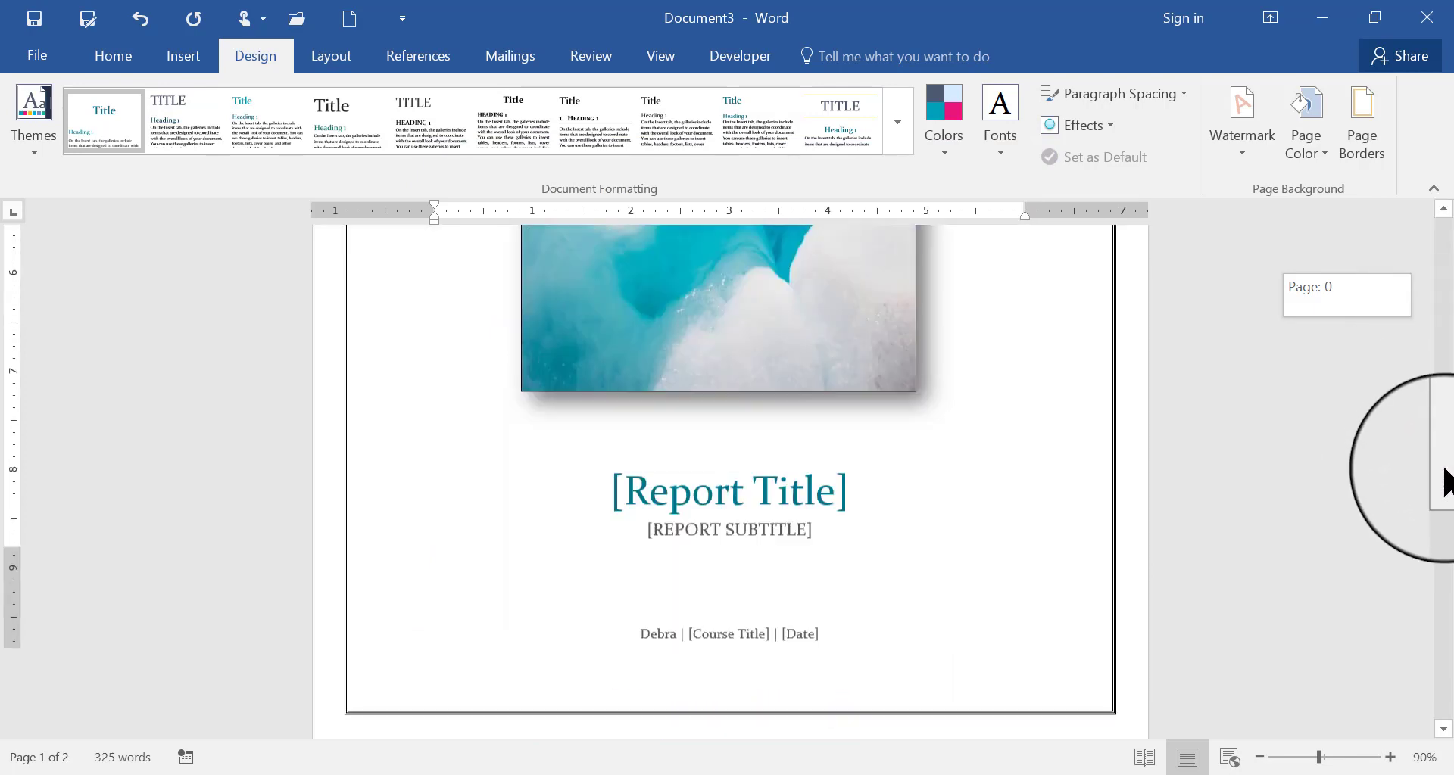
Step: Set the cover title in Broadway and the subtitle in a plainer serif font
{"action": "scroll", "scroll_direction": "down", "scroll_amount": 3}
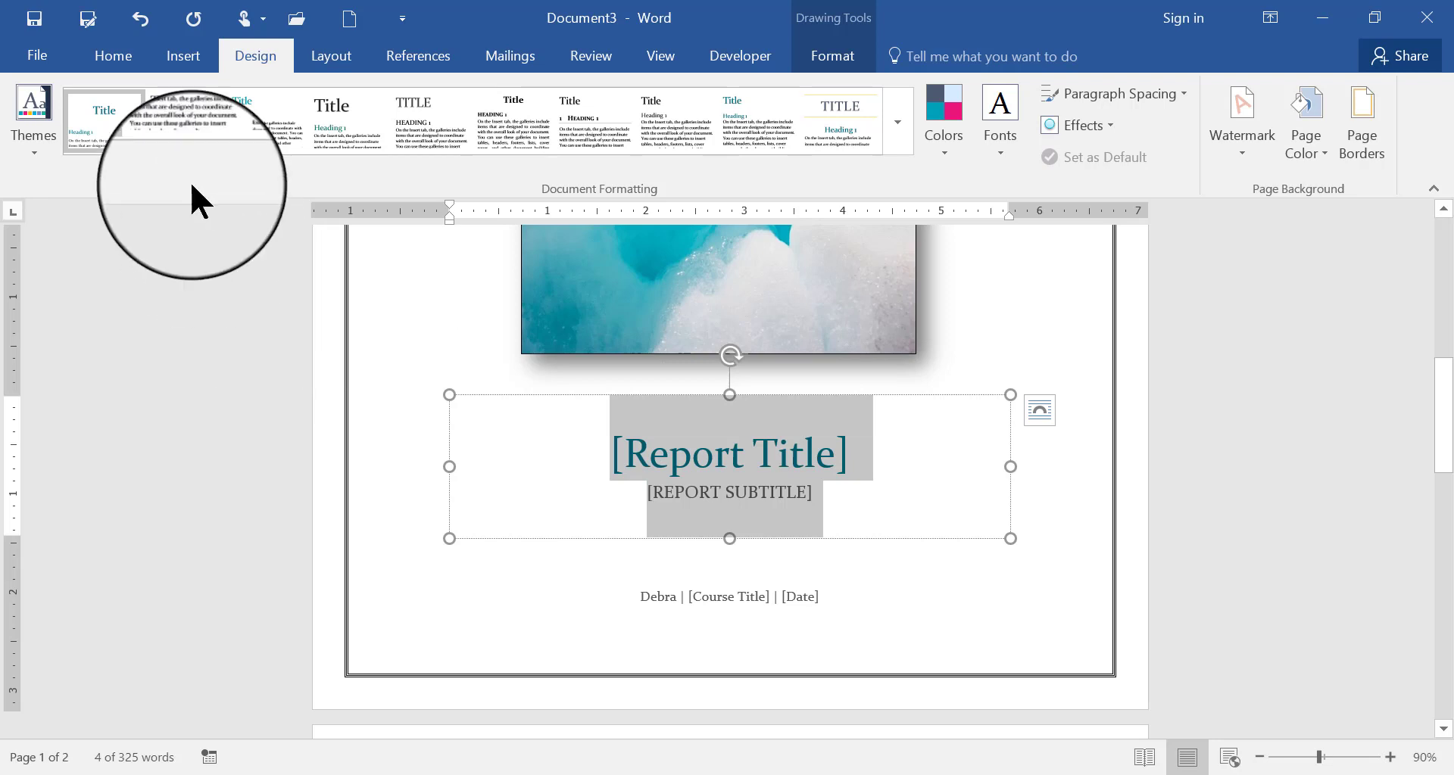
{"action": "left_click", "coordinate": [114, 57]}
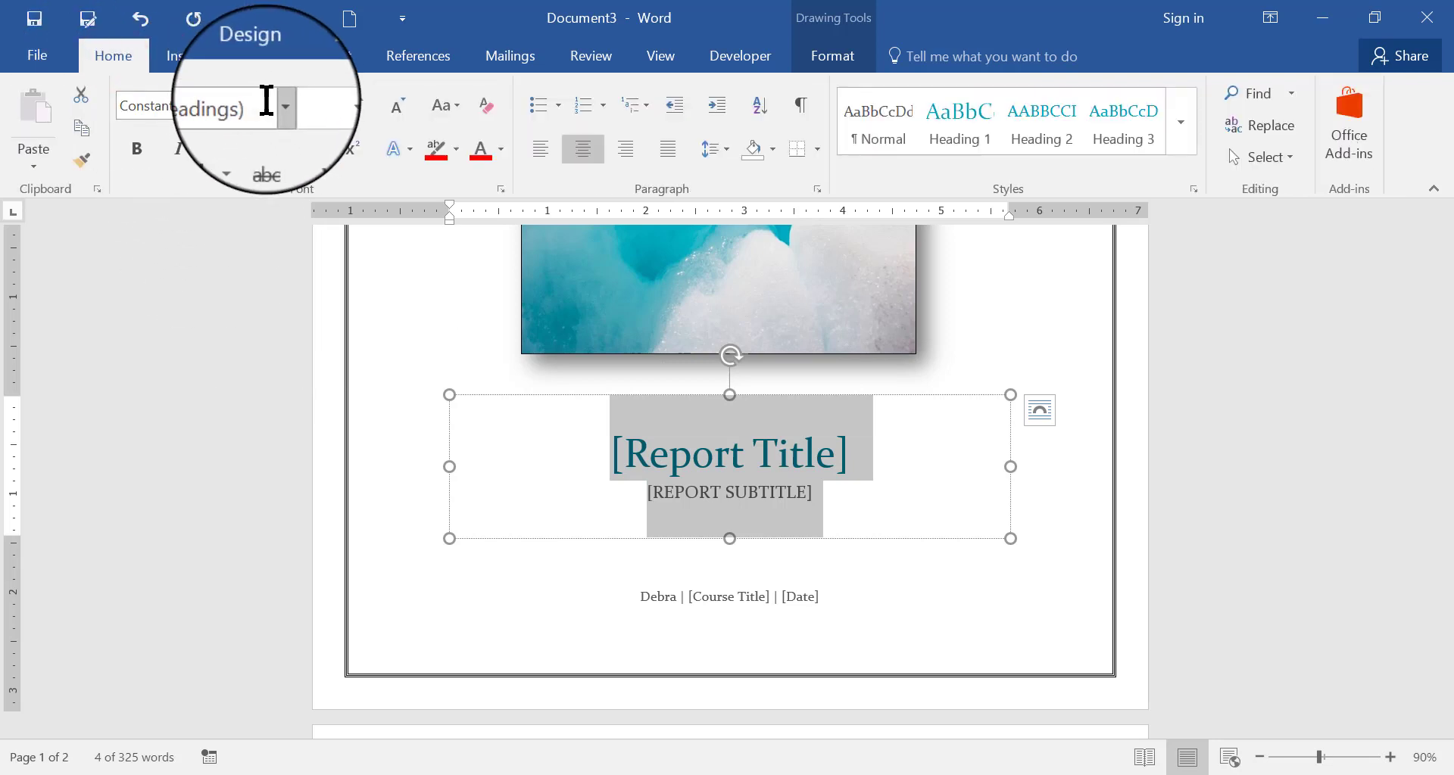
{"action": "left_click", "coordinate": [286, 106]}
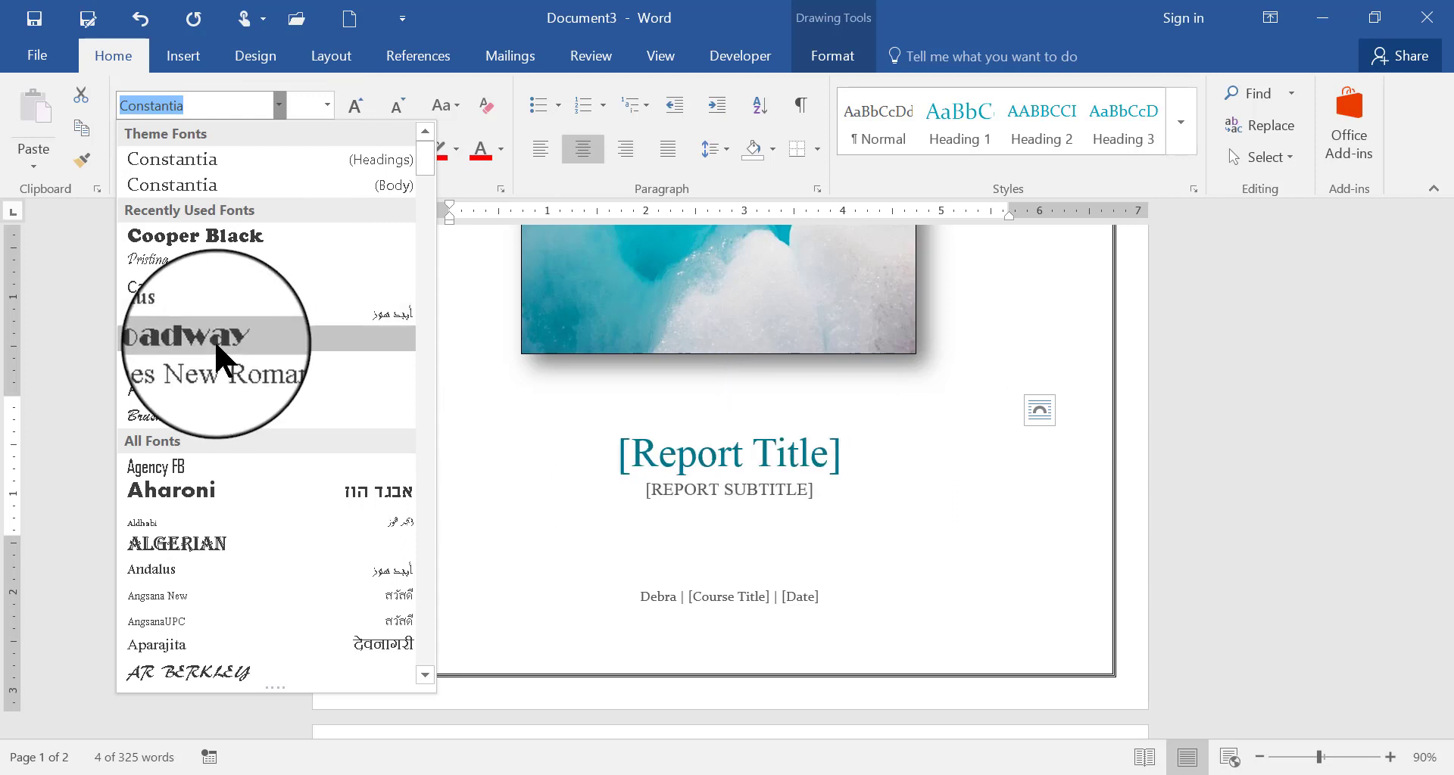
{"action": "left_click", "coordinate": [205, 337]}
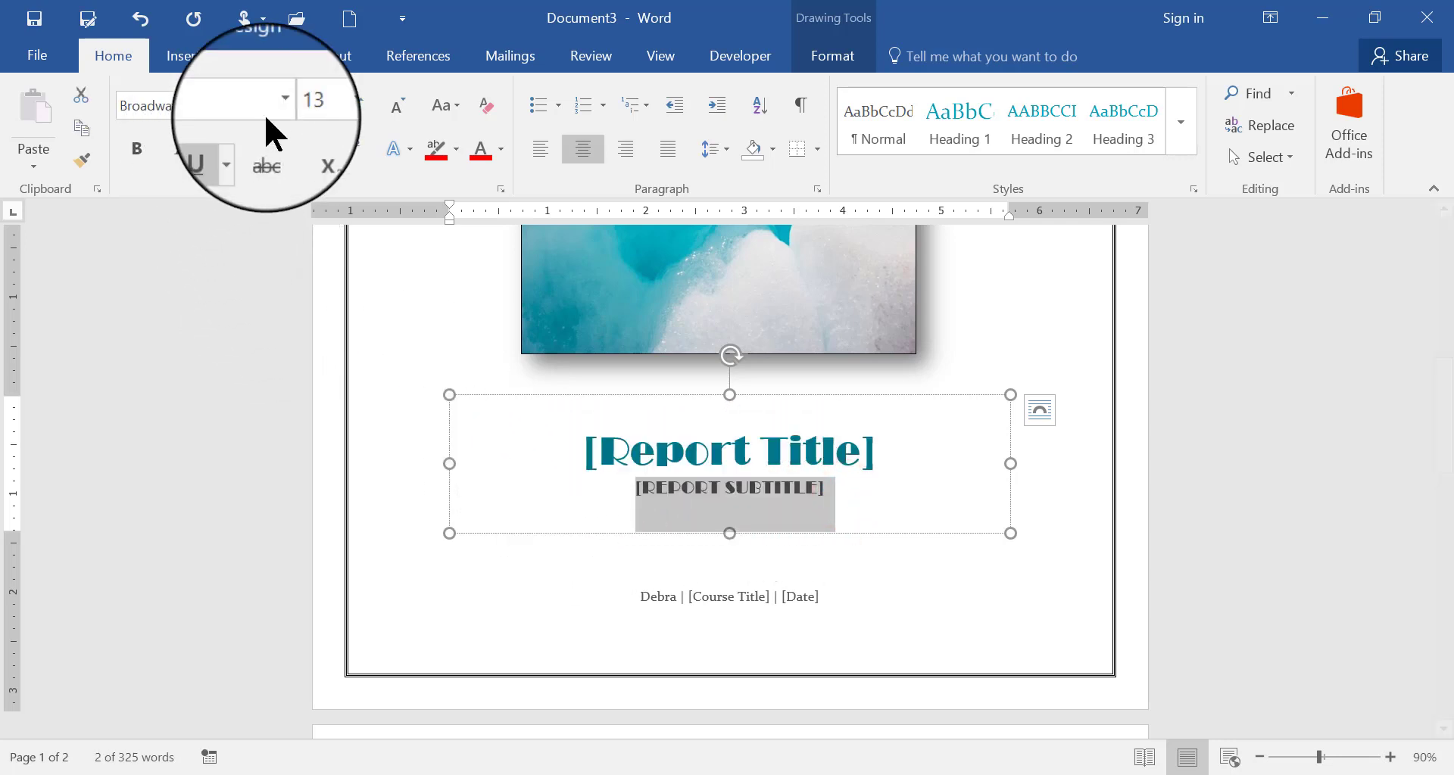
{"action": "left_click", "coordinate": [284, 104]}
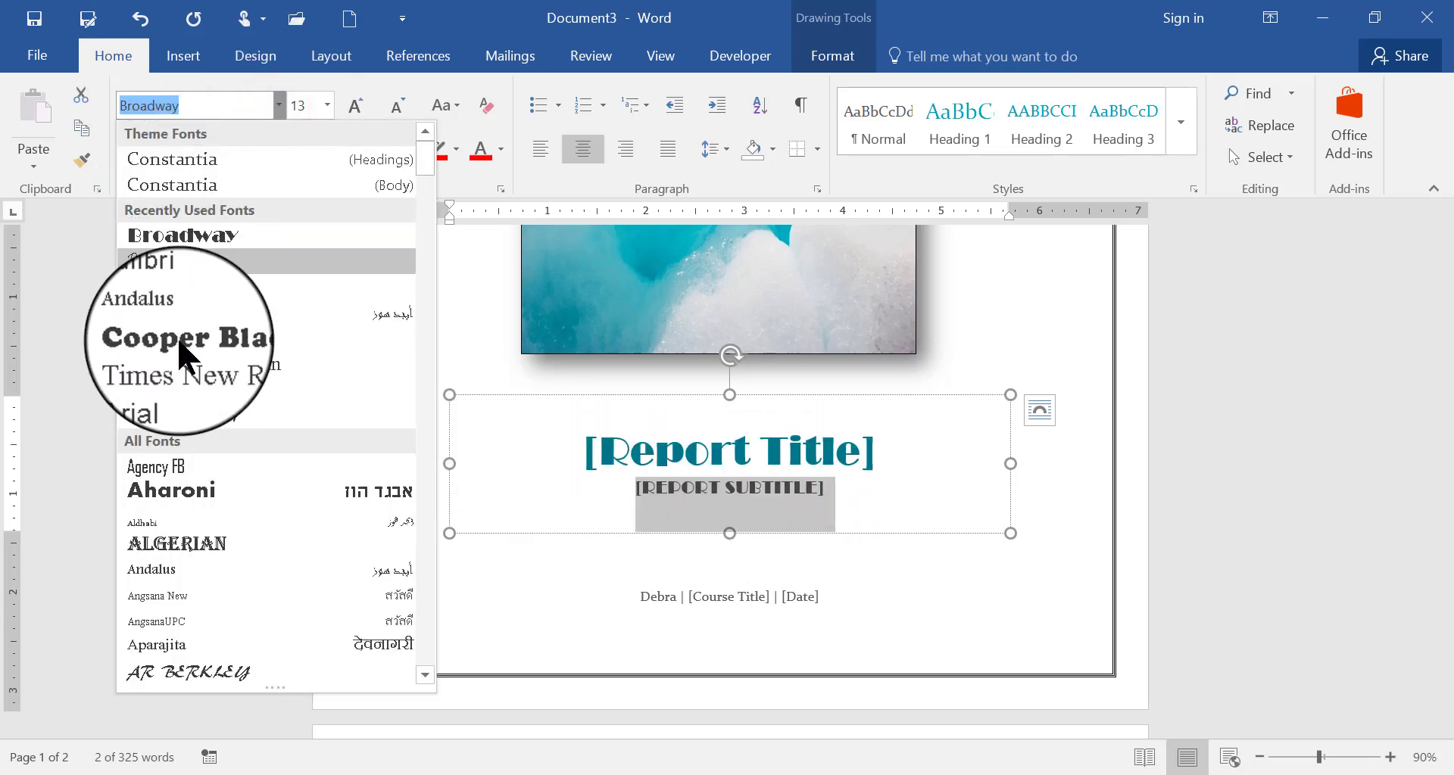
{"action": "left_click", "coordinate": [180, 375]}
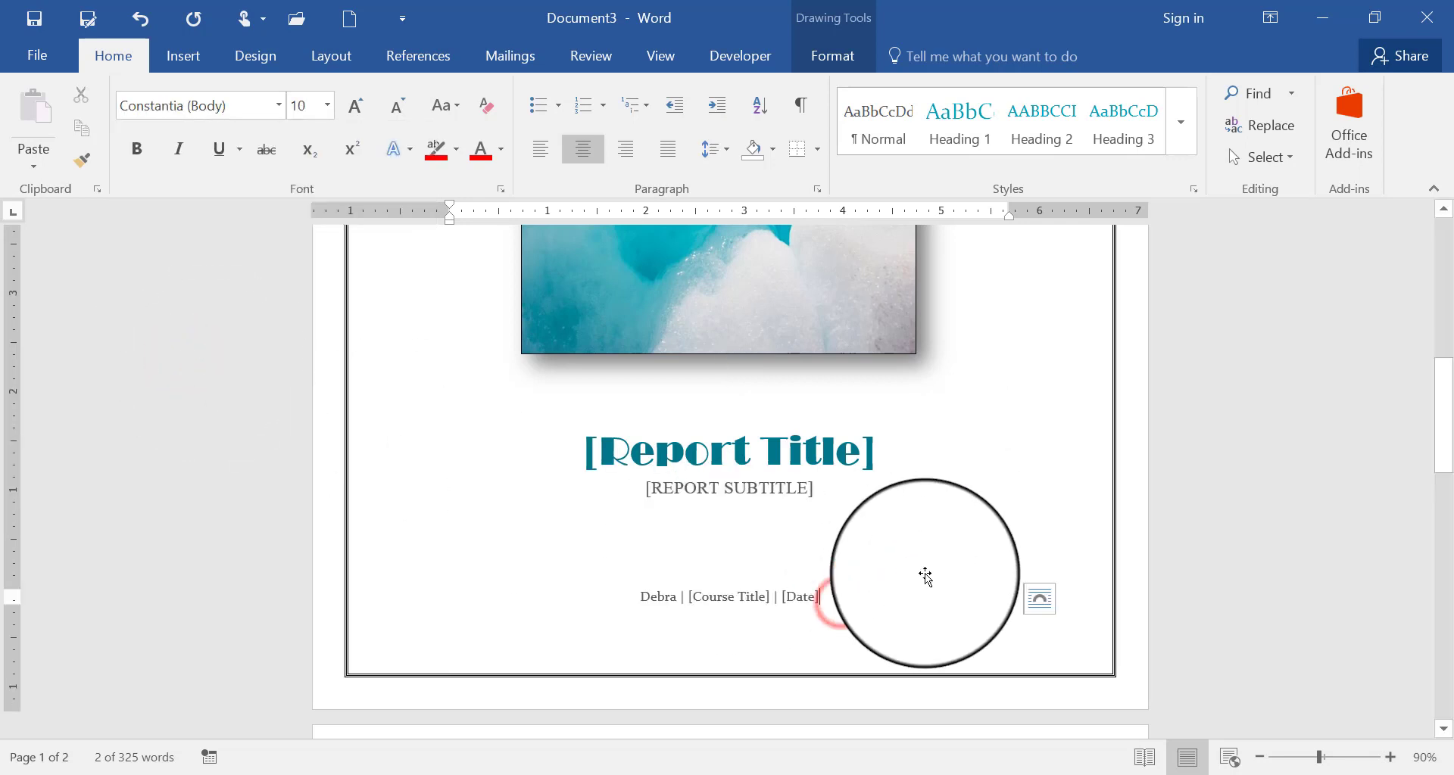
{"action": "left_click_drag", "start_coordinate": [923, 575], "coordinate": [939, 394]}
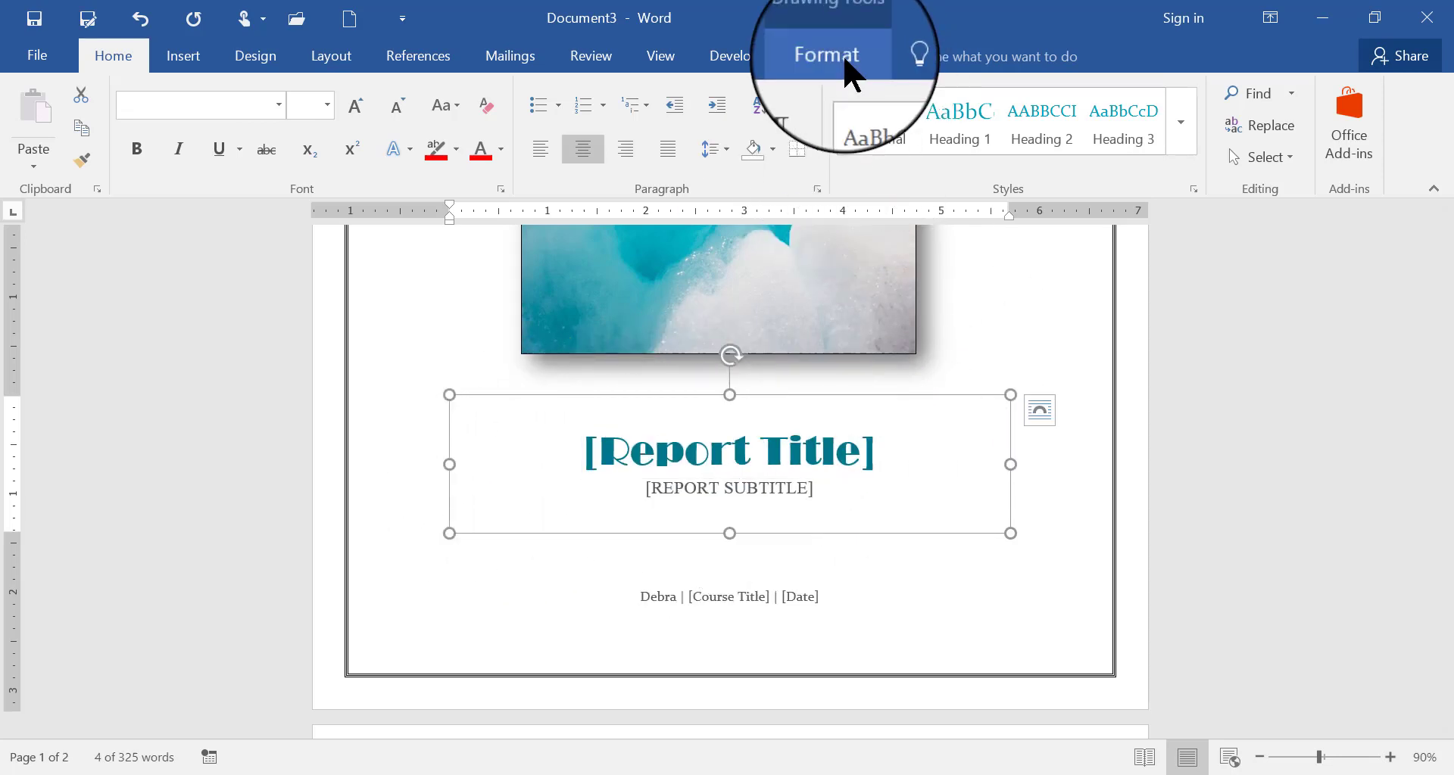
Step: Fill the title text box with a light blue-grey theme colour after trying pale blue and peach
{"action": "left_click", "coordinate": [832, 56]}
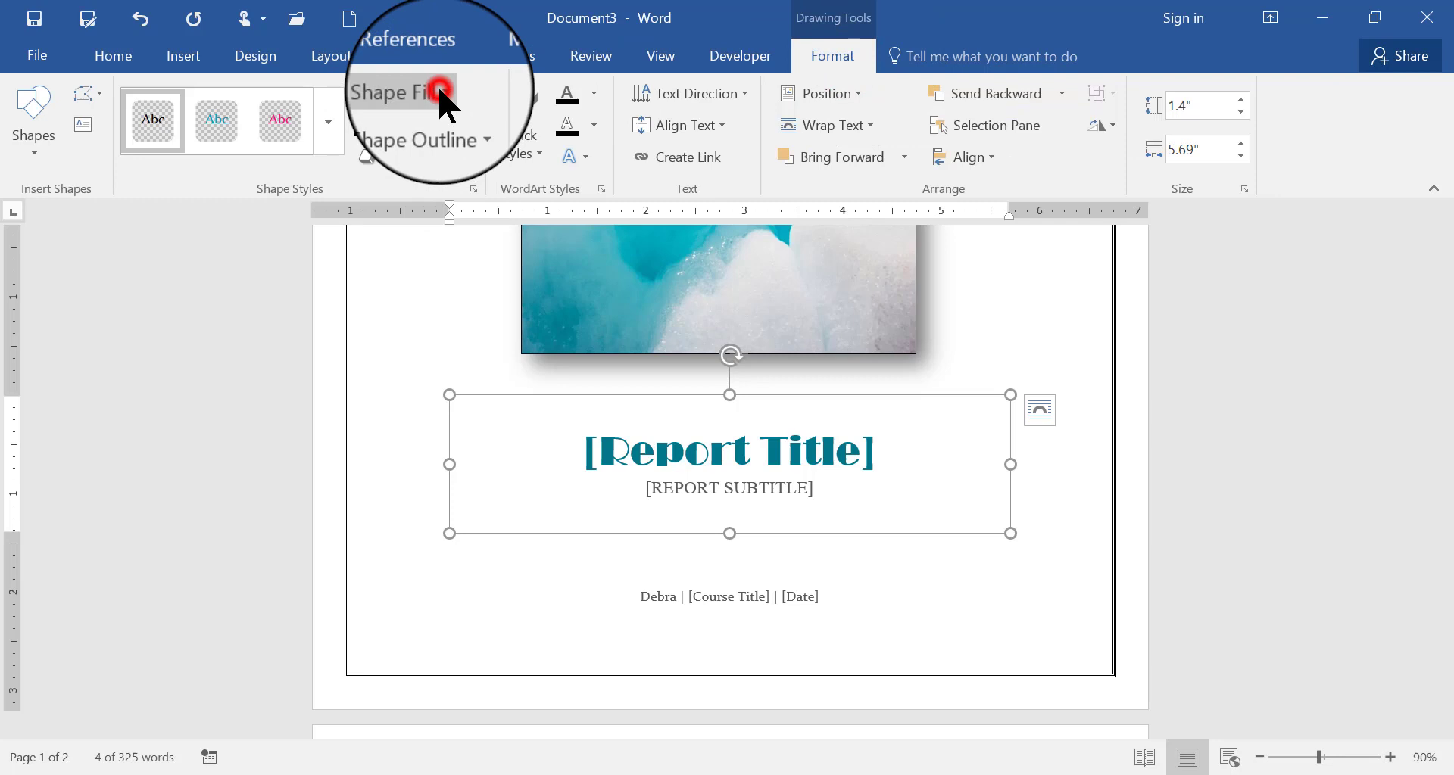
{"action": "left_click", "coordinate": [407, 92]}
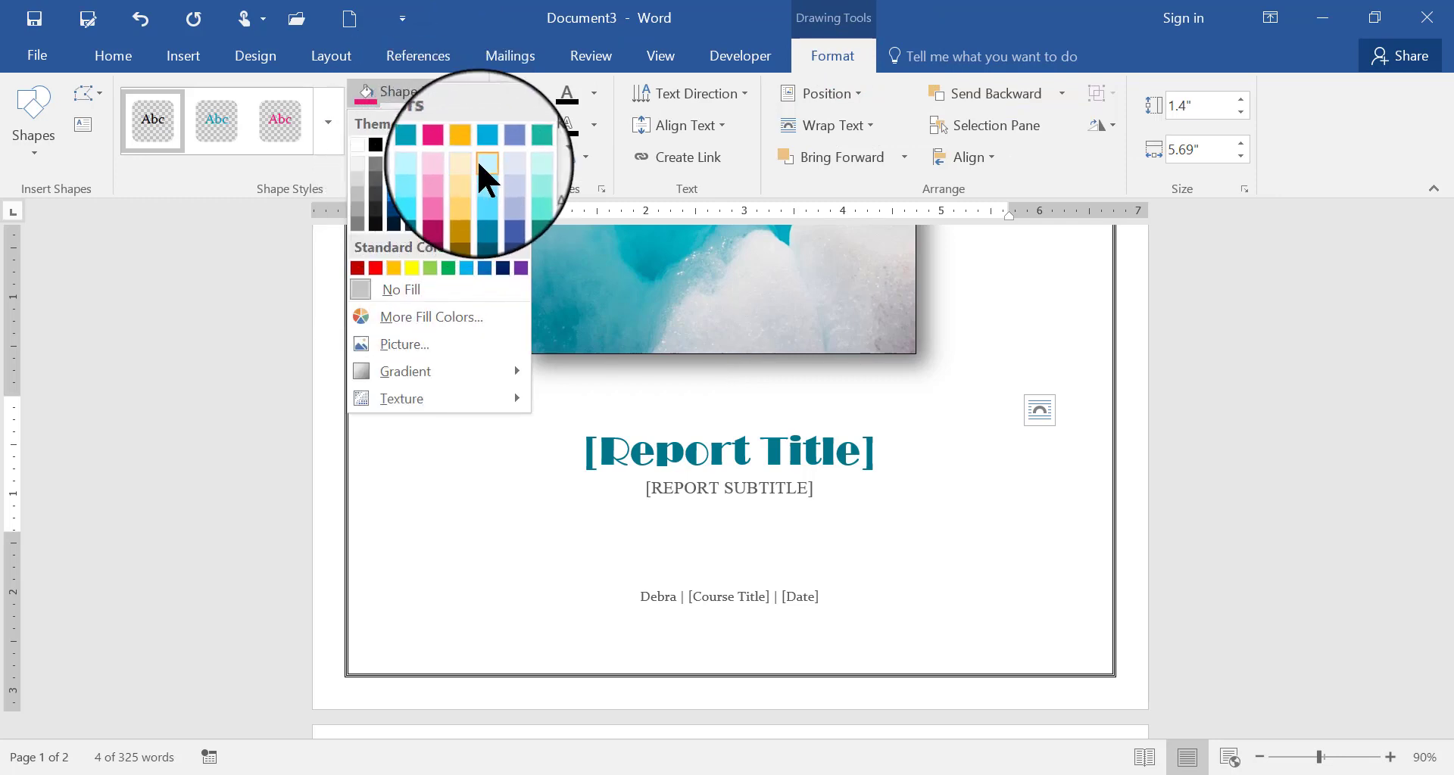
{"action": "left_click", "coordinate": [486, 165]}
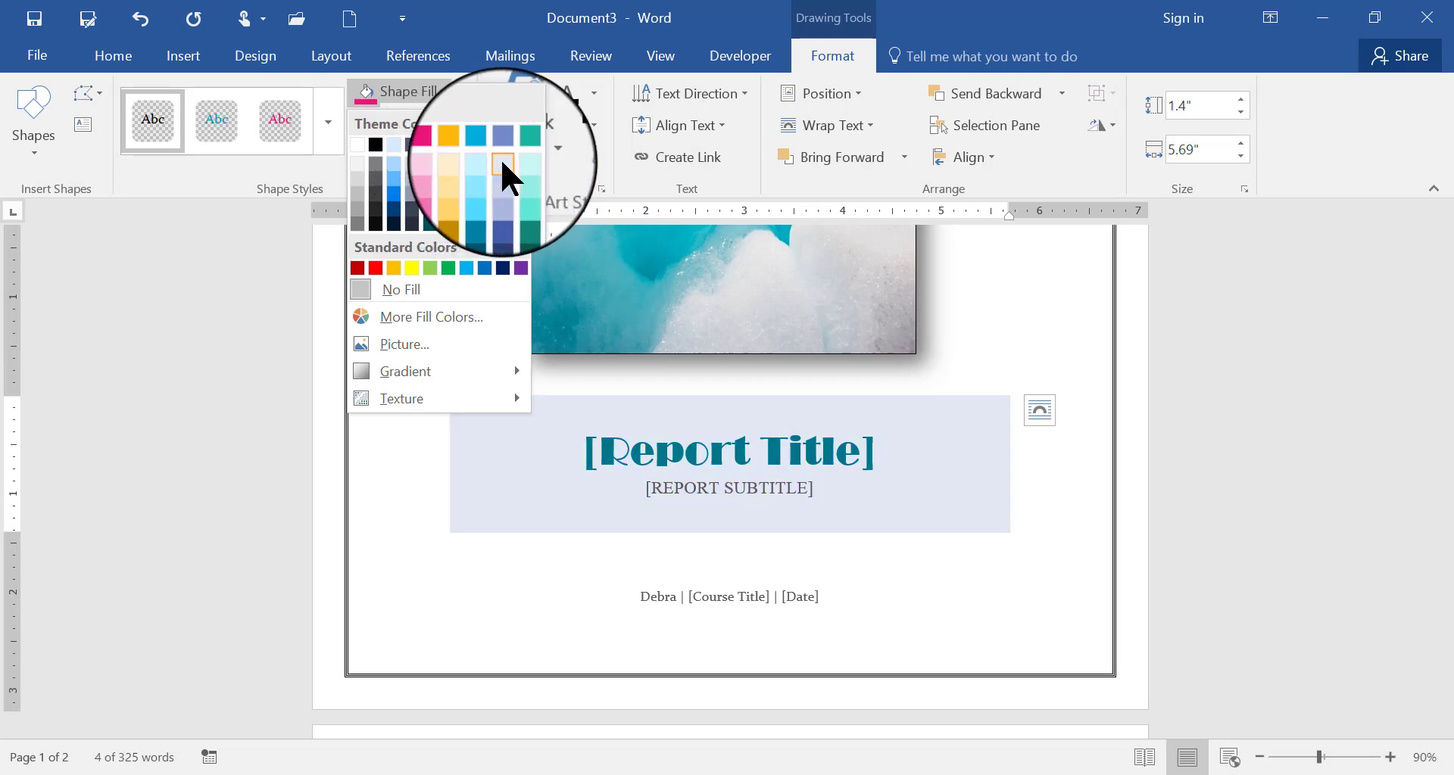
{"action": "left_click", "coordinate": [463, 180]}
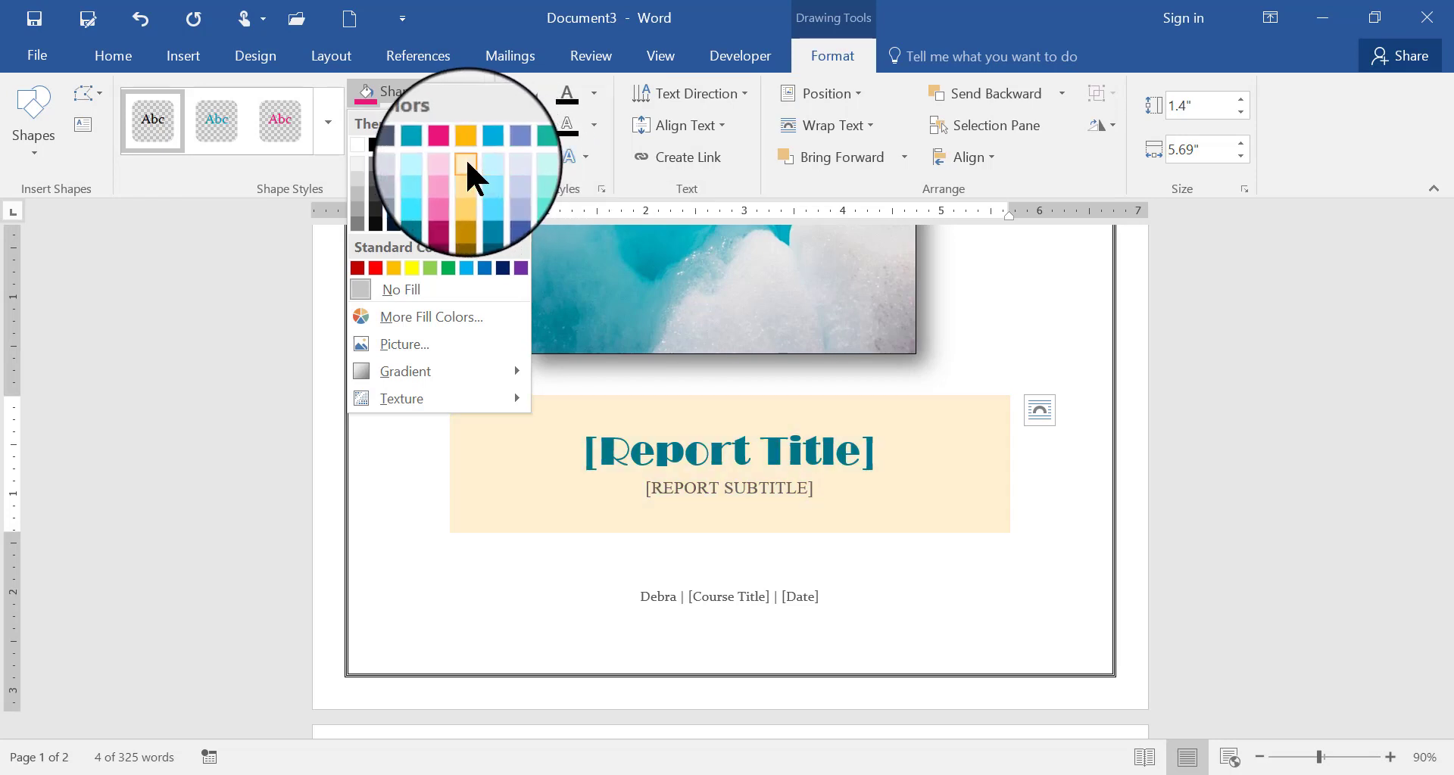
{"action": "left_click", "coordinate": [436, 165]}
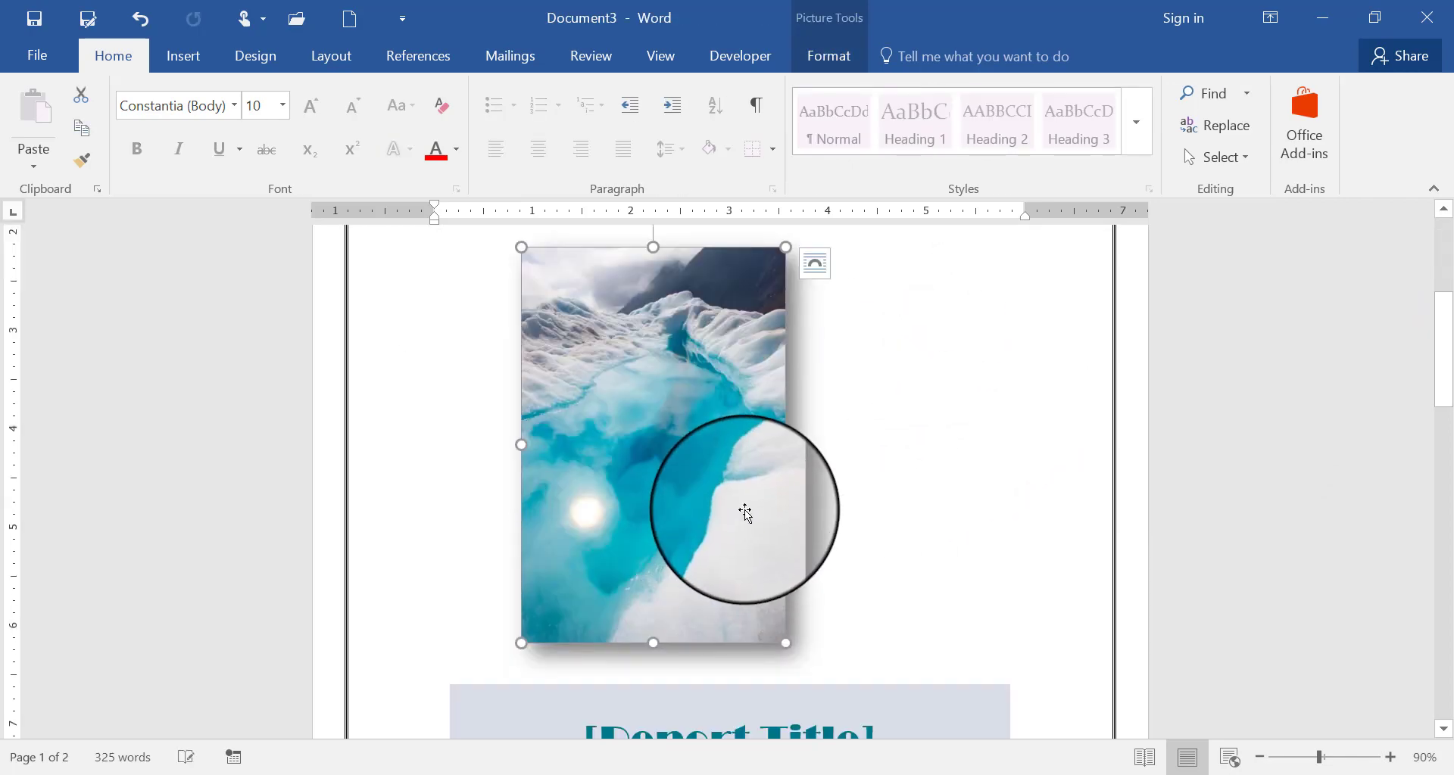
{"action": "left_click_drag", "start_coordinate": [747, 515], "coordinate": [821, 464]}
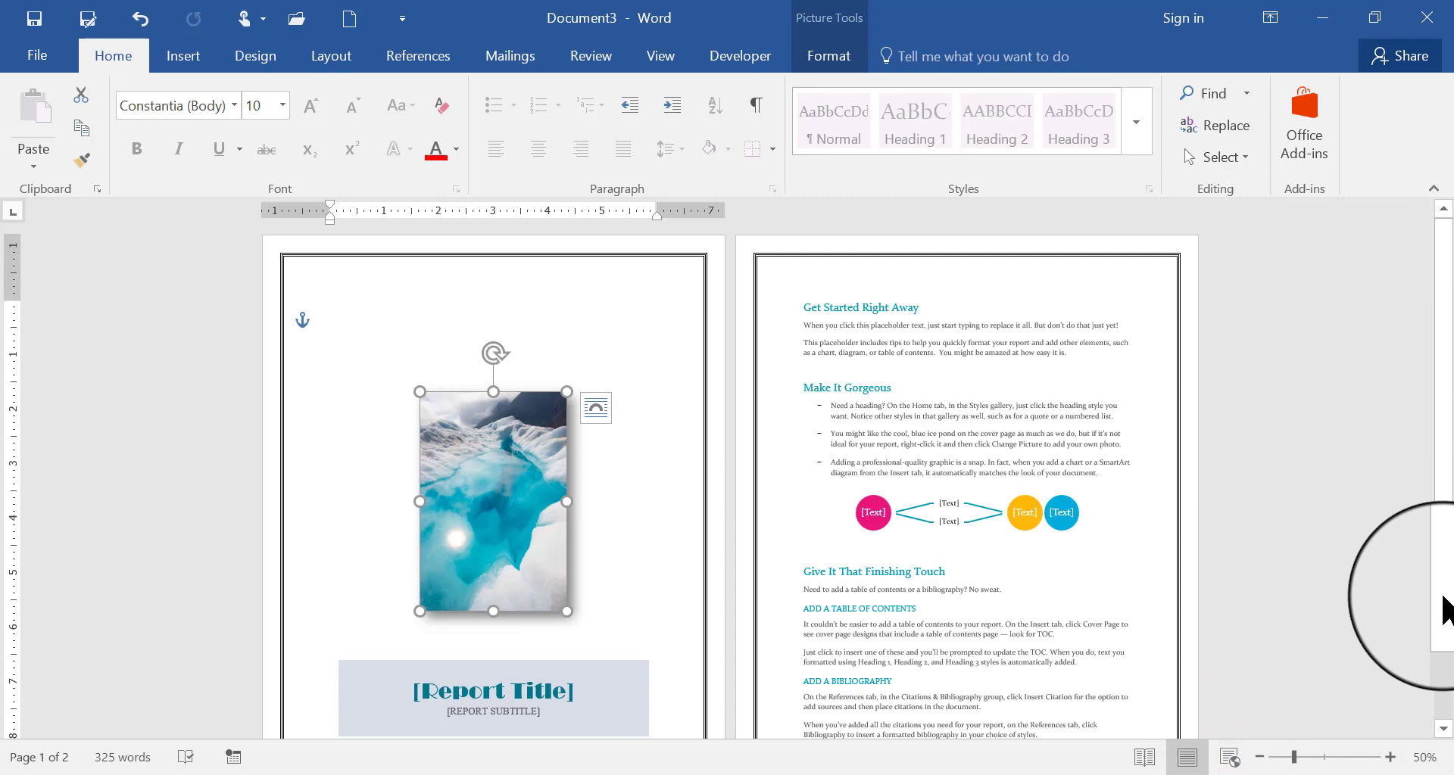
{"action": "scroll", "scroll_direction": "down", "scroll_amount": 3}
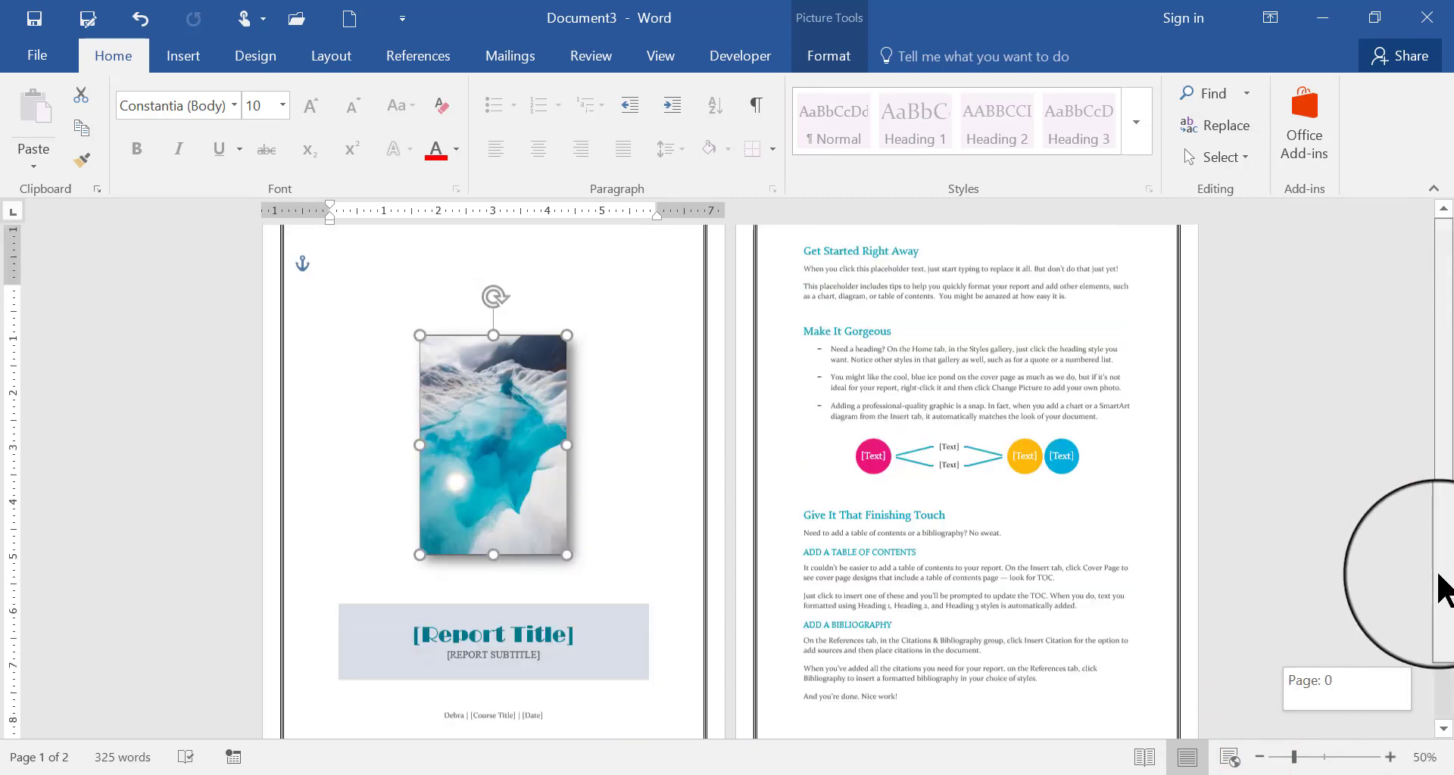
{"action": "scroll", "scroll_direction": "down", "scroll_amount": 3}
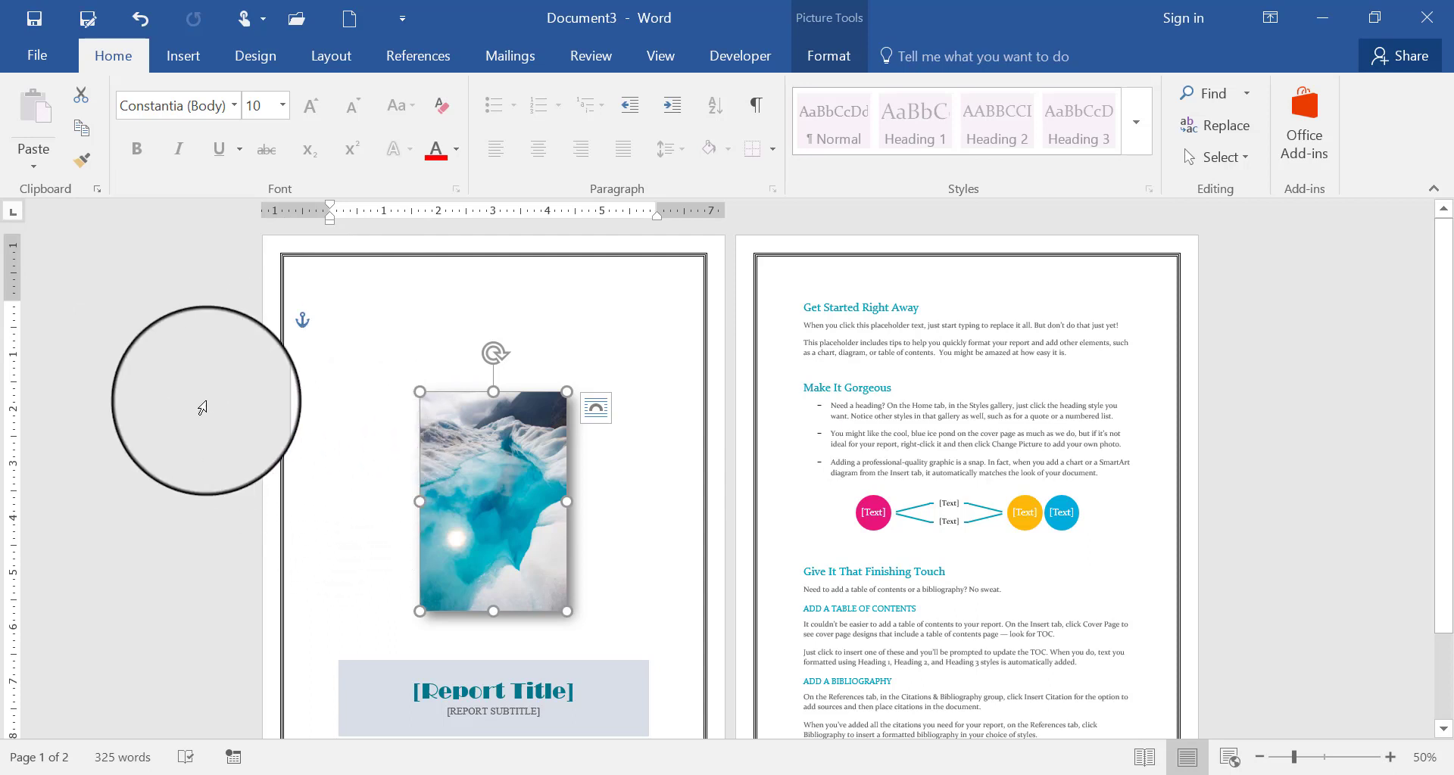
{"action": "left_click", "coordinate": [35, 56]}
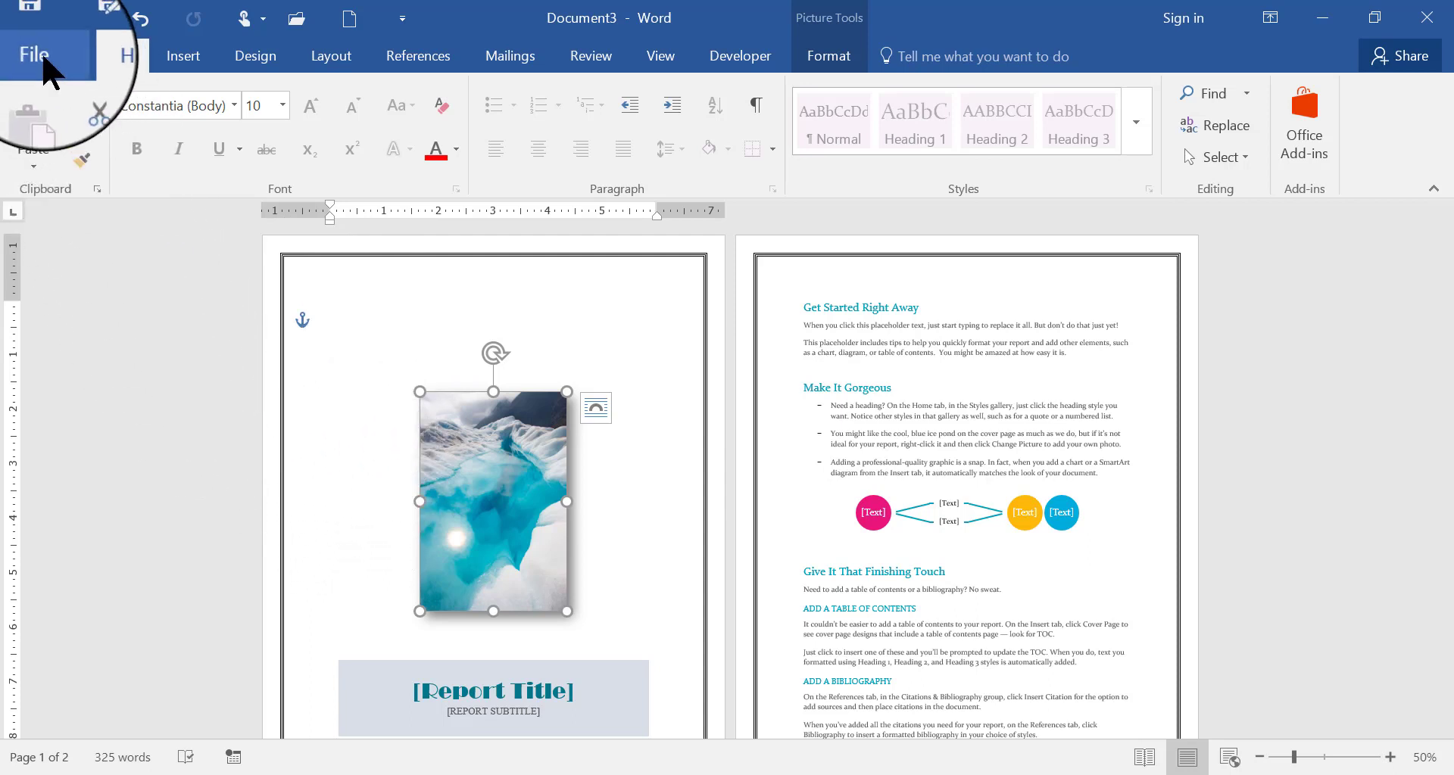
Step: Begin Save As and name the file "Debra's Report Template"
{"action": "left_click", "coordinate": [35, 55]}
{"action": "type", "text": "Debra's"}
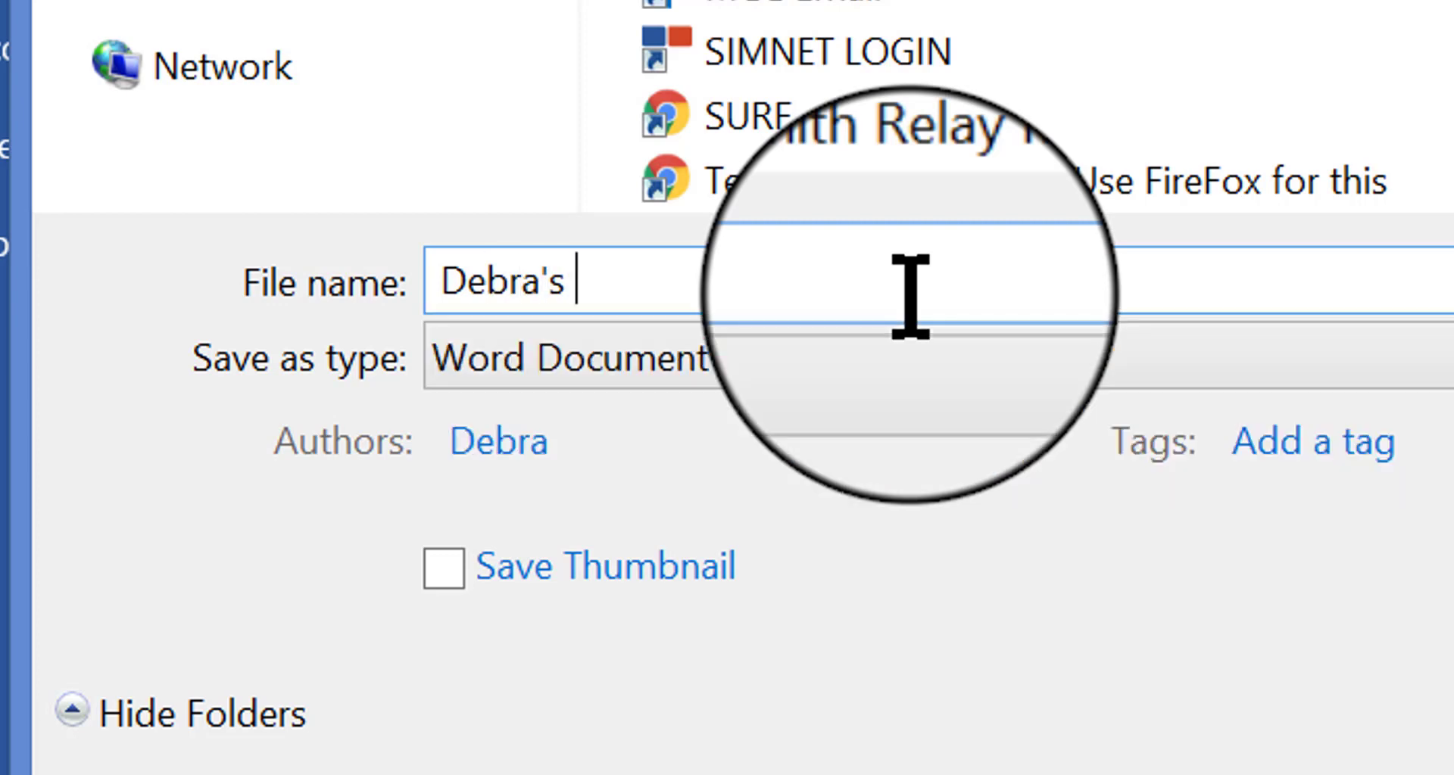
{"action": "type", "text": "Report"}
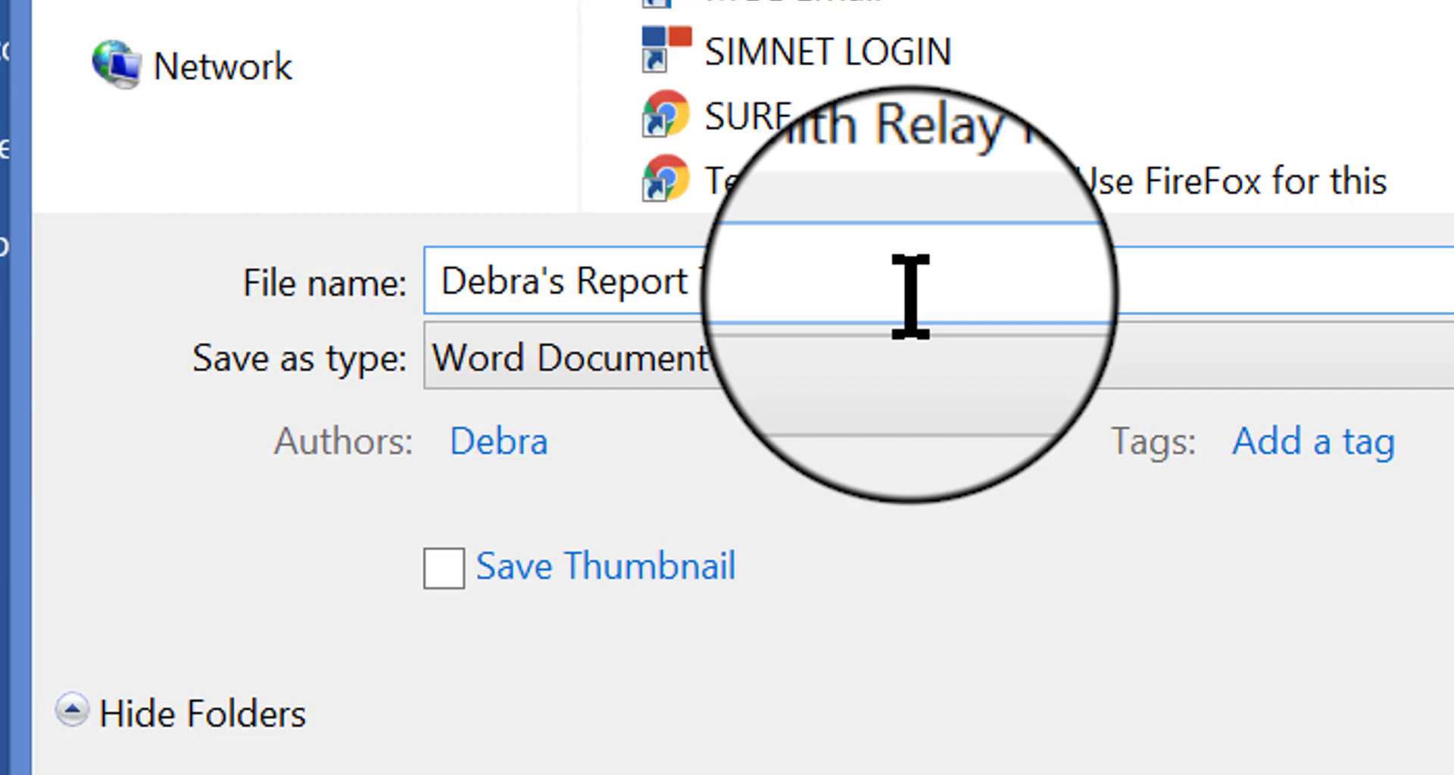
{"action": "type", "text": "plate"}
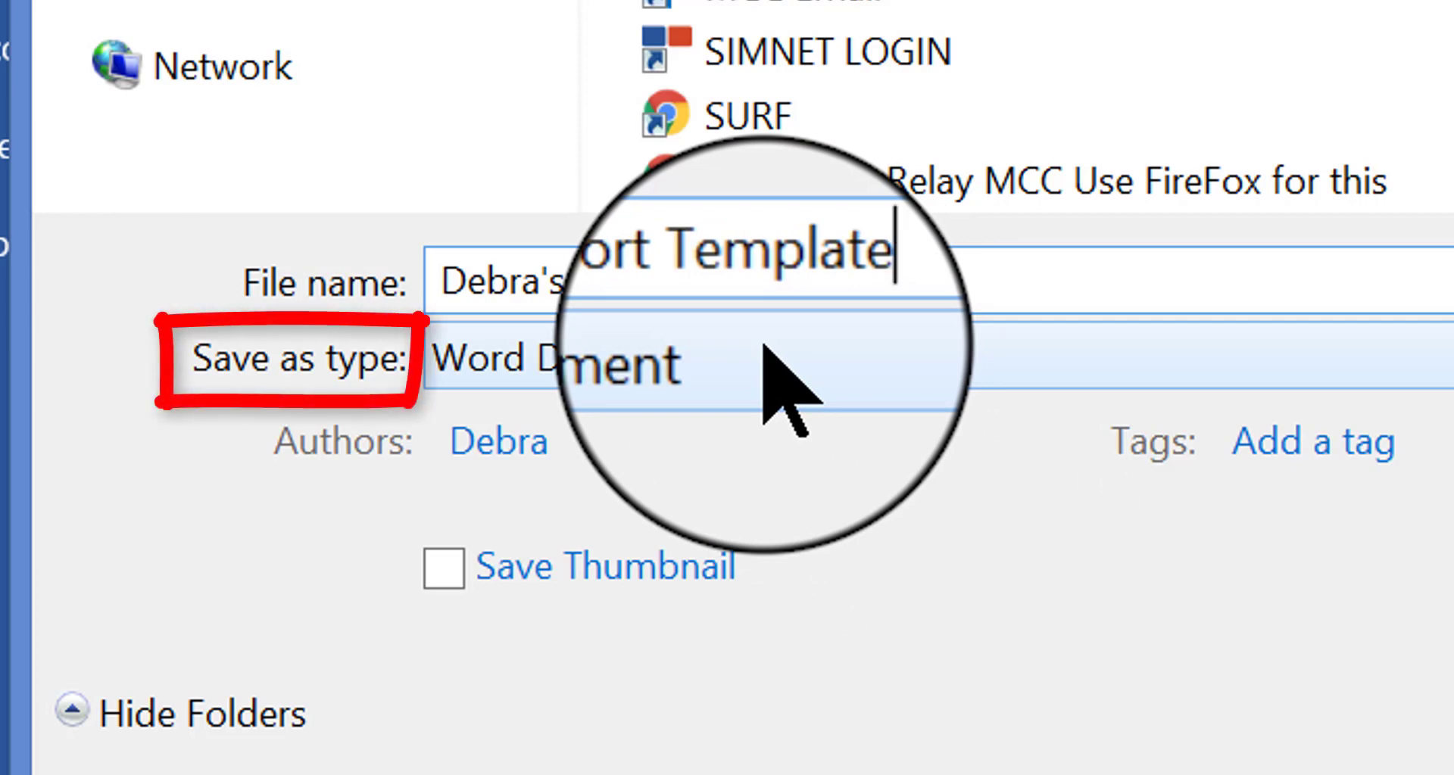
{"action": "mouse_move", "coordinate": [853, 520]}
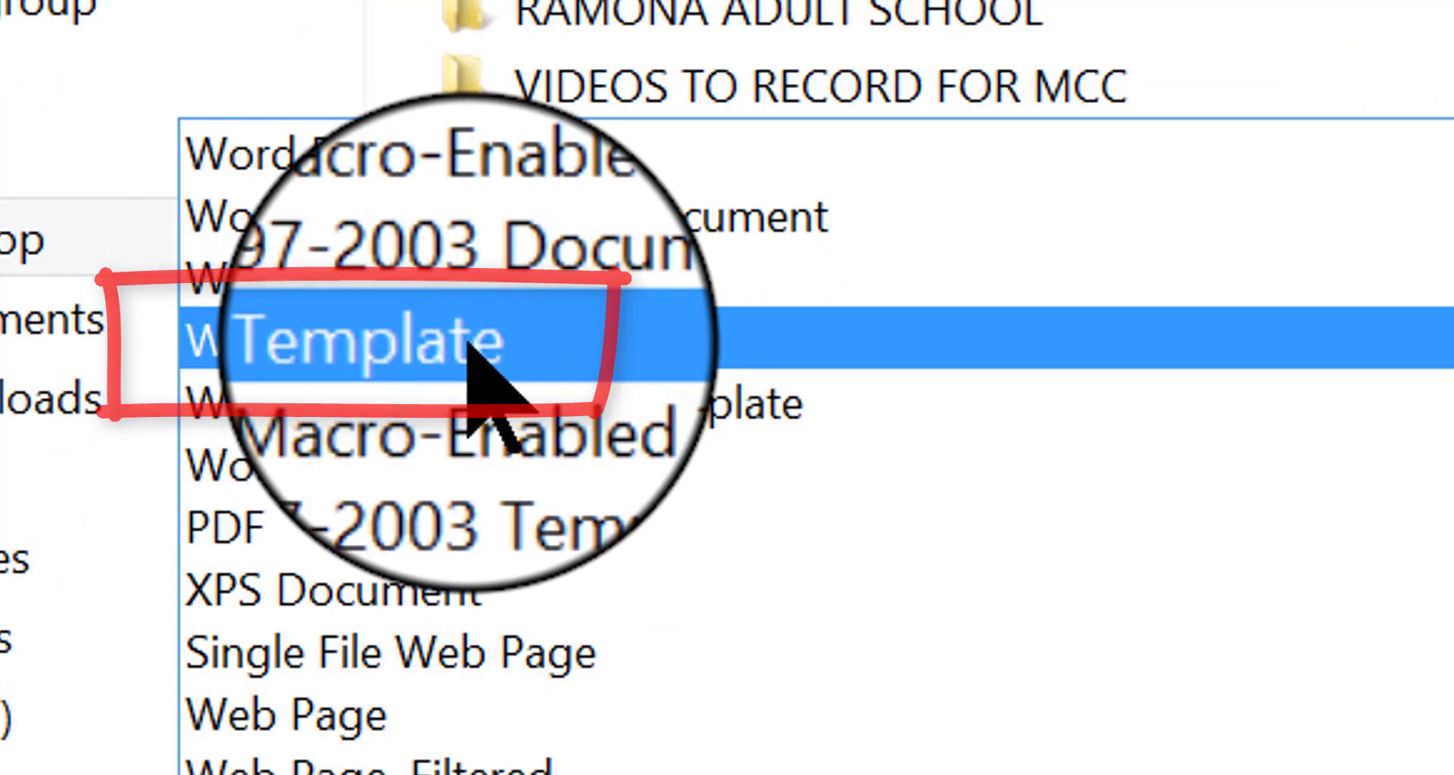
Step: Choose the Word Template file type and point the save to the Custom Office Templates folder
{"action": "left_click", "coordinate": [371, 341]}
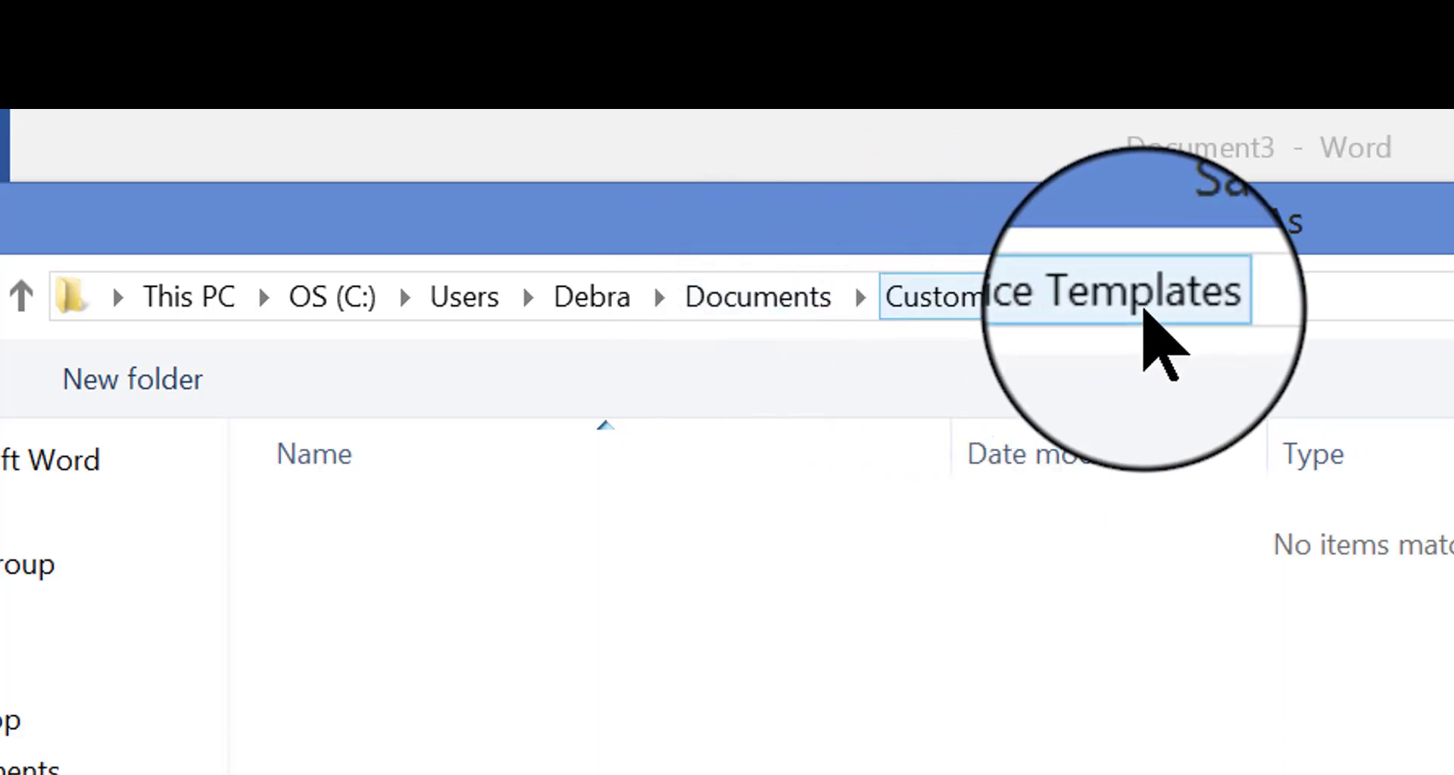
{"action": "mouse_move", "coordinate": [913, 339]}
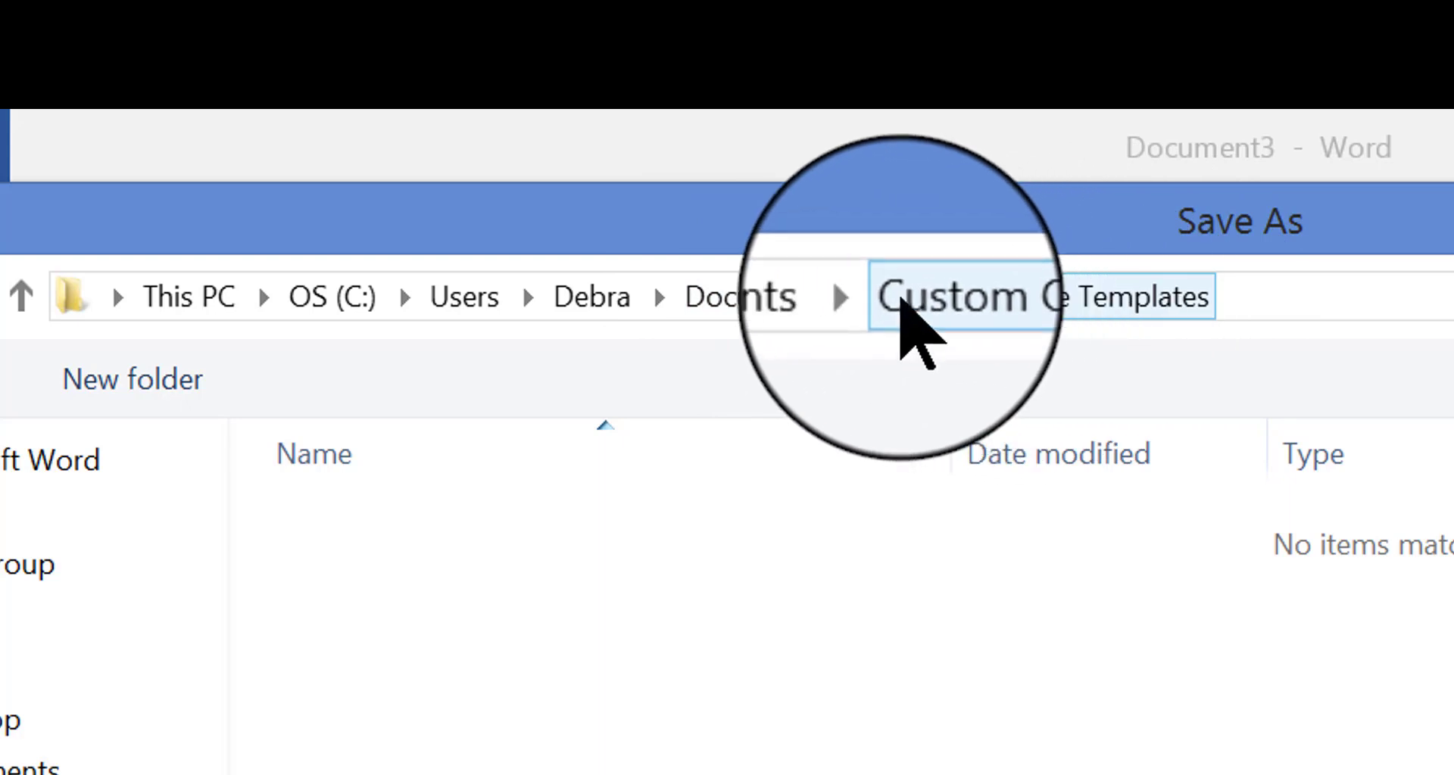
{"action": "left_click", "coordinate": [743, 296]}
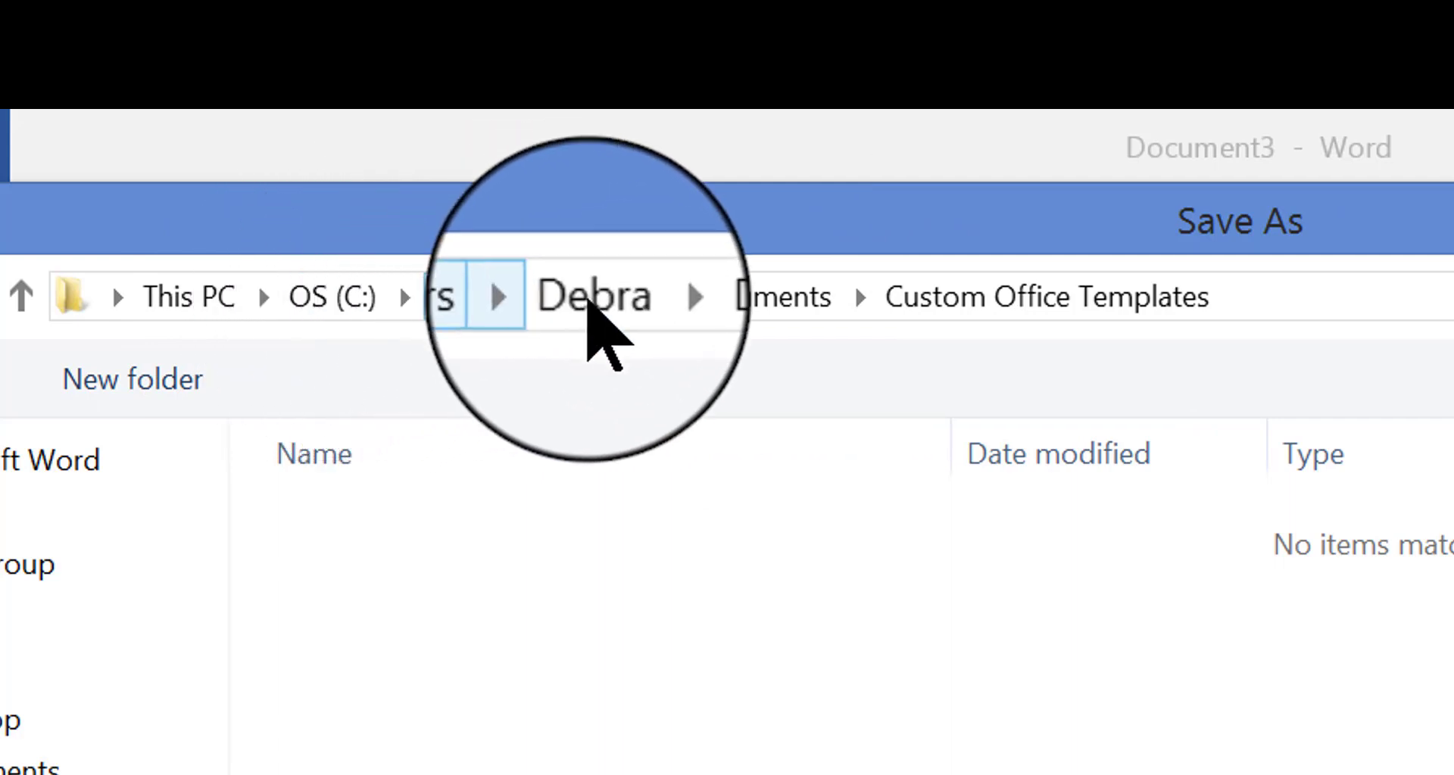
{"action": "left_click", "coordinate": [588, 297]}
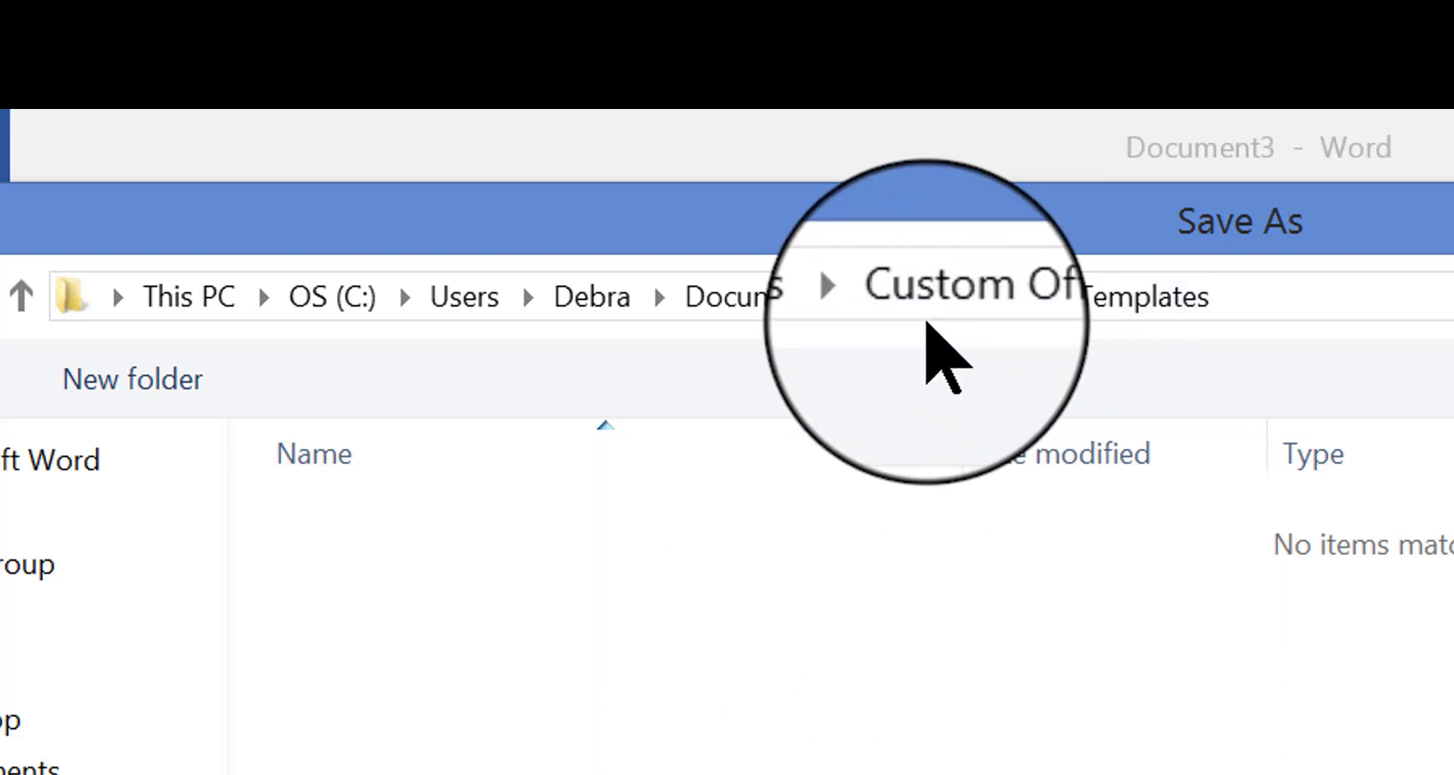
{"action": "mouse_move", "coordinate": [843, 602]}
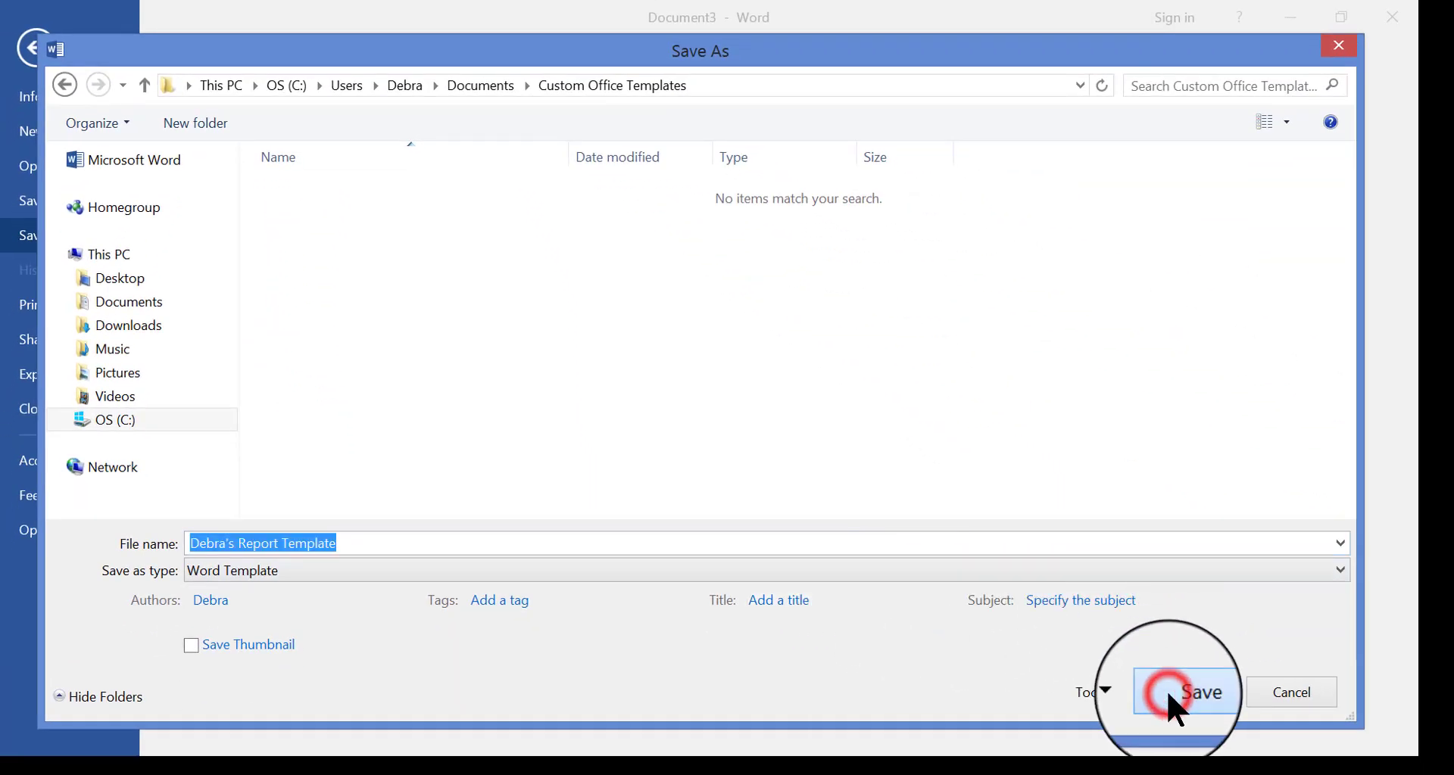
Step: Save Debra's Report Template into Custom Office Templates
{"action": "left_click", "coordinate": [1199, 693]}
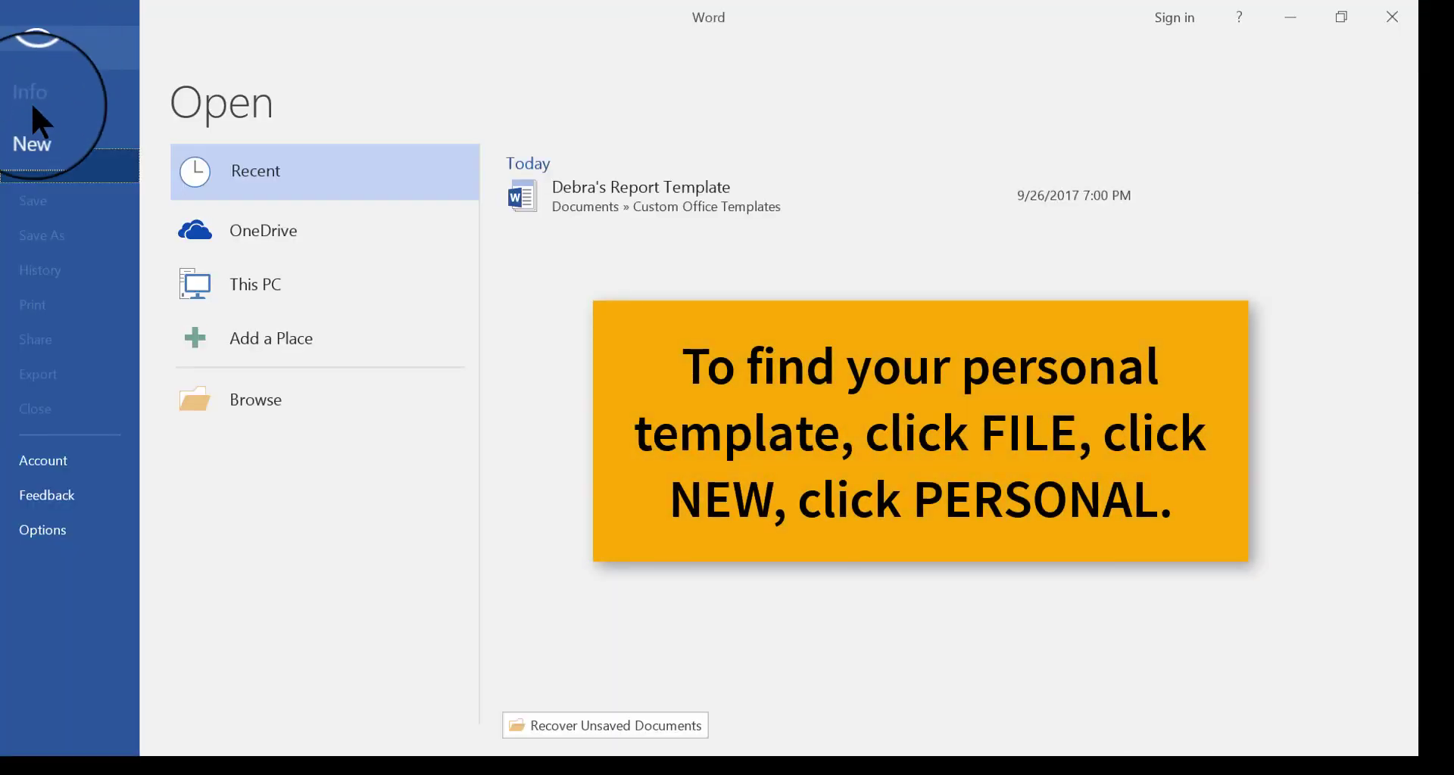
Step: Start a new document from Debra's Report Template under File > New > Personal
{"action": "left_click", "coordinate": [33, 144]}
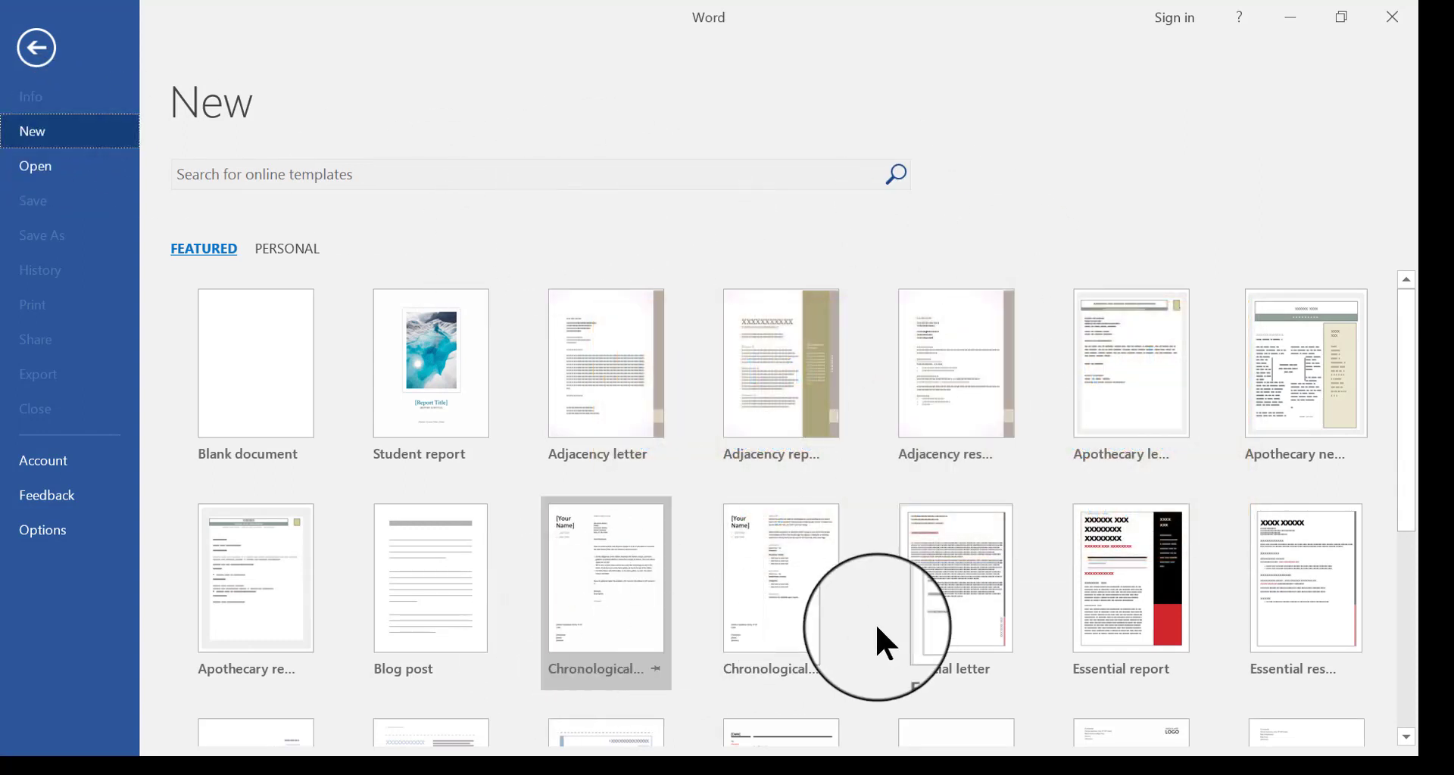
{"action": "mouse_move", "coordinate": [1100, 213]}
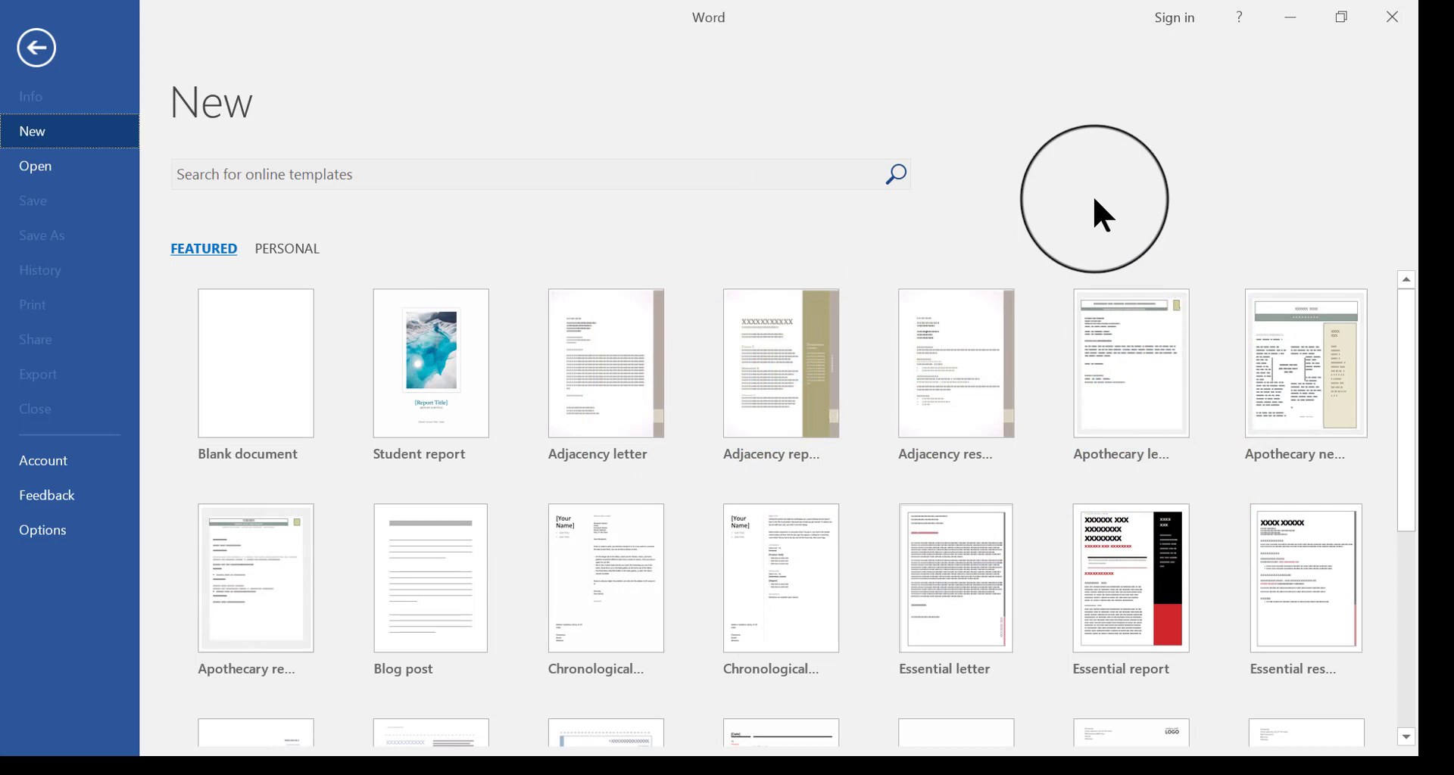
{"action": "mouse_move", "coordinate": [664, 257]}
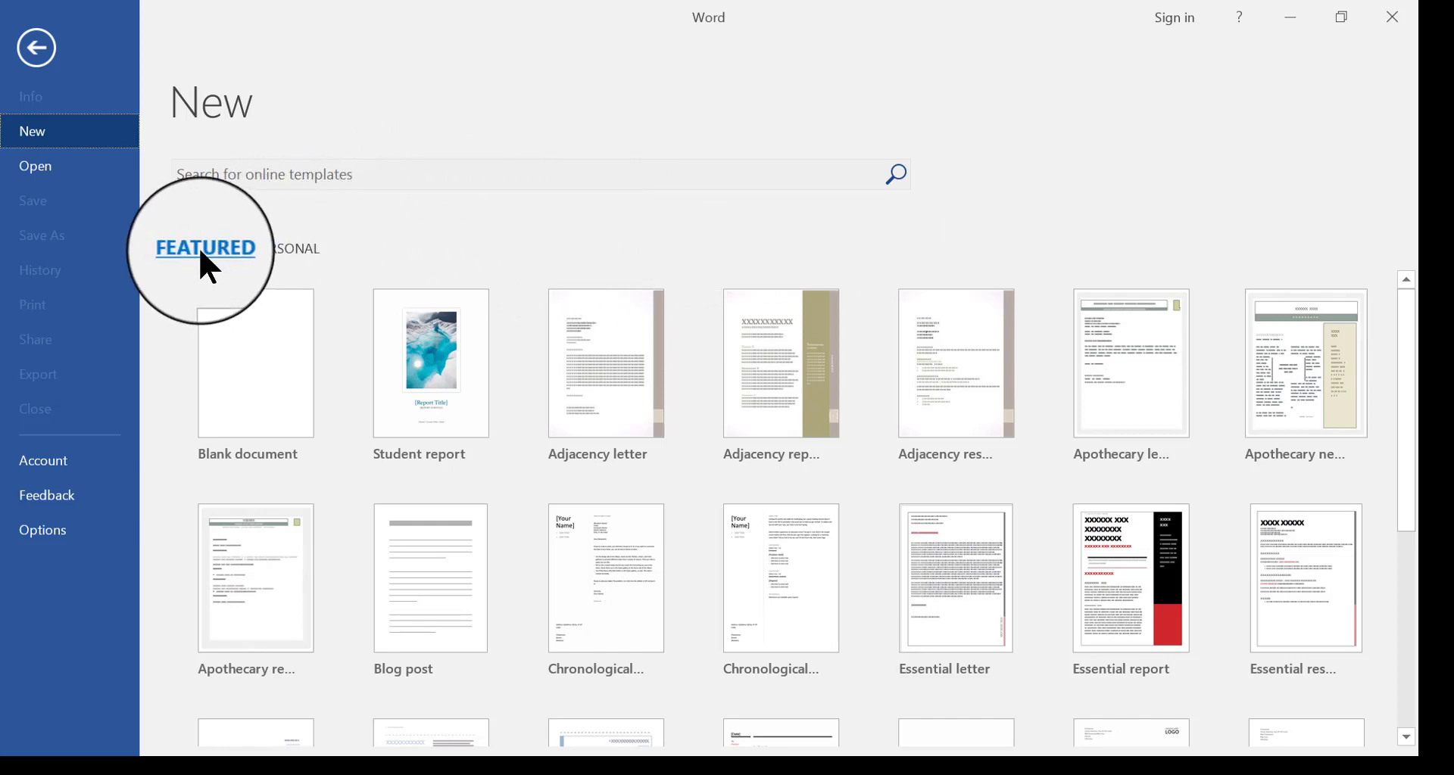
{"action": "left_click", "coordinate": [288, 249]}
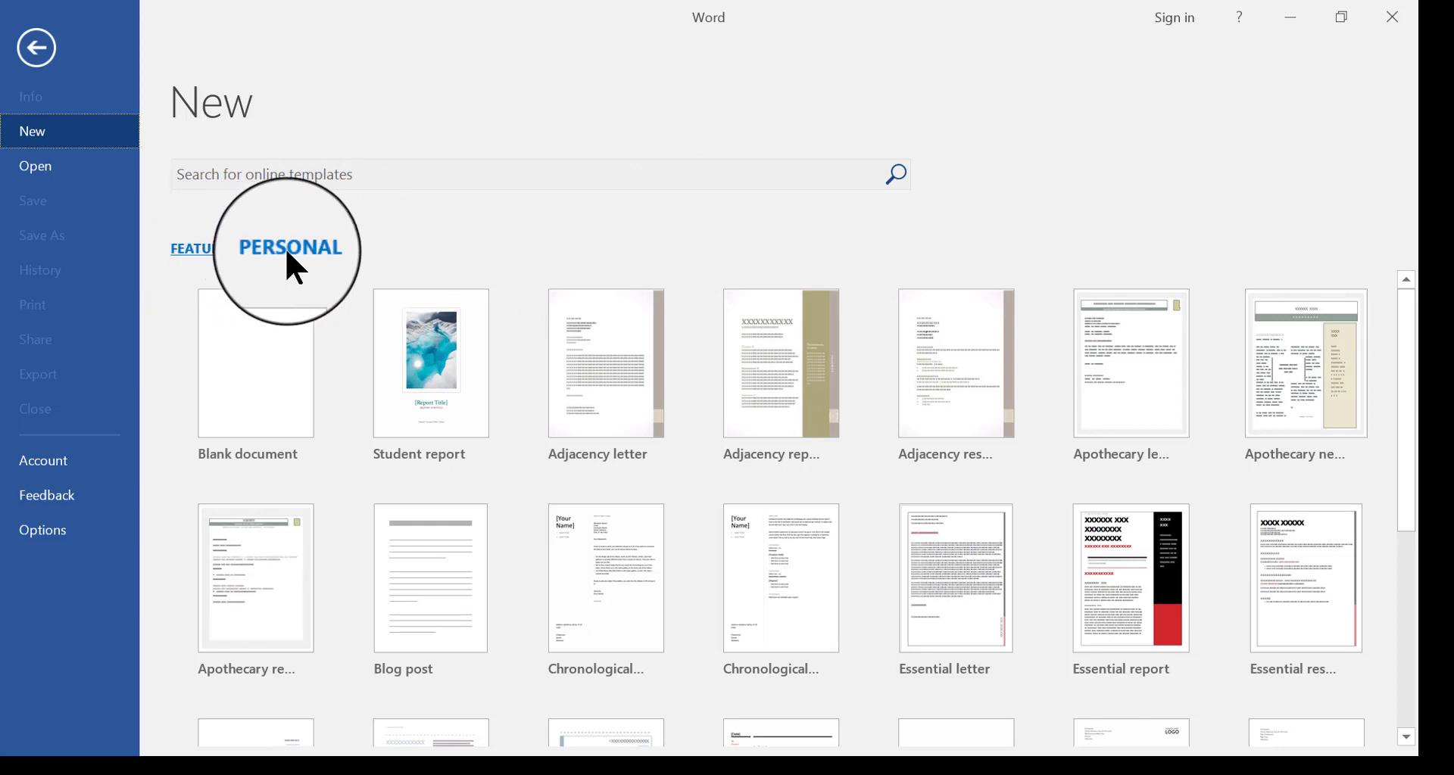
{"action": "left_click", "coordinate": [283, 248]}
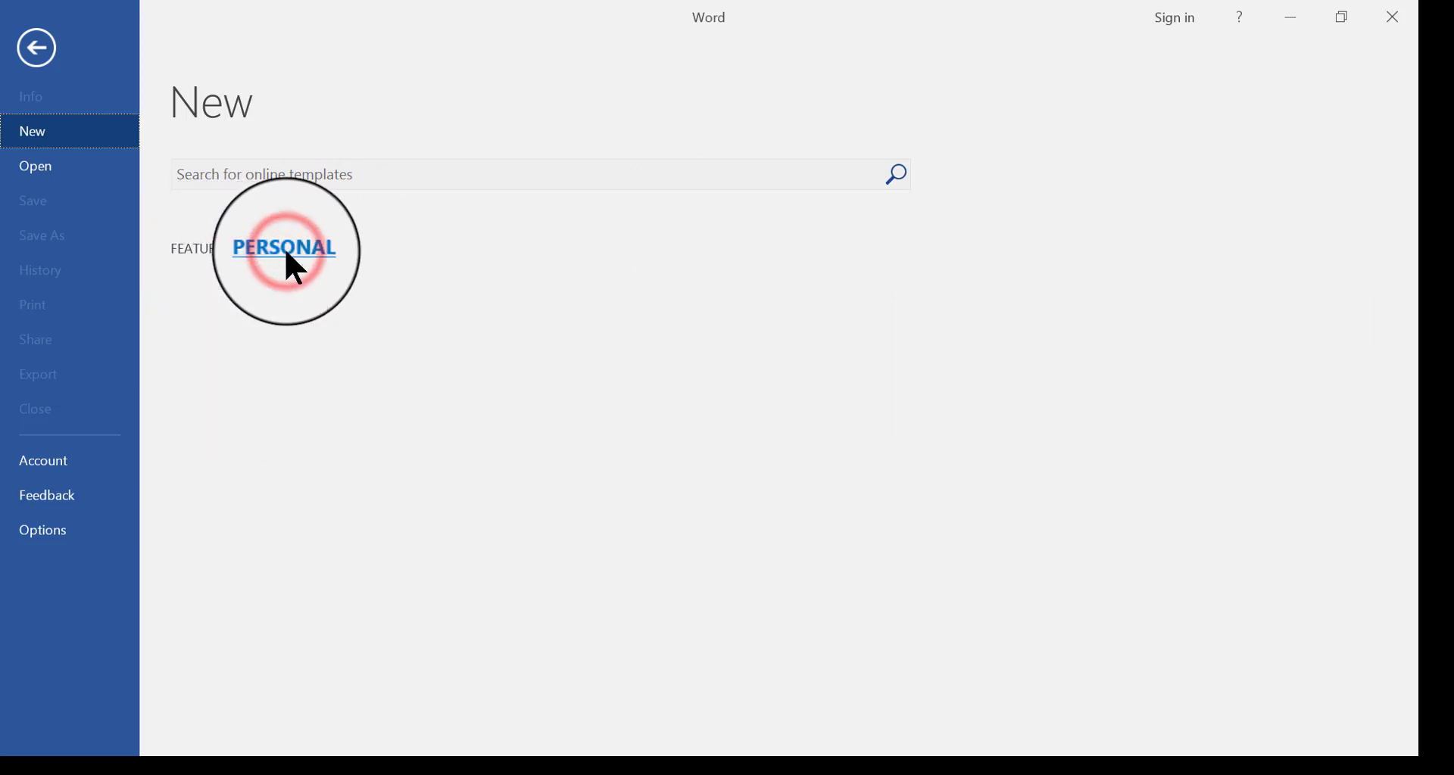
{"action": "left_click", "coordinate": [284, 248]}
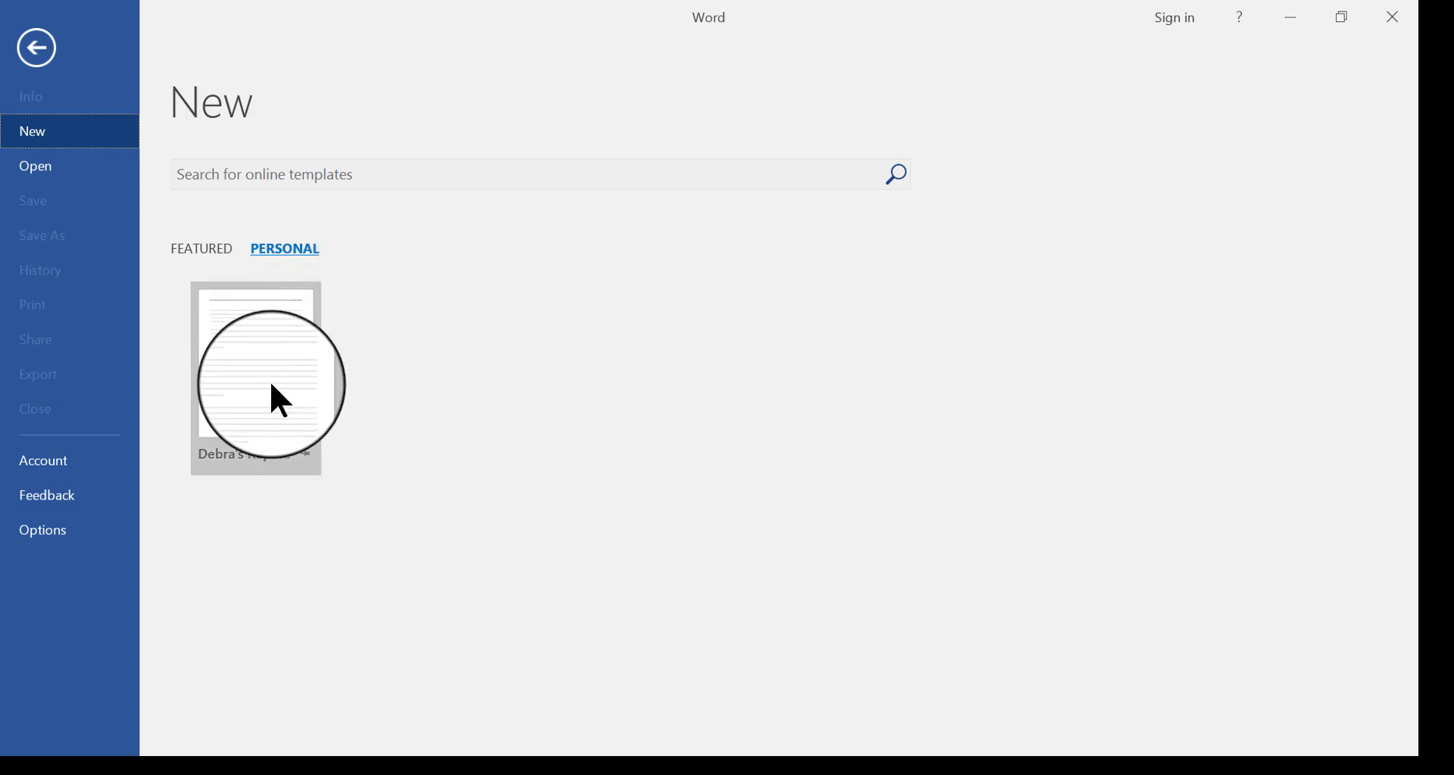
{"action": "mouse_move", "coordinate": [278, 399]}
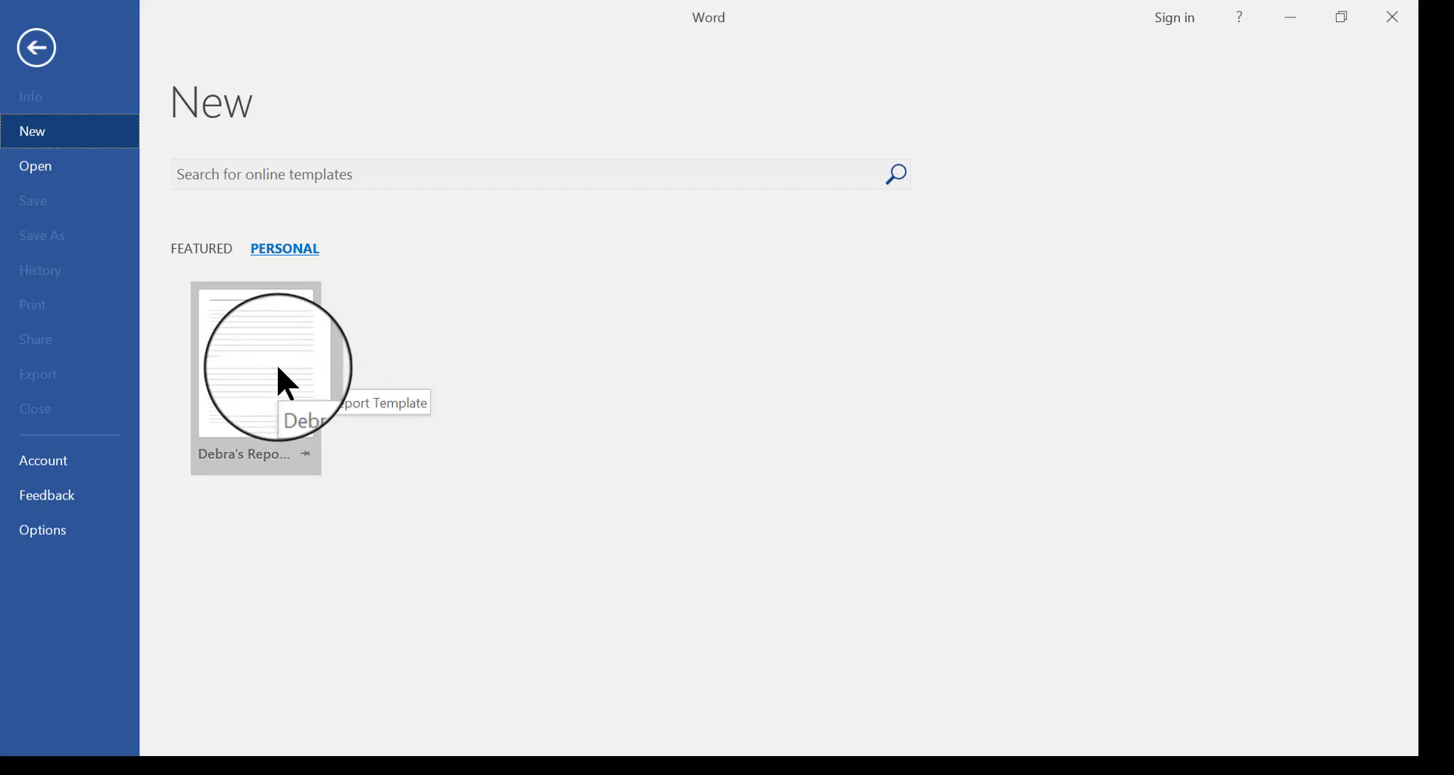
{"action": "left_click", "coordinate": [254, 366]}
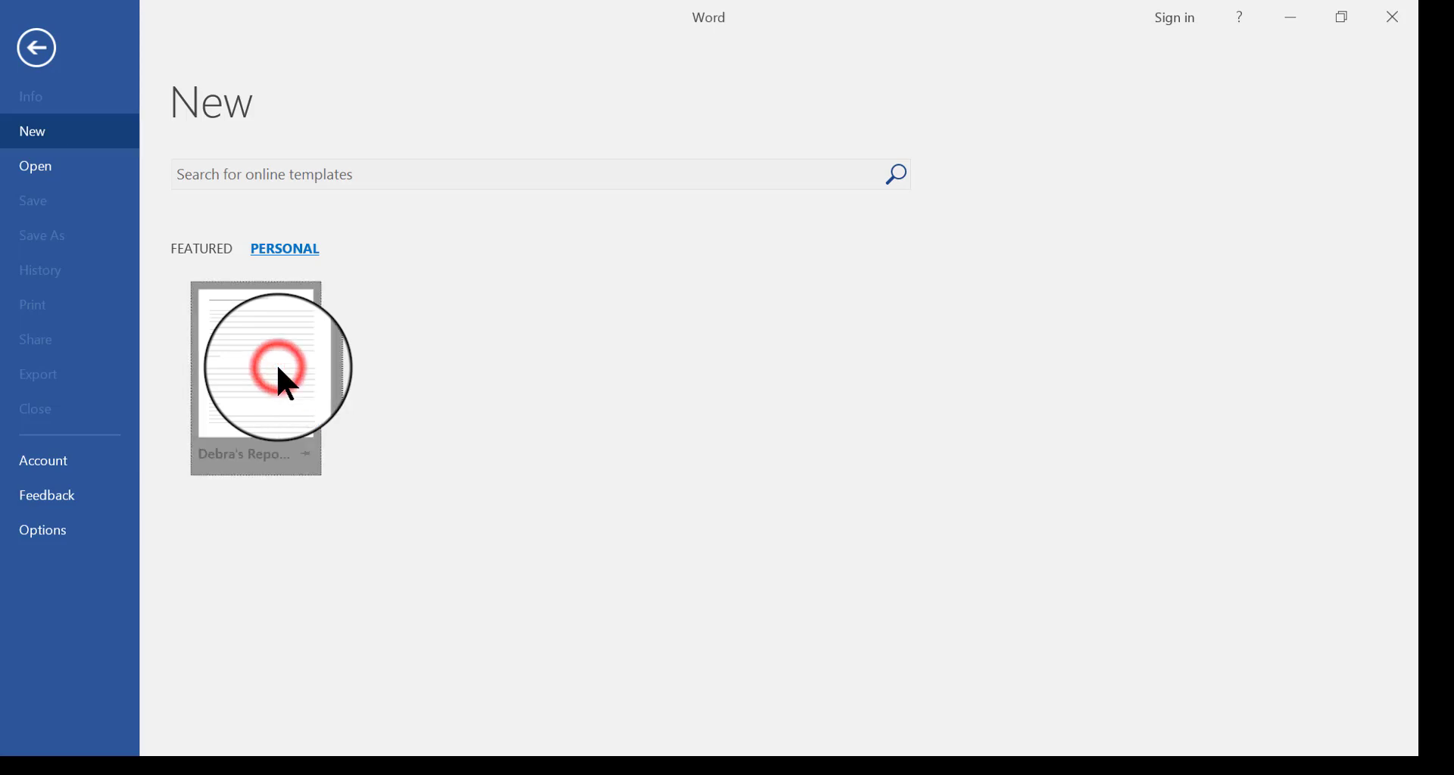
Step: Create Document4 from Debra's Report Template, review its cover page, and show its Info page
{"action": "left_click", "coordinate": [255, 367]}
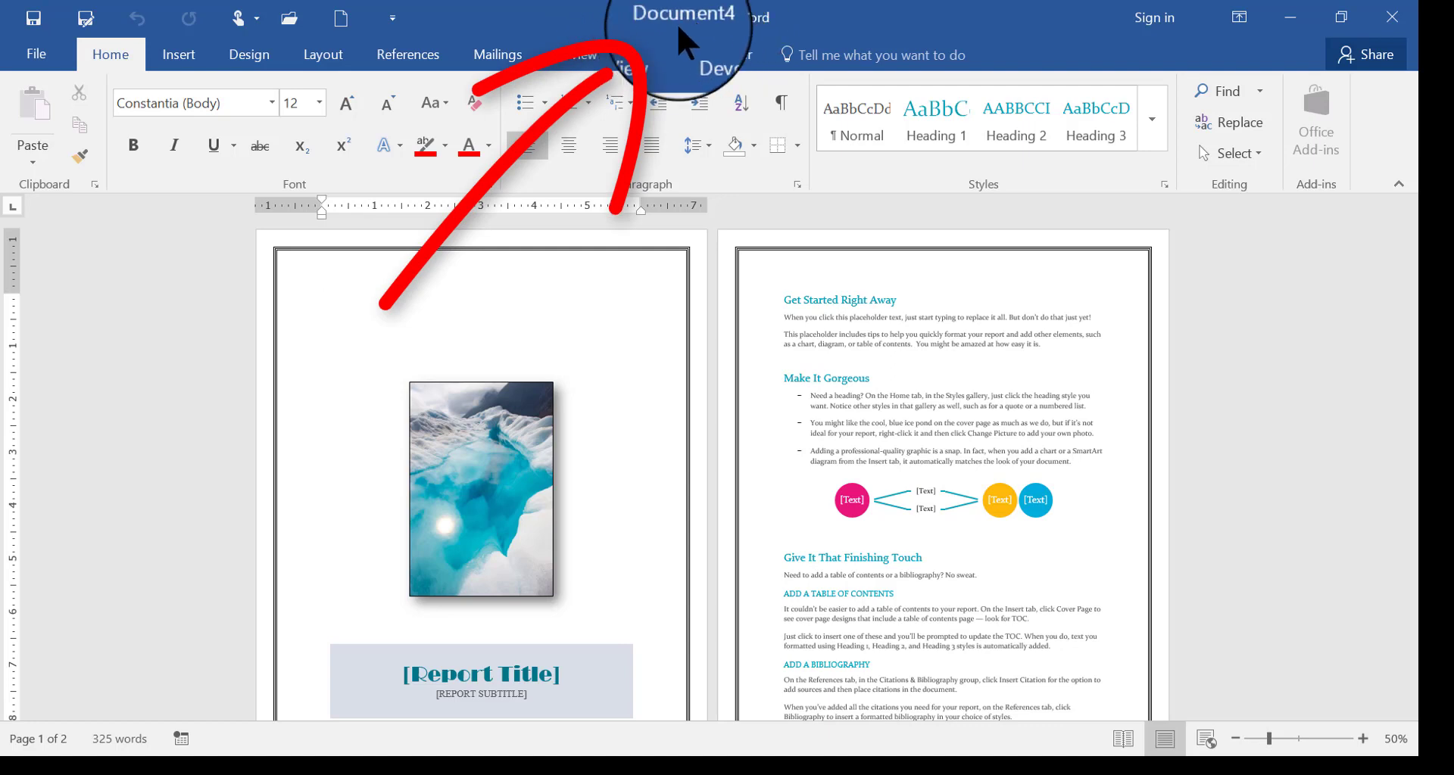
{"action": "mouse_move", "coordinate": [601, 25]}
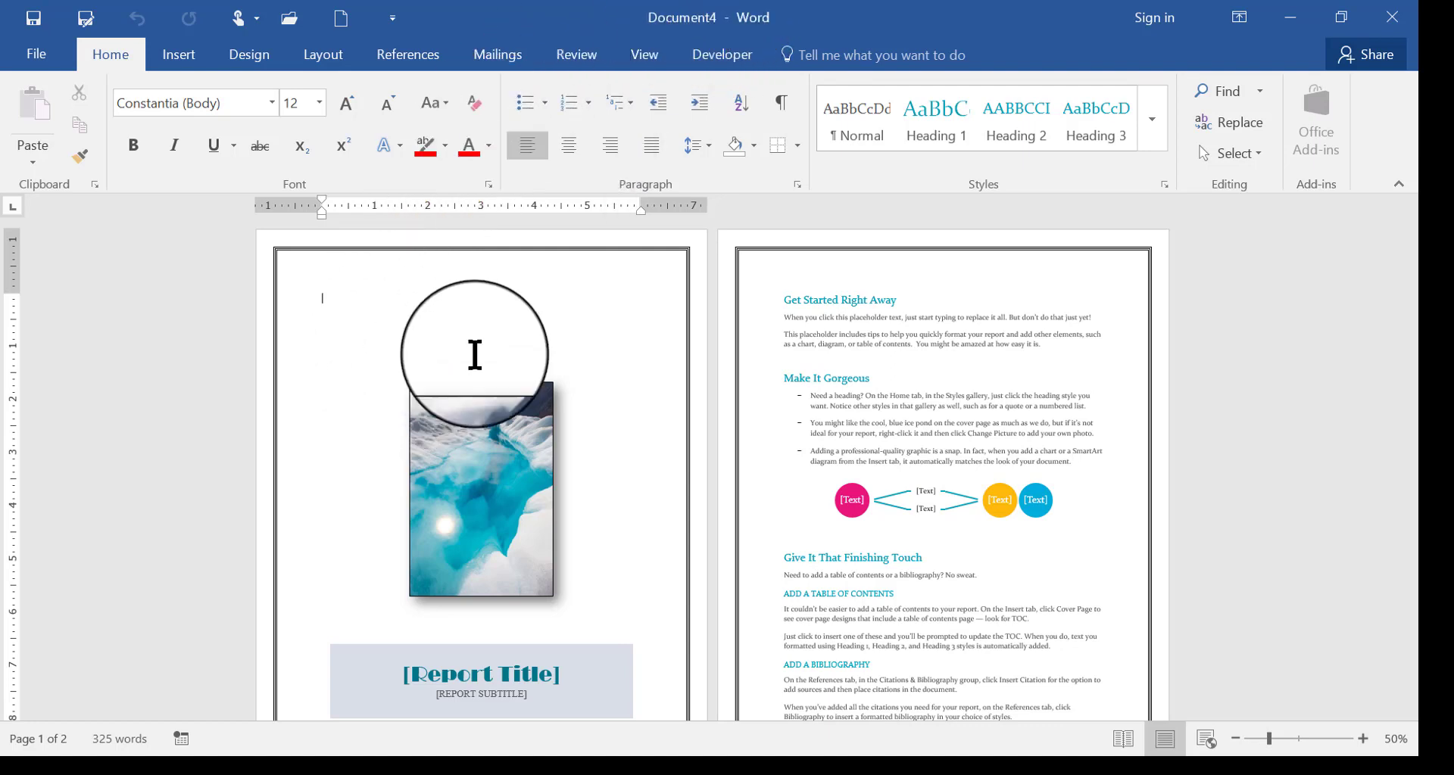
{"action": "mouse_move", "coordinate": [608, 342]}
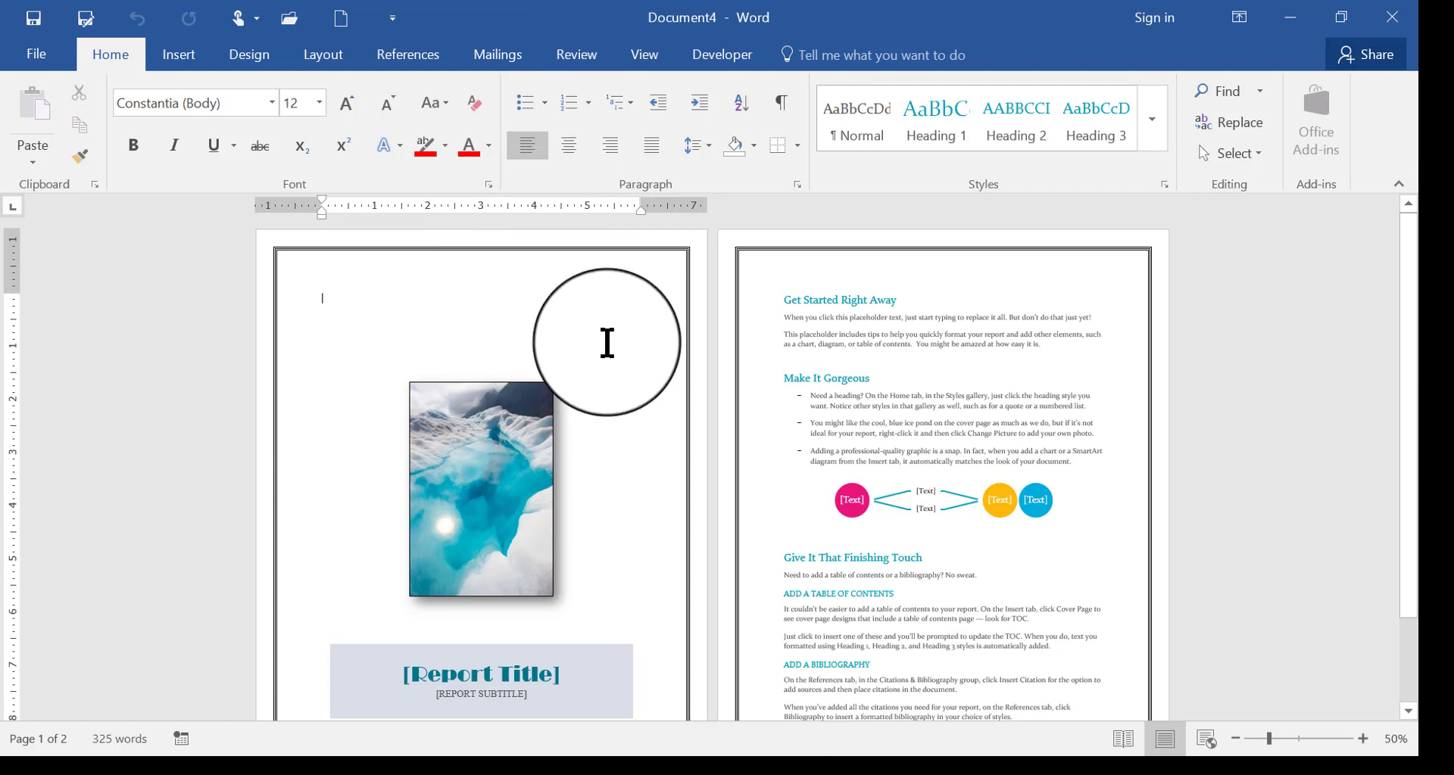
{"action": "mouse_move", "coordinate": [646, 303]}
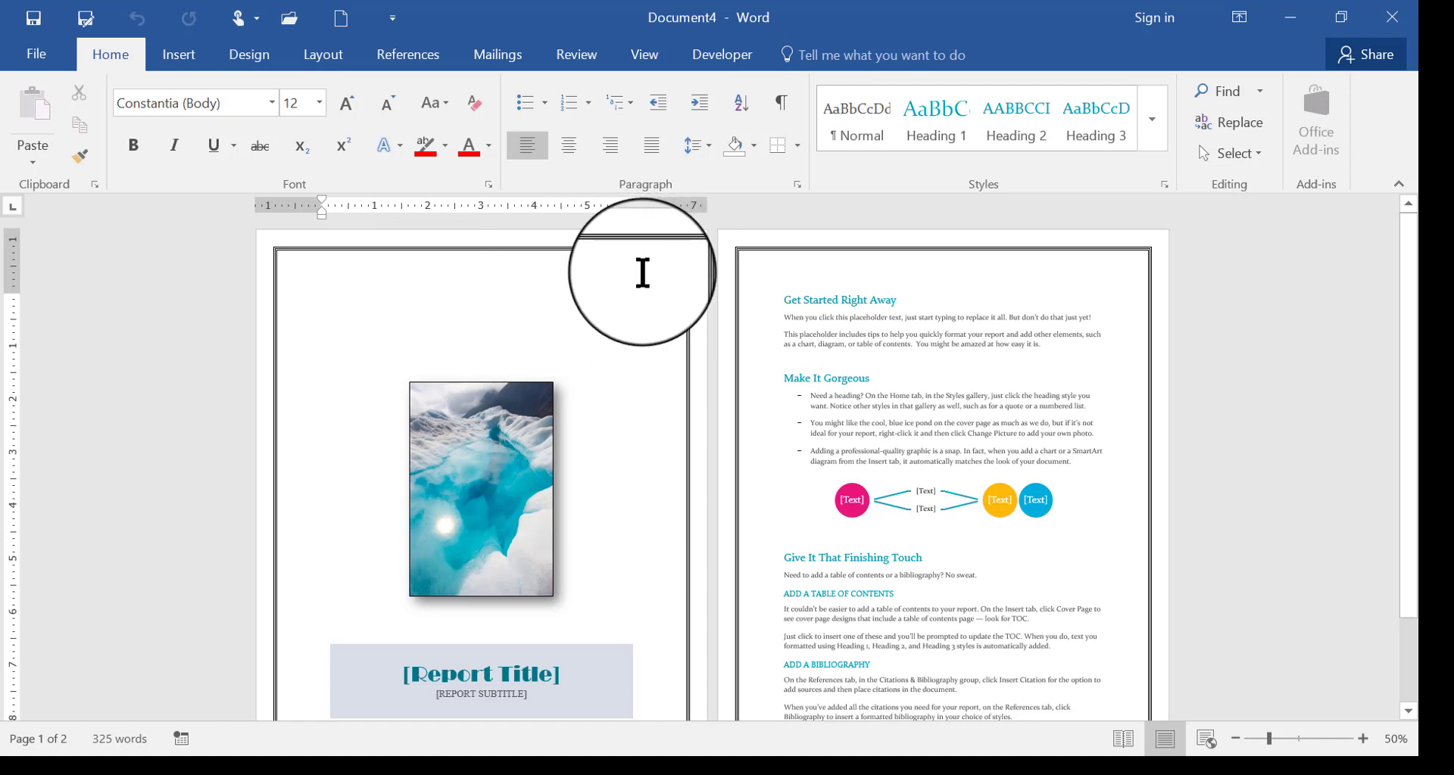
{"action": "mouse_move", "coordinate": [530, 292]}
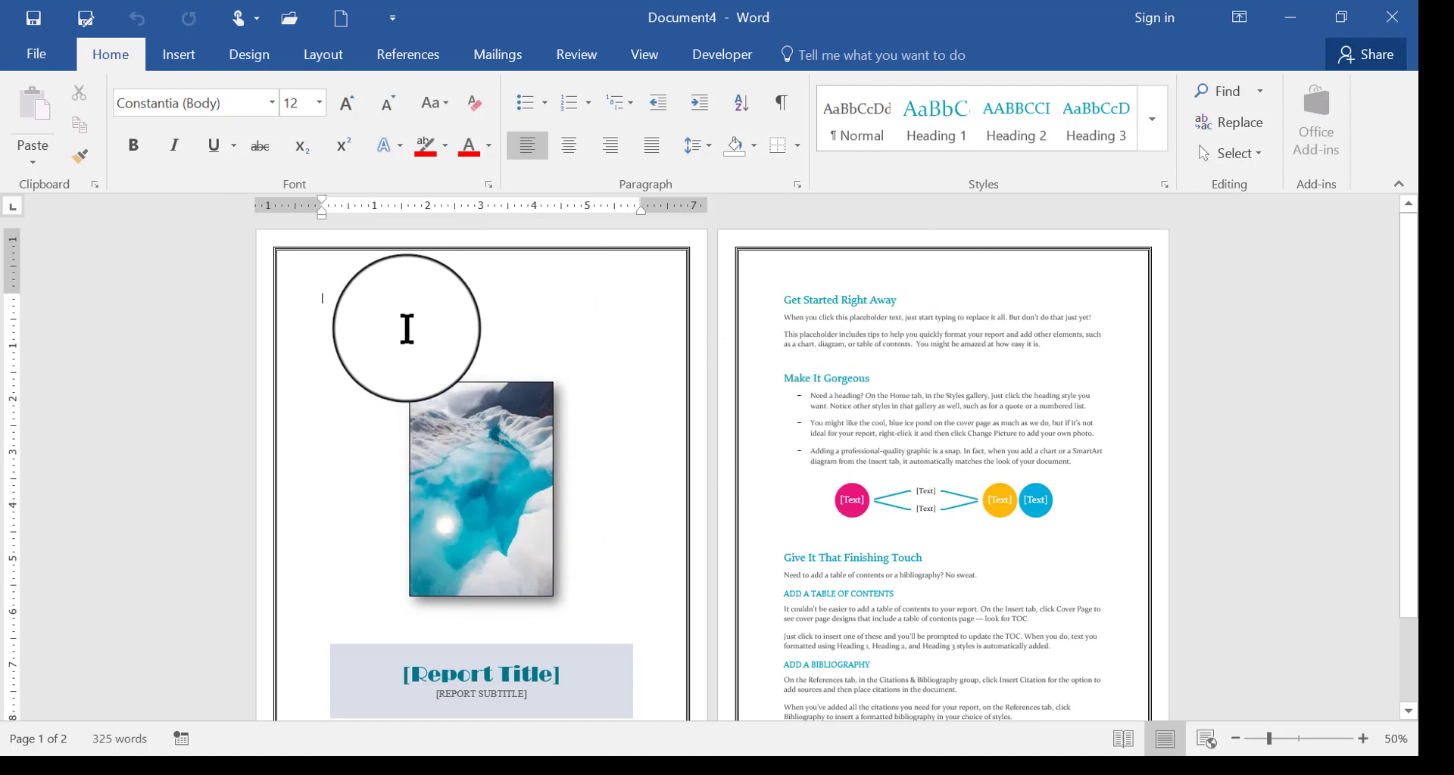
{"action": "mouse_move", "coordinate": [221, 368]}
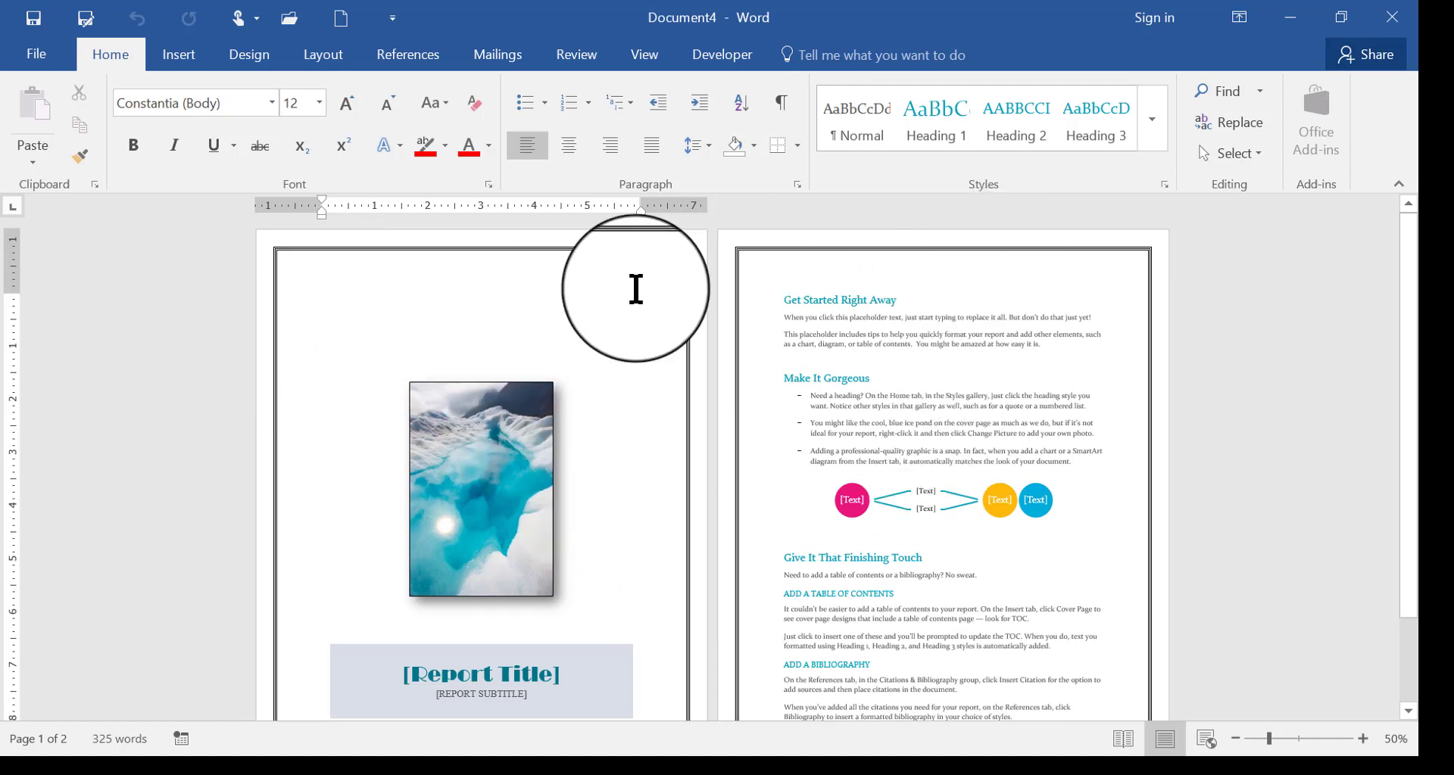
{"action": "mouse_move", "coordinate": [559, 324]}
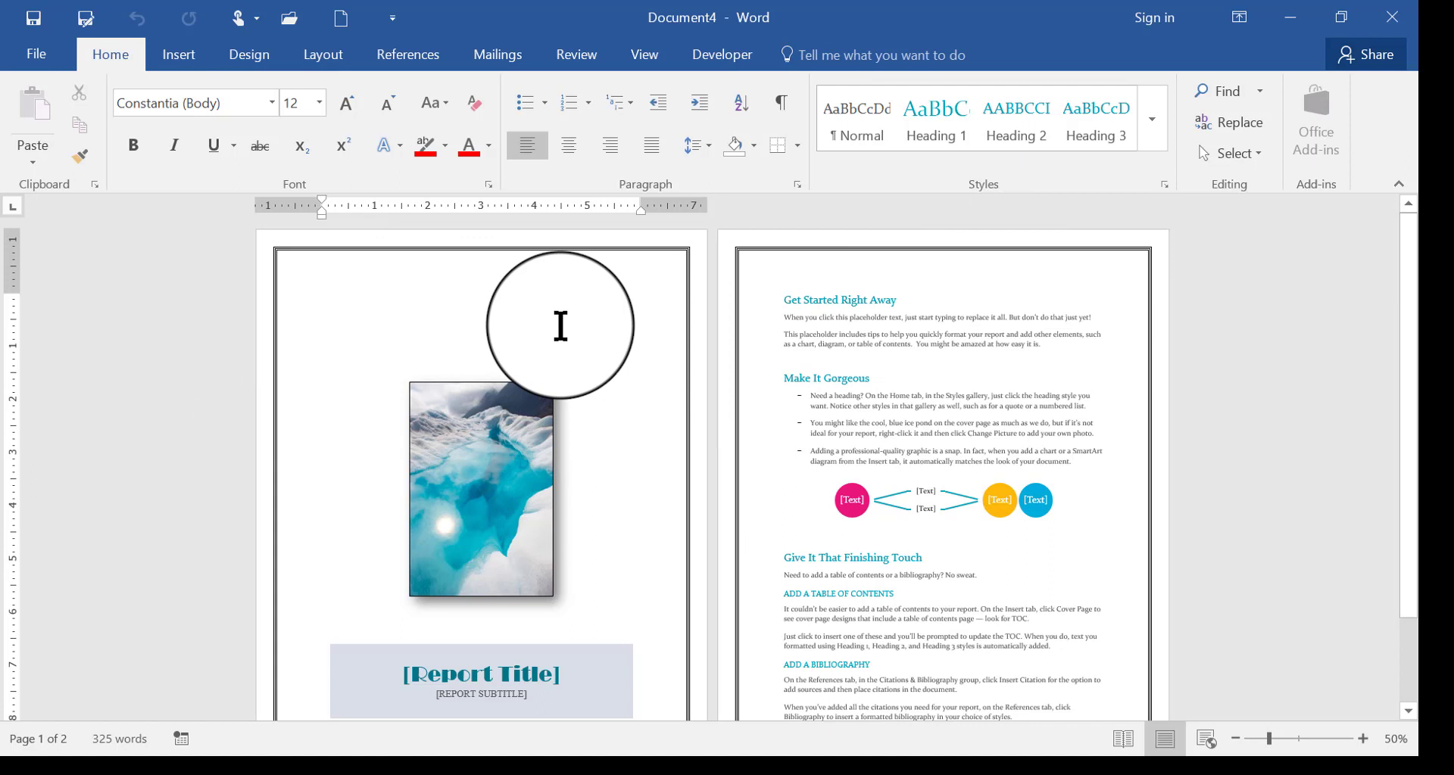
{"action": "left_click", "coordinate": [321, 299]}
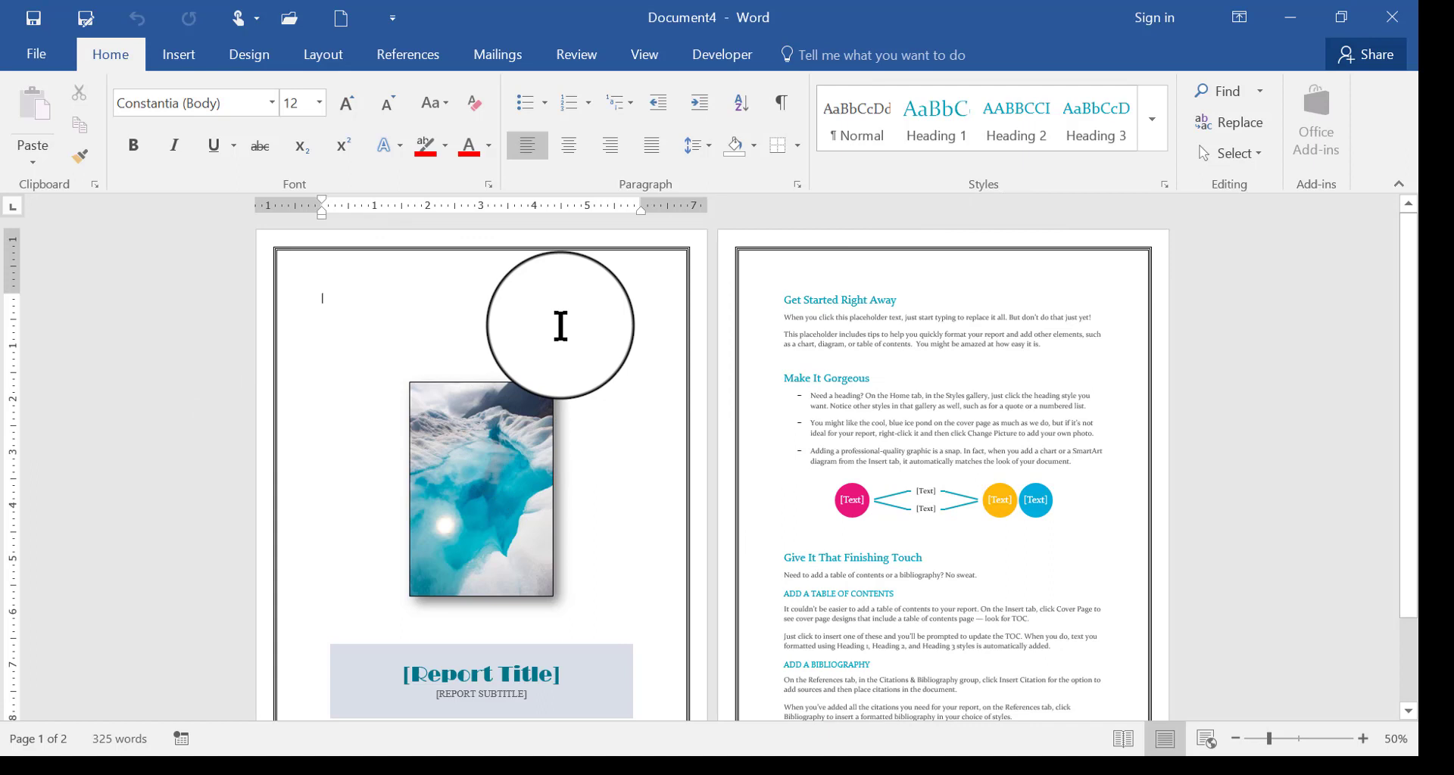
{"action": "mouse_move", "coordinate": [576, 324]}
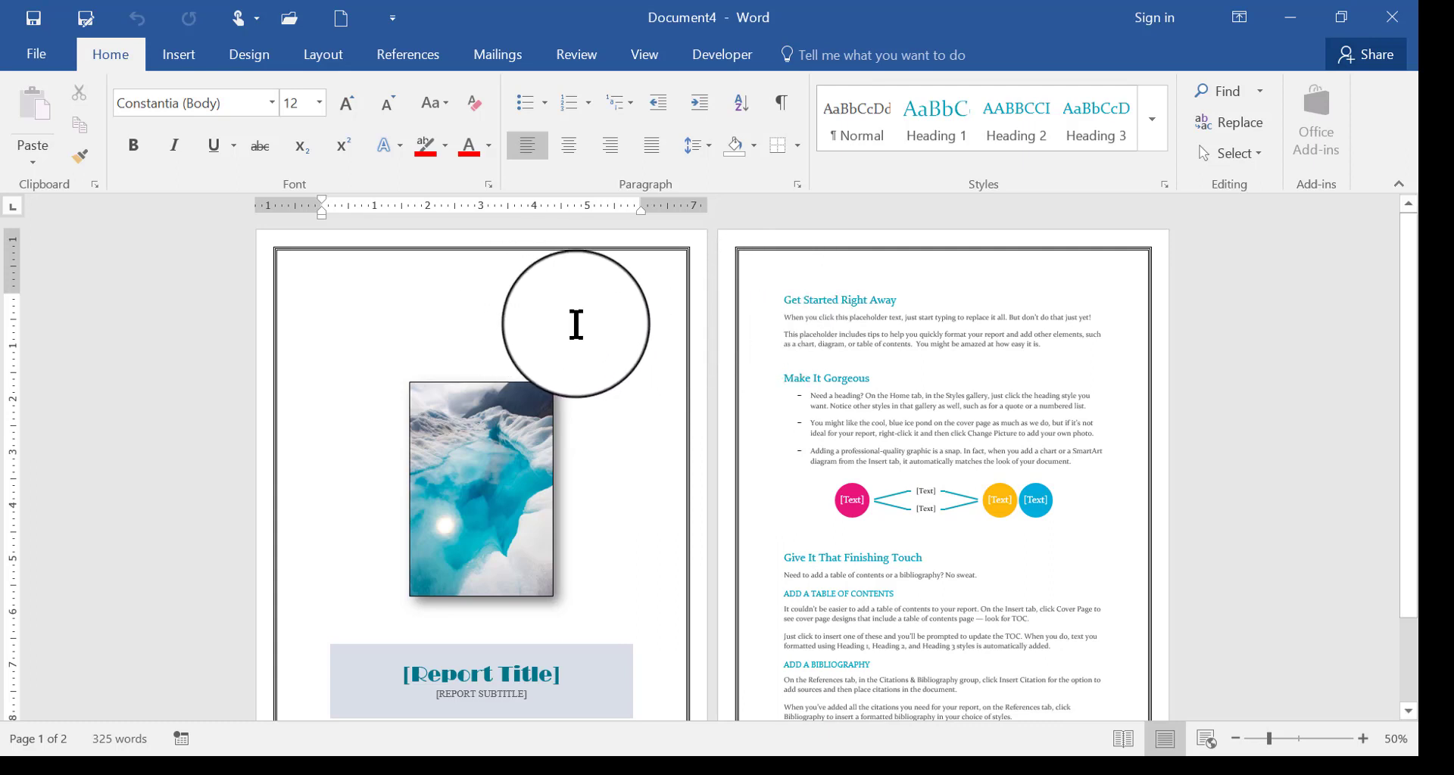
{"action": "mouse_move", "coordinate": [700, 270]}
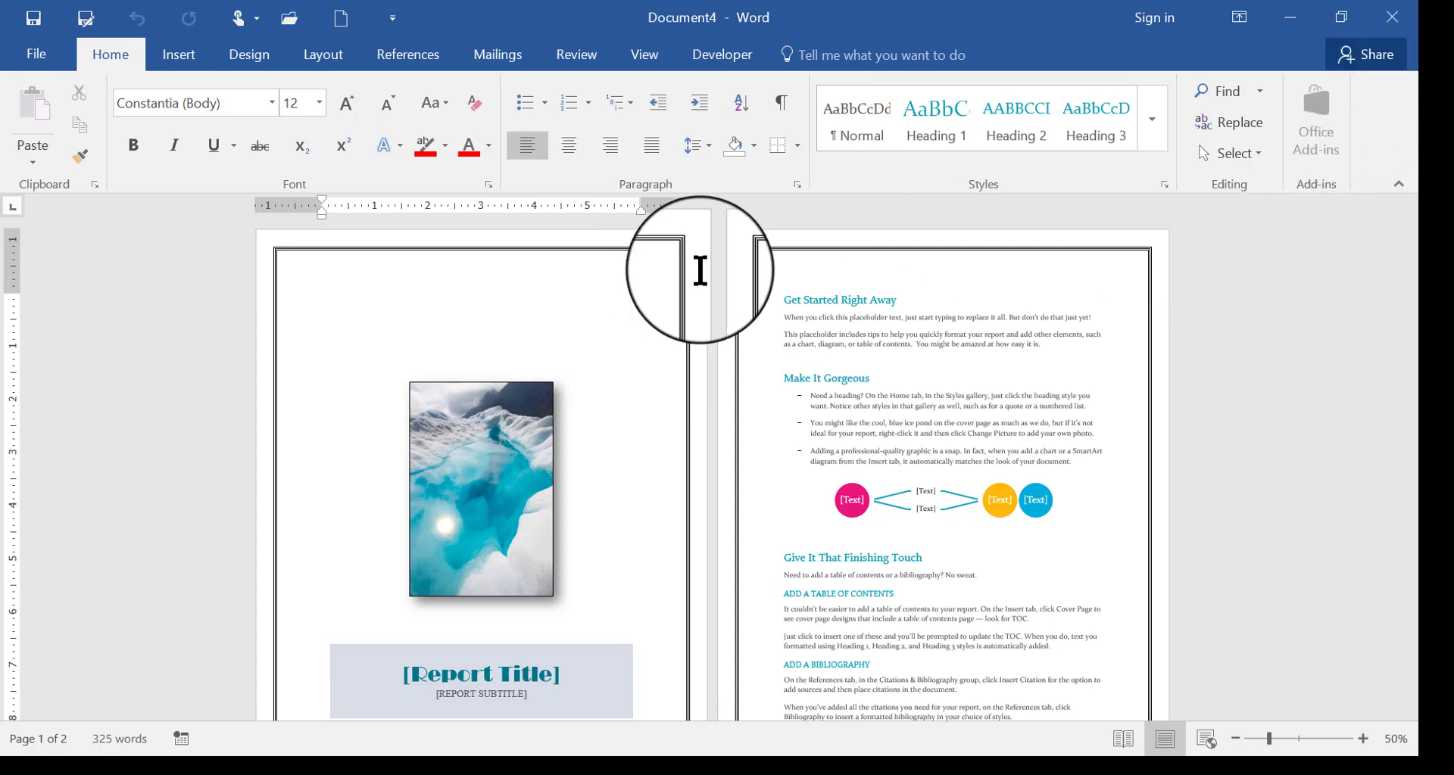
{"action": "left_click", "coordinate": [35, 54]}
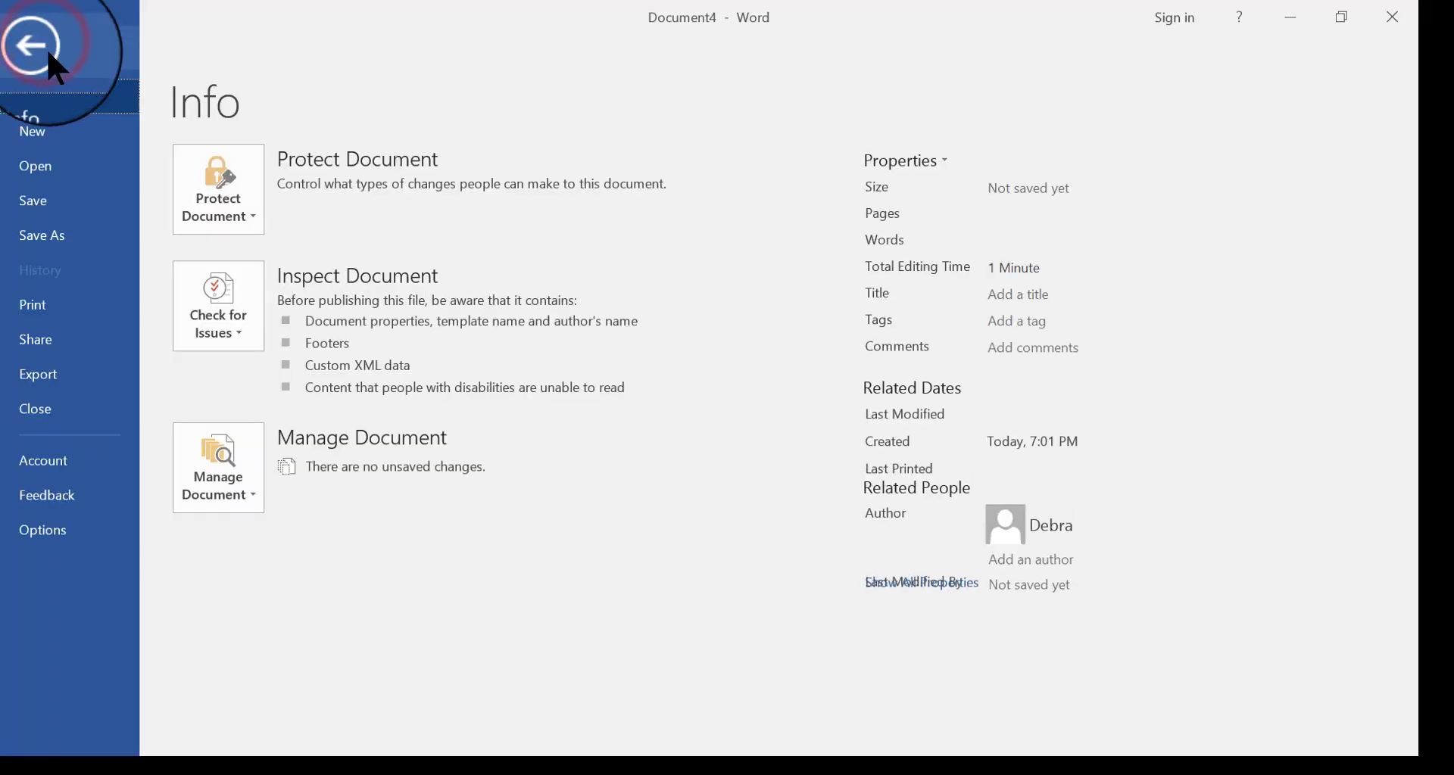
Step: Close Document4 choosing Don't Save, then return to the File view
{"action": "left_click", "coordinate": [32, 47]}
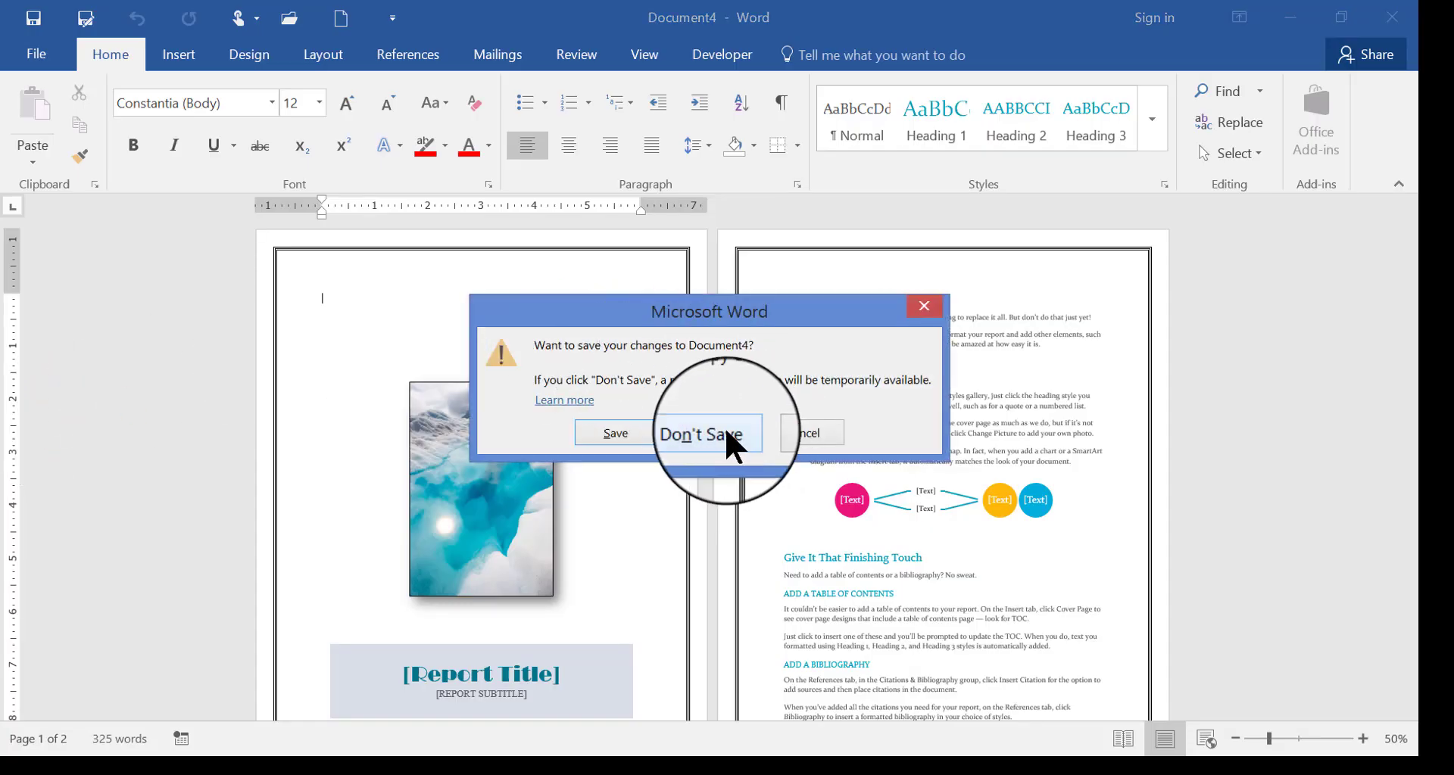
{"action": "left_click", "coordinate": [703, 433]}
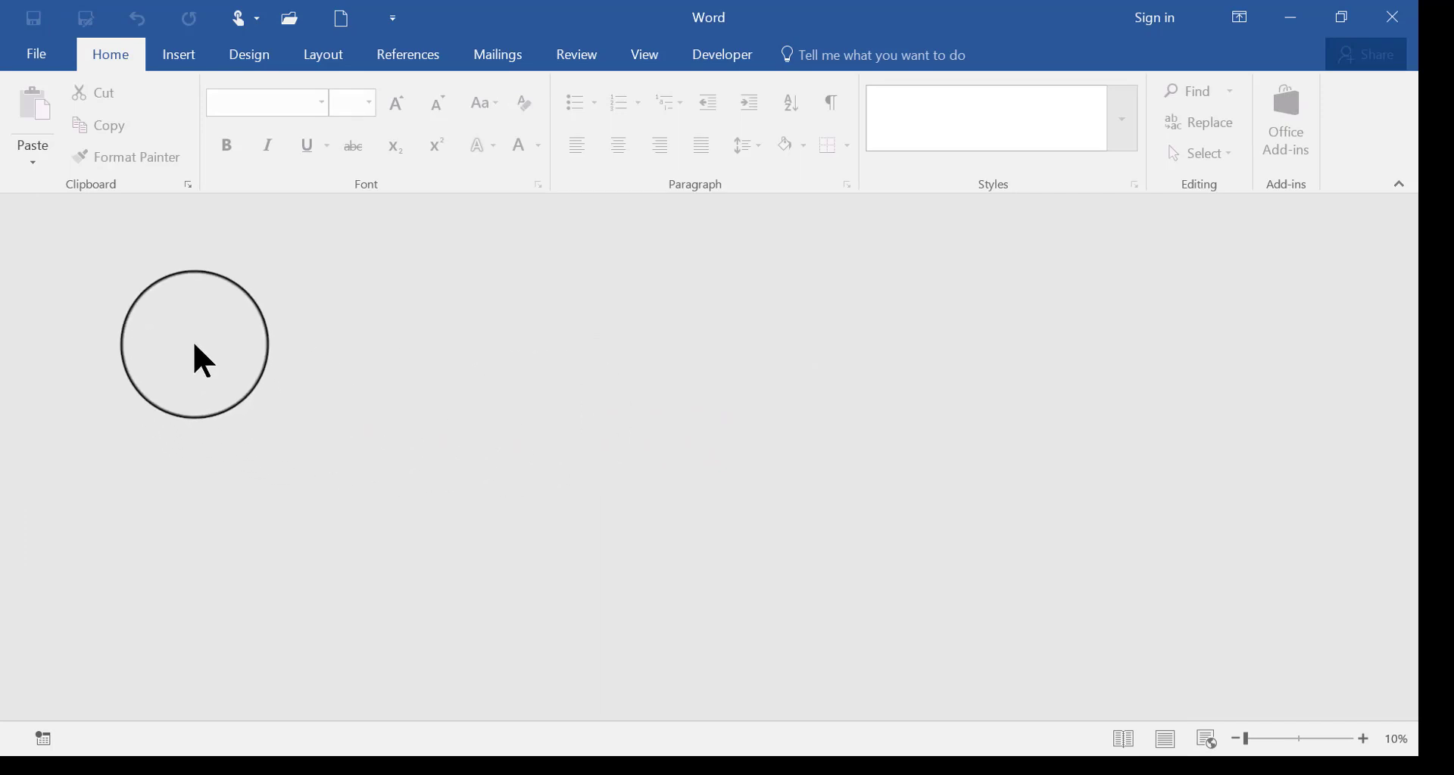
{"action": "left_click", "coordinate": [35, 54]}
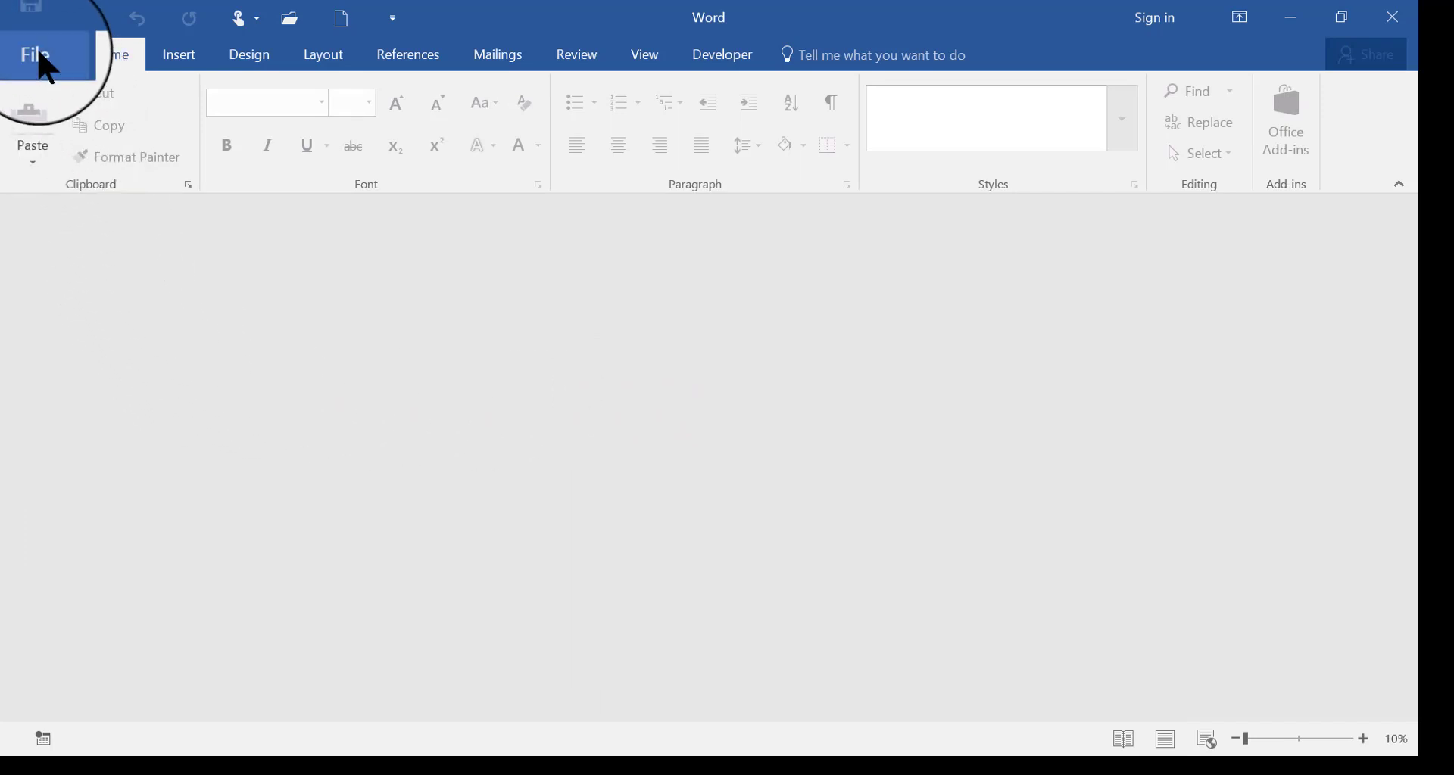
Step: From File > New > Personal, start Document5 from Debra's Report Template
{"action": "left_click", "coordinate": [35, 54]}
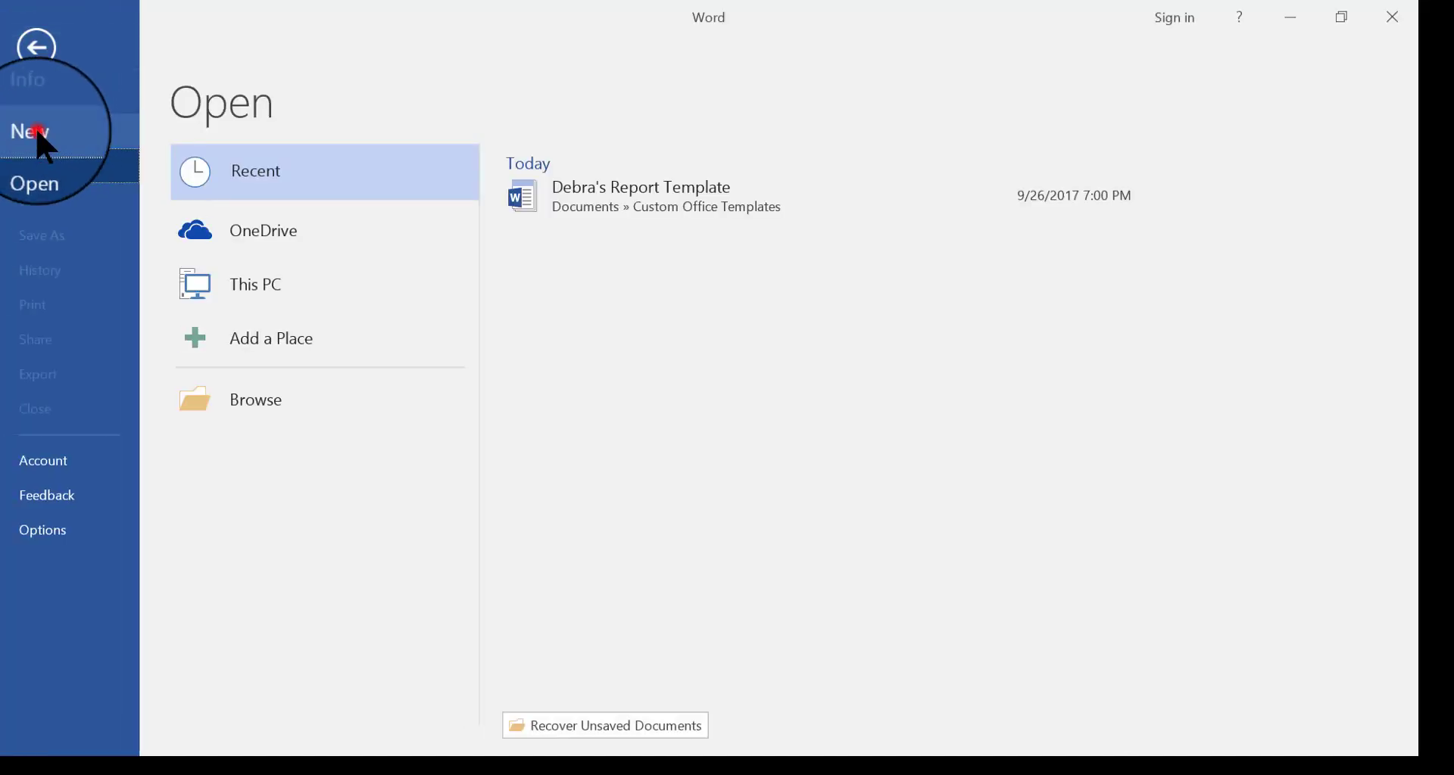
{"action": "left_click", "coordinate": [31, 131]}
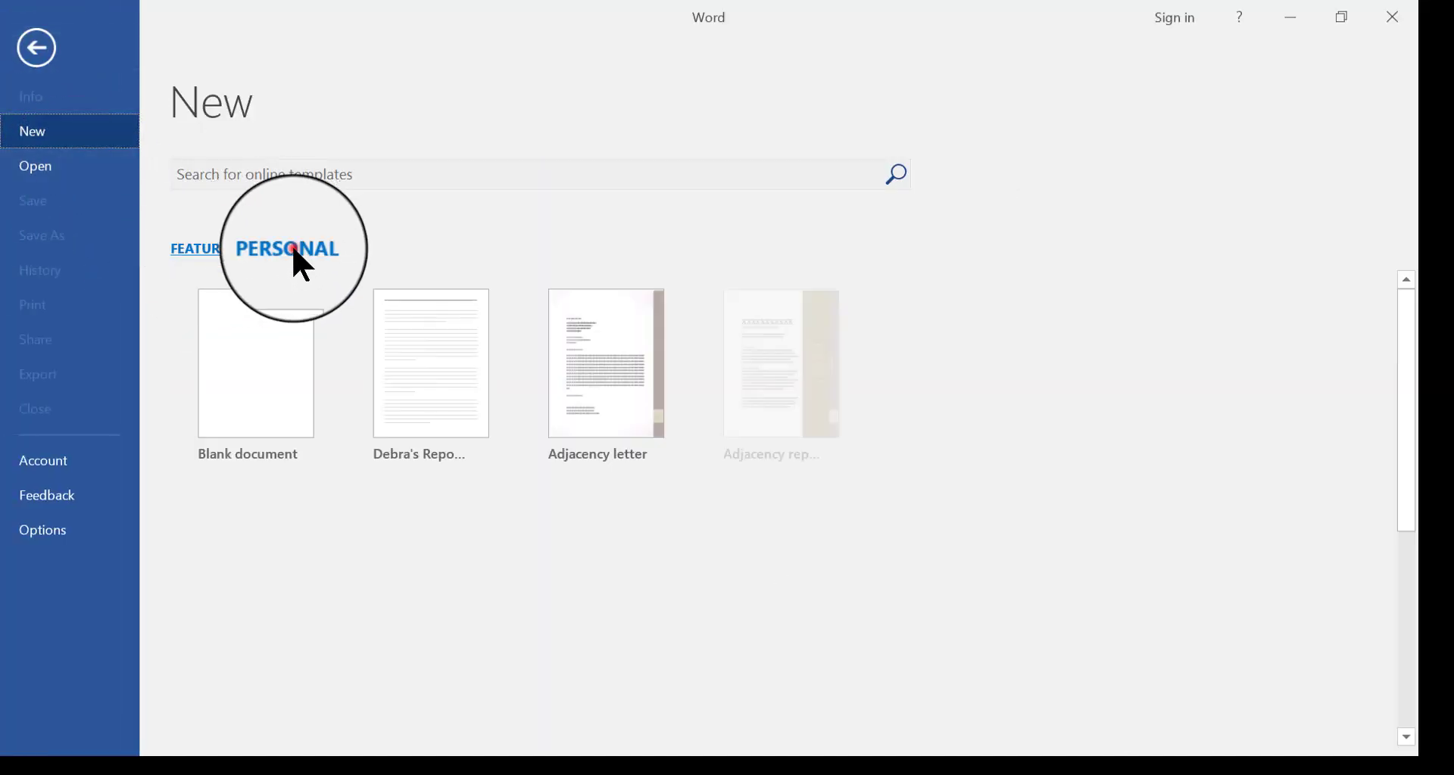
{"action": "left_click", "coordinate": [285, 249]}
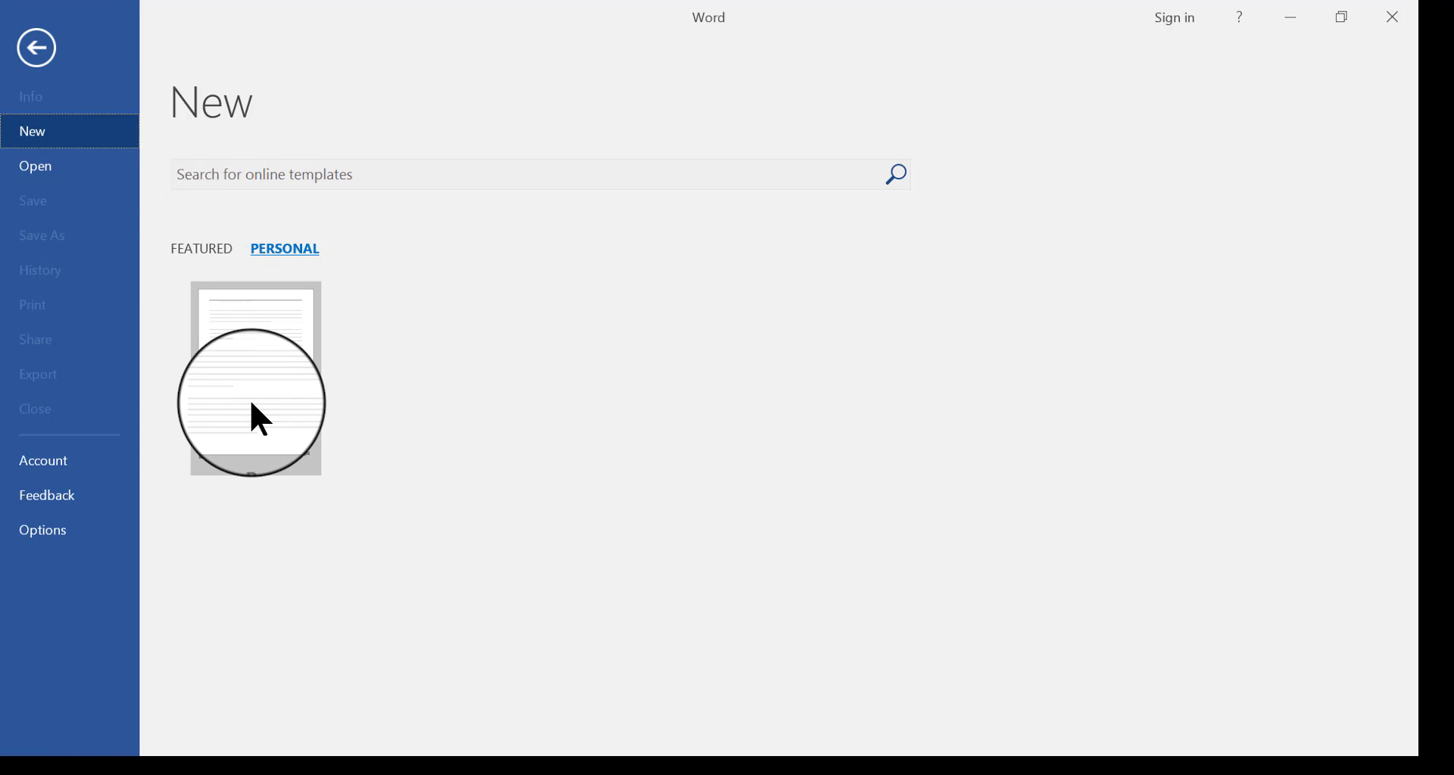
{"action": "mouse_move", "coordinate": [255, 380]}
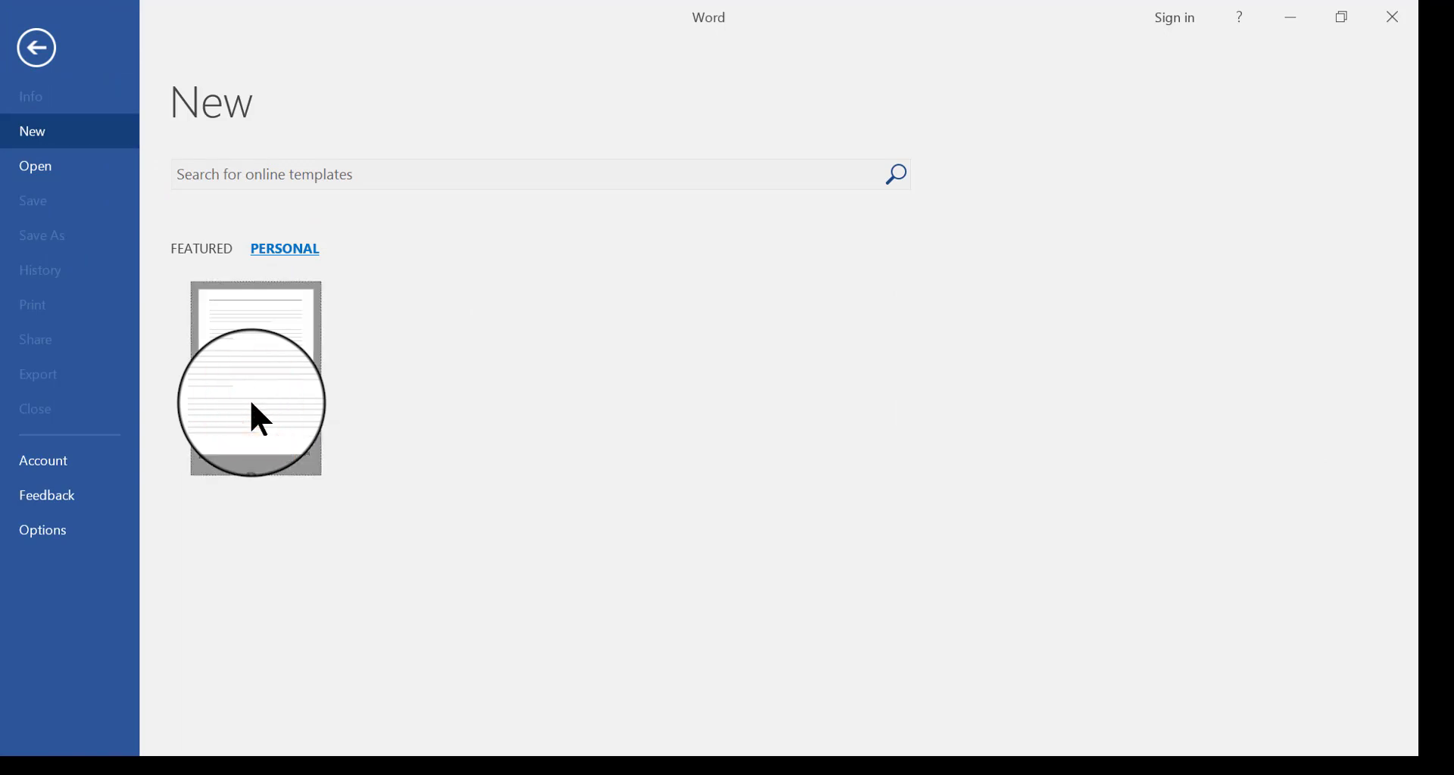
{"action": "left_click", "coordinate": [255, 379]}
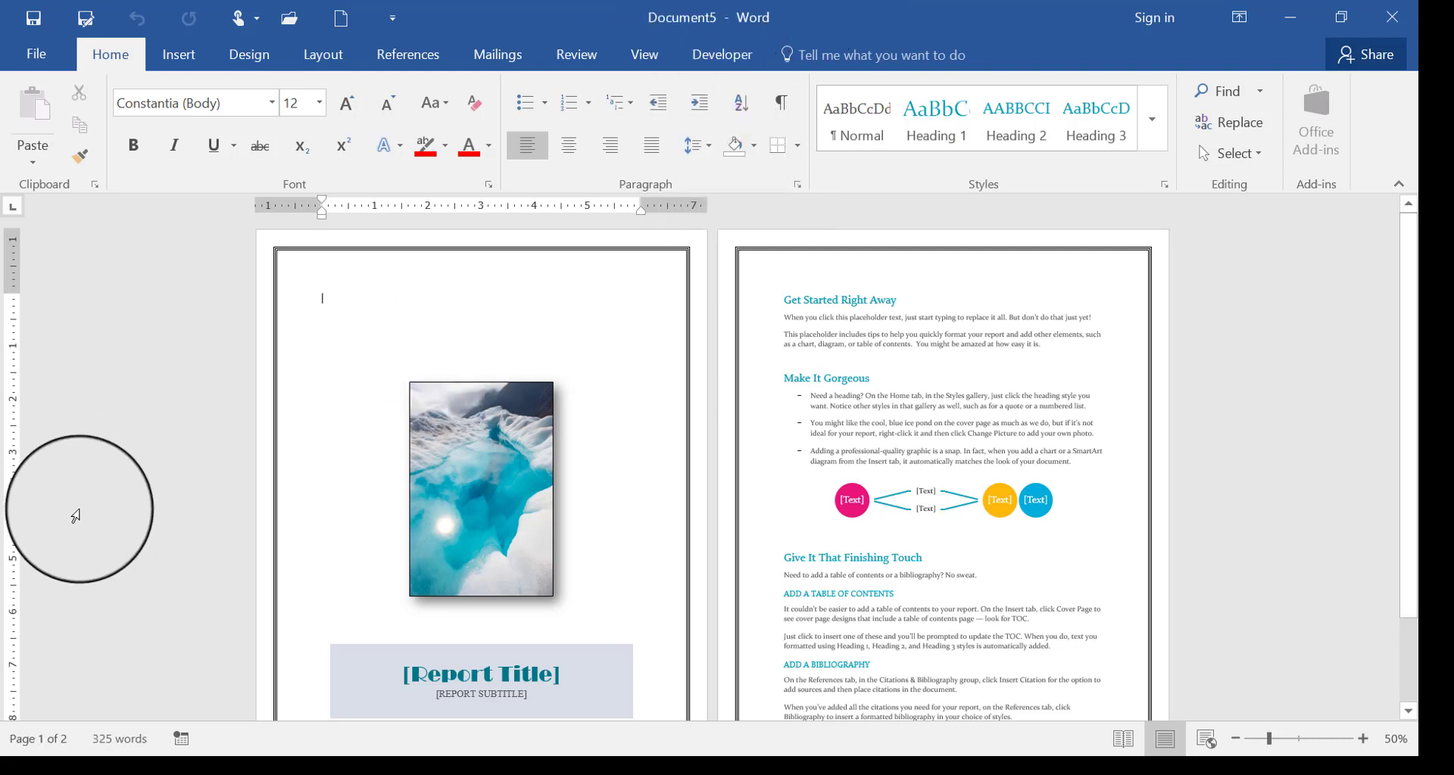
{"action": "mouse_move", "coordinate": [178, 388]}
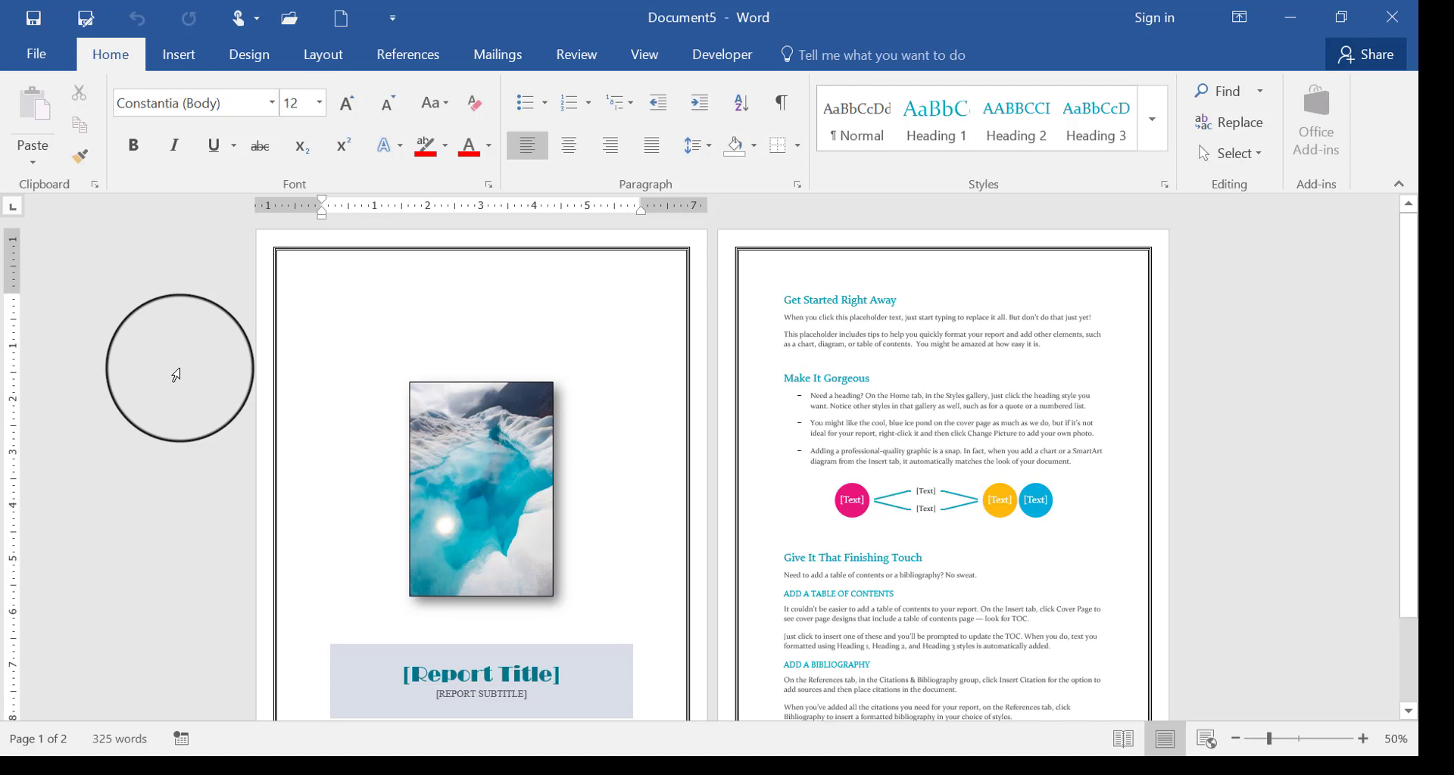
Step: Review Document5's glacier cover and second page of guidance text
{"action": "left_click", "coordinate": [321, 298]}
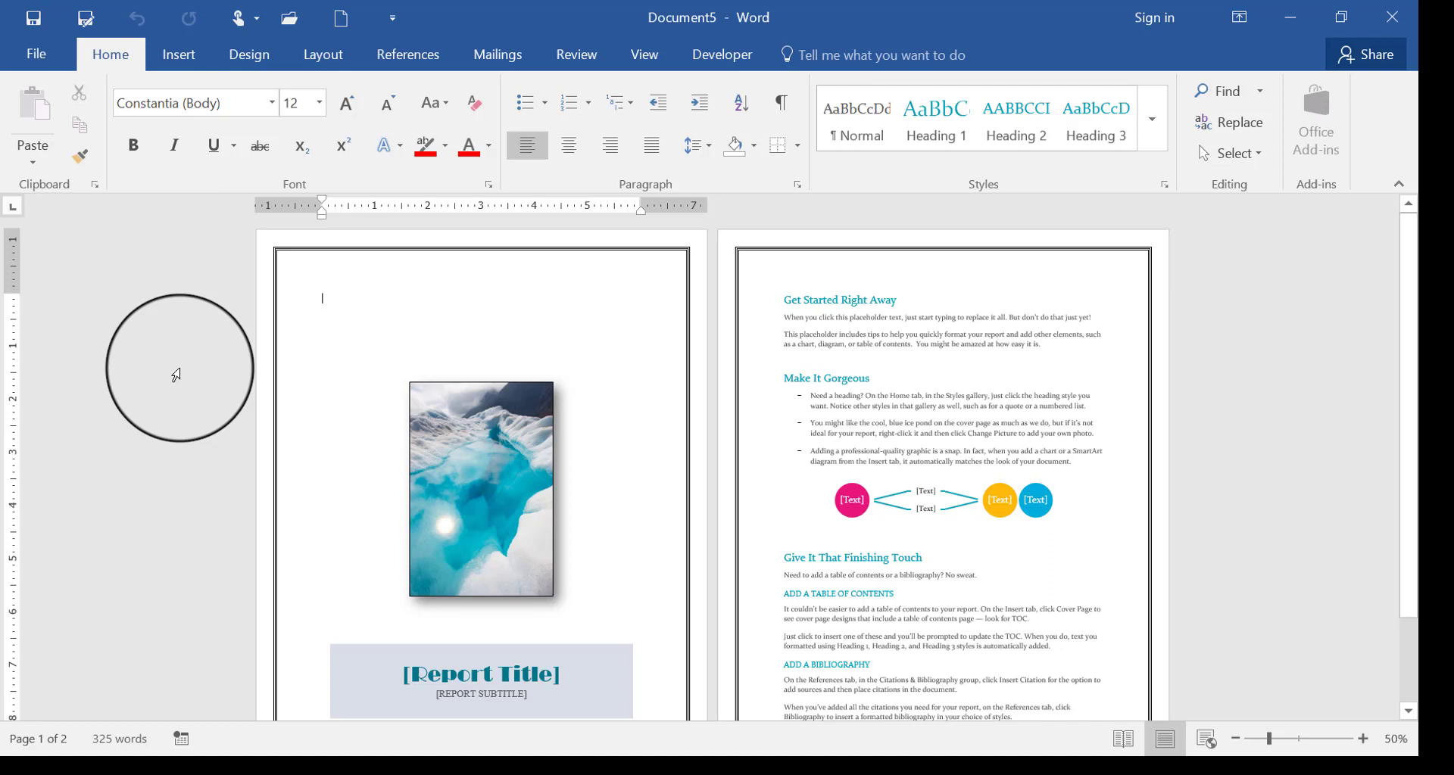